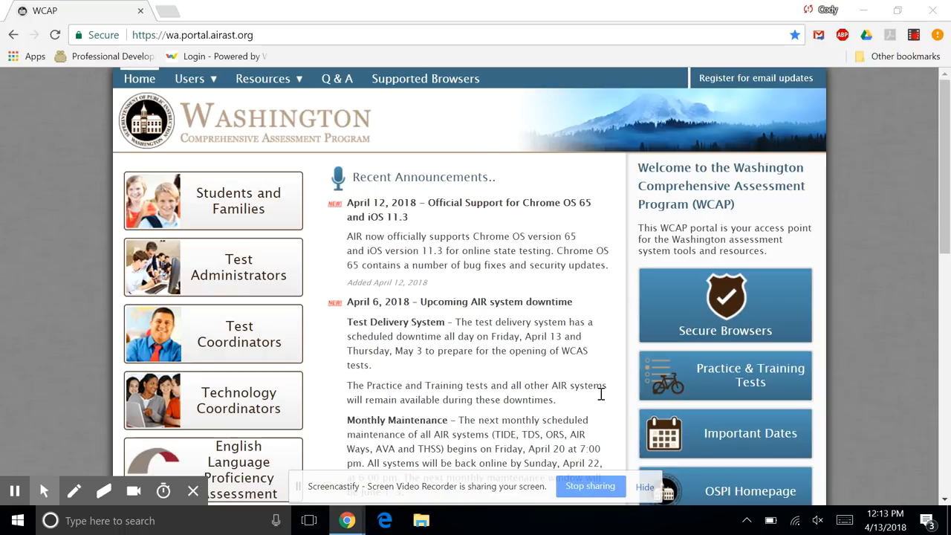
mouse_move(734, 392)
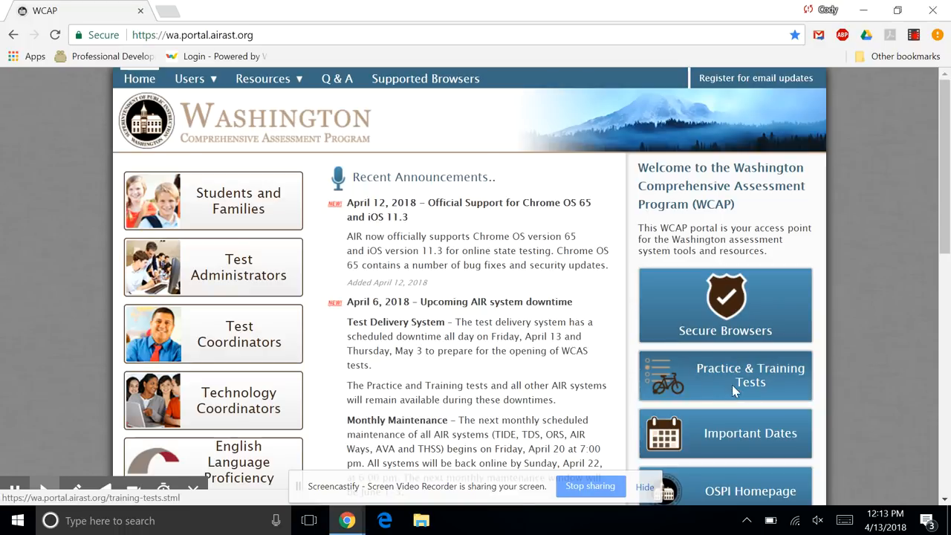
Step: Go from the WCAP portal home to the Practice and Training Tests explanation page
click(725, 374)
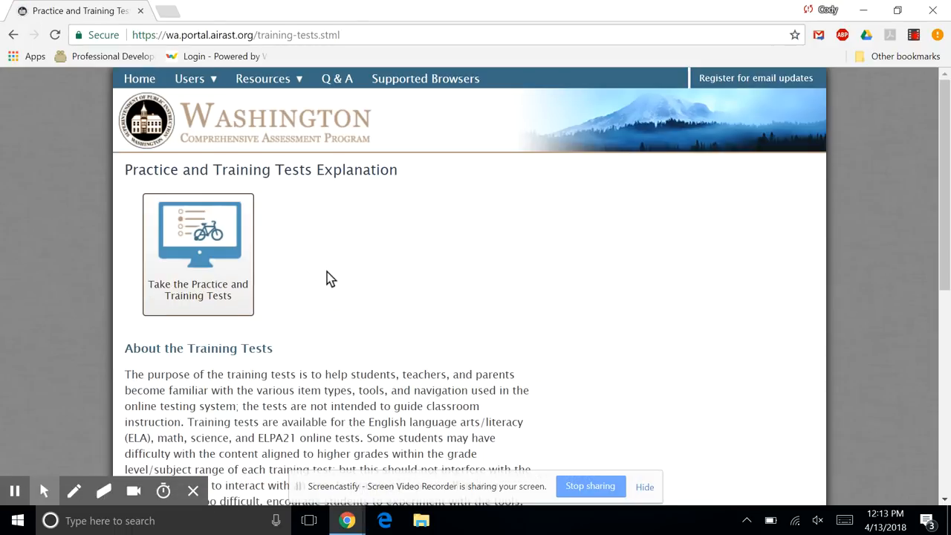
mouse_move(224, 259)
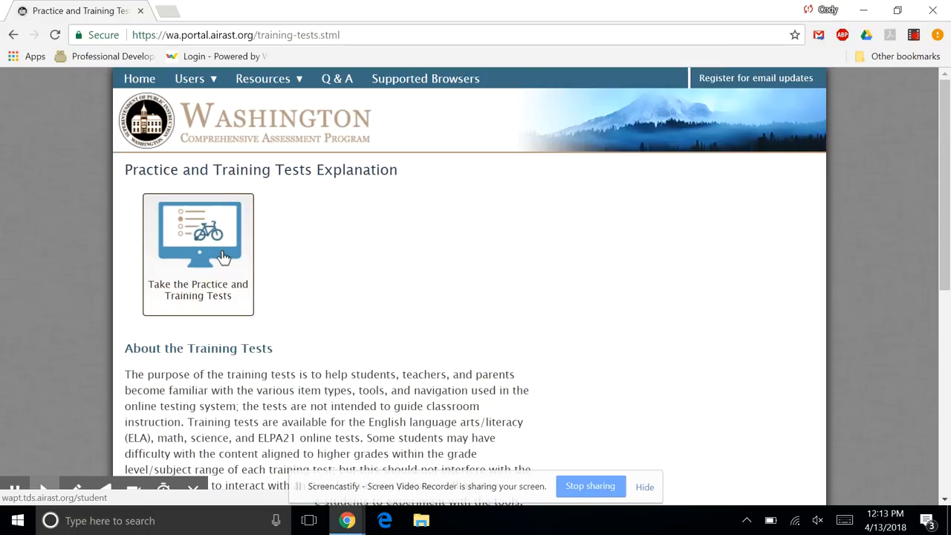
Step: Sign in to the student practice tests as a guest and set the grade to 11
click(198, 235)
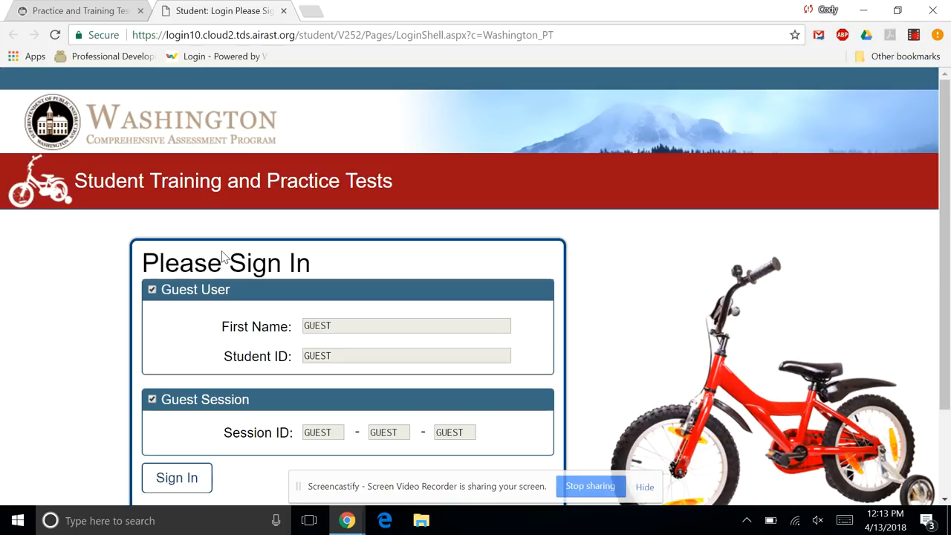
mouse_move(584, 288)
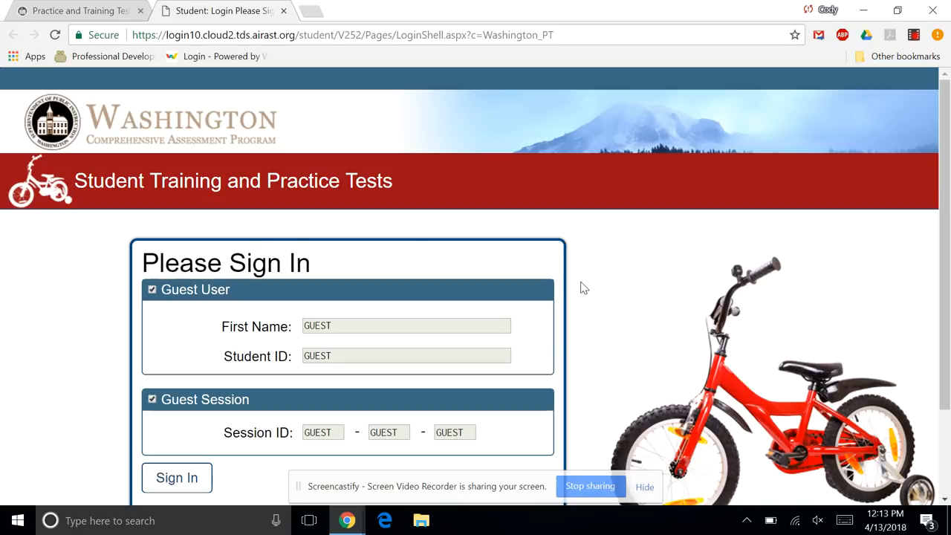
scroll(down, 3)
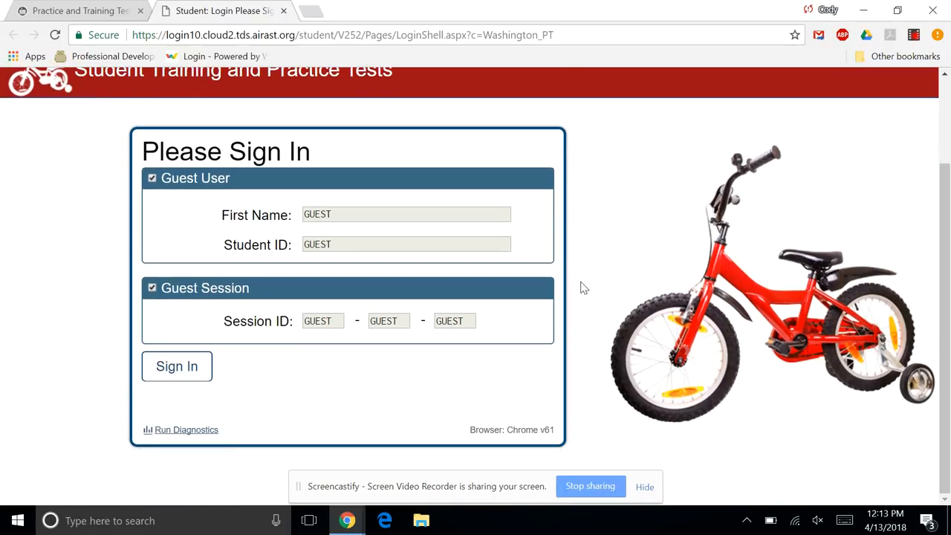
mouse_move(241, 363)
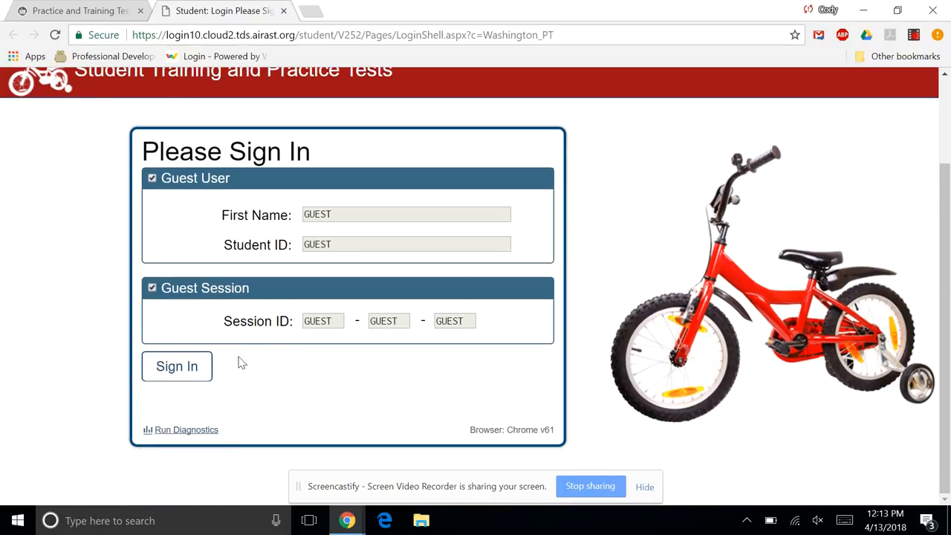
click(175, 365)
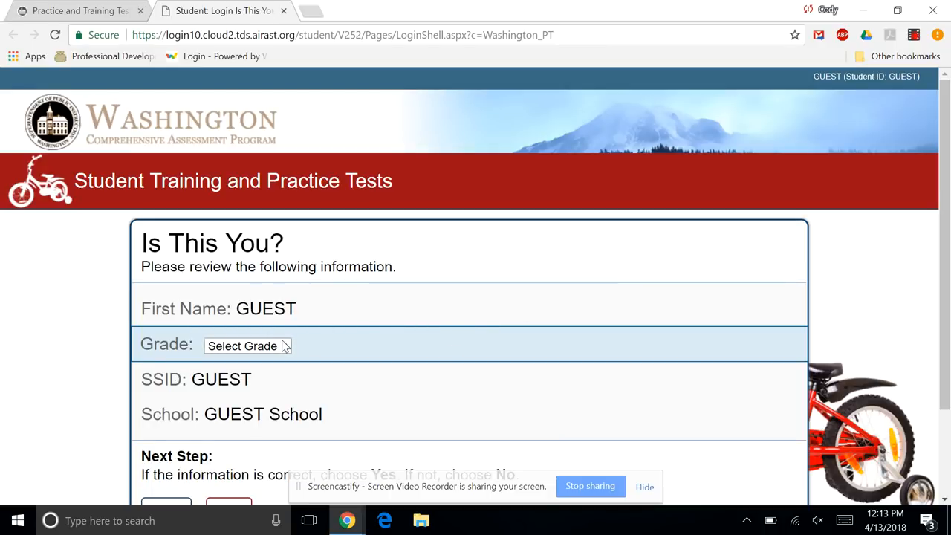
click(246, 345)
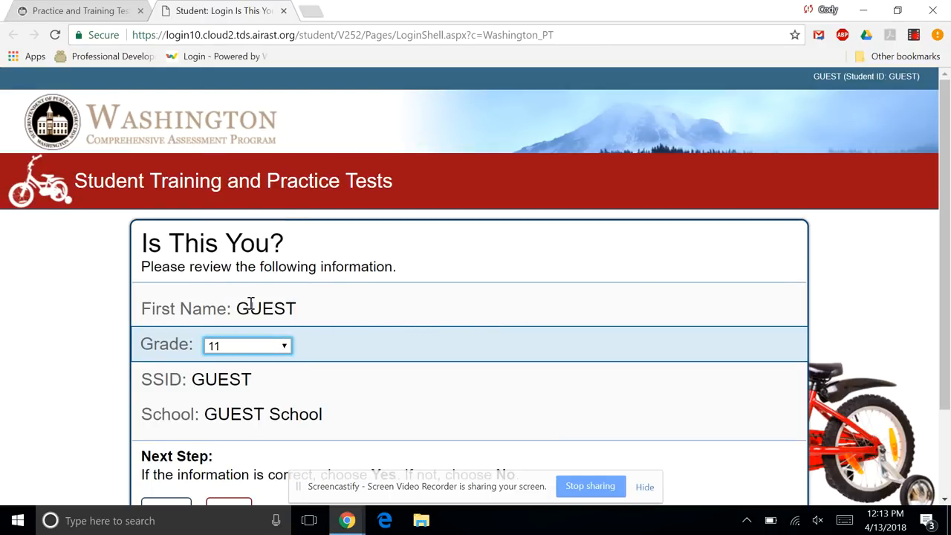
scroll(down, 3)
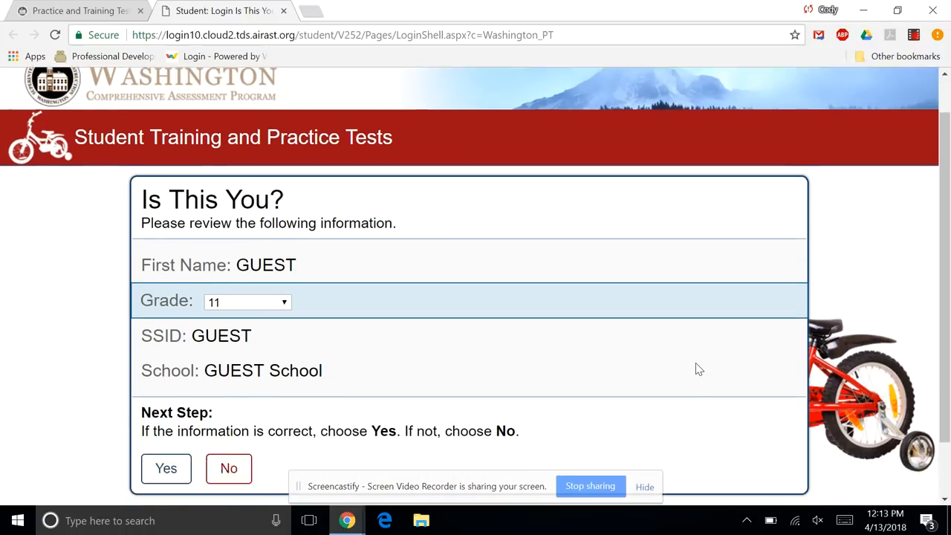
scroll(down, 3)
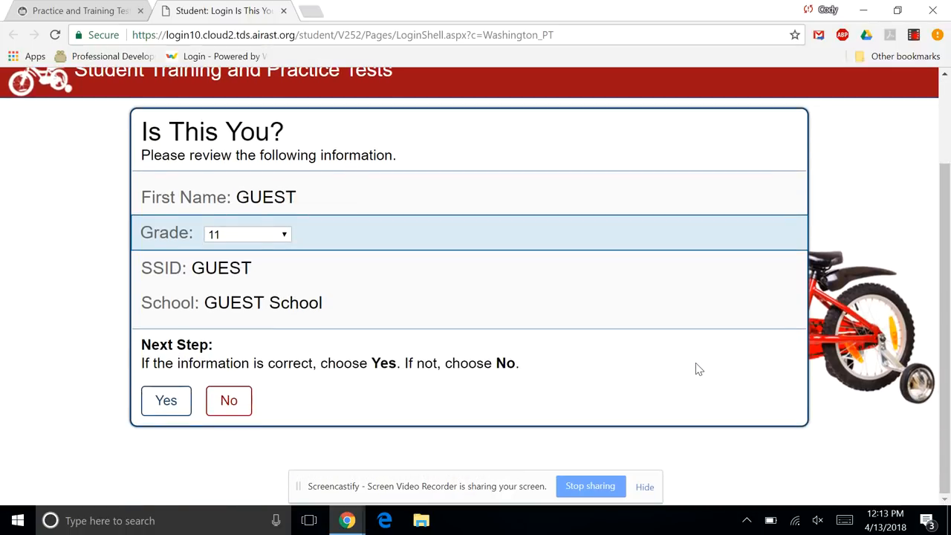
mouse_move(281, 332)
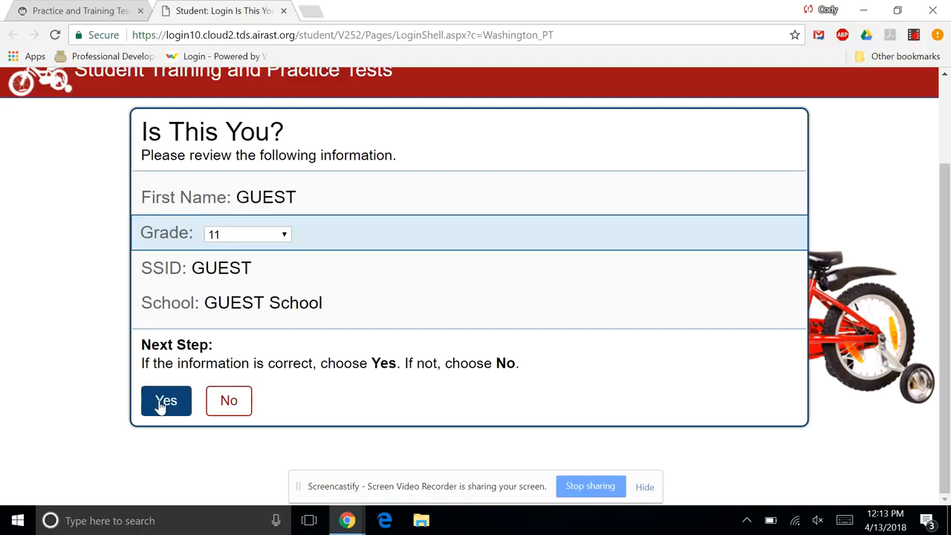
Step: Confirm the student information and scroll the Your Tests list down to the WCAS Training Tests
click(166, 401)
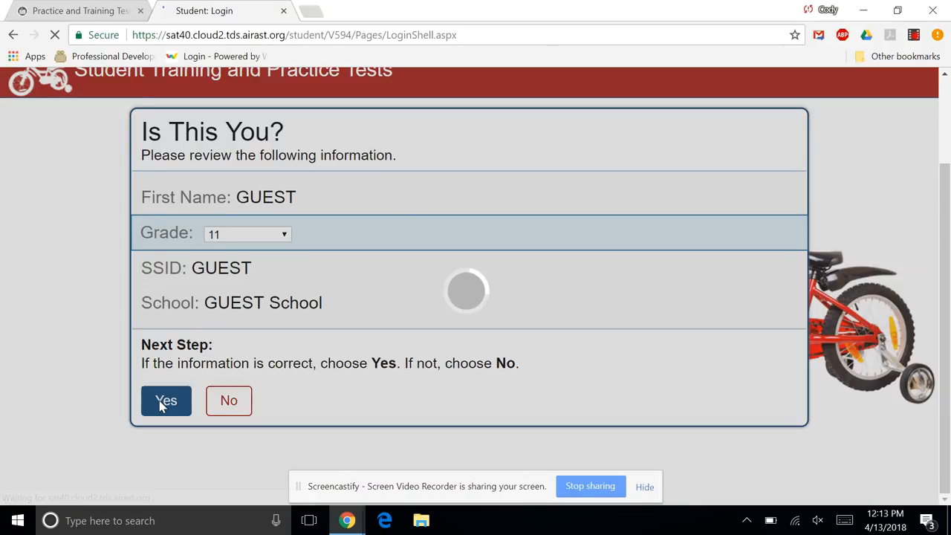
click(167, 401)
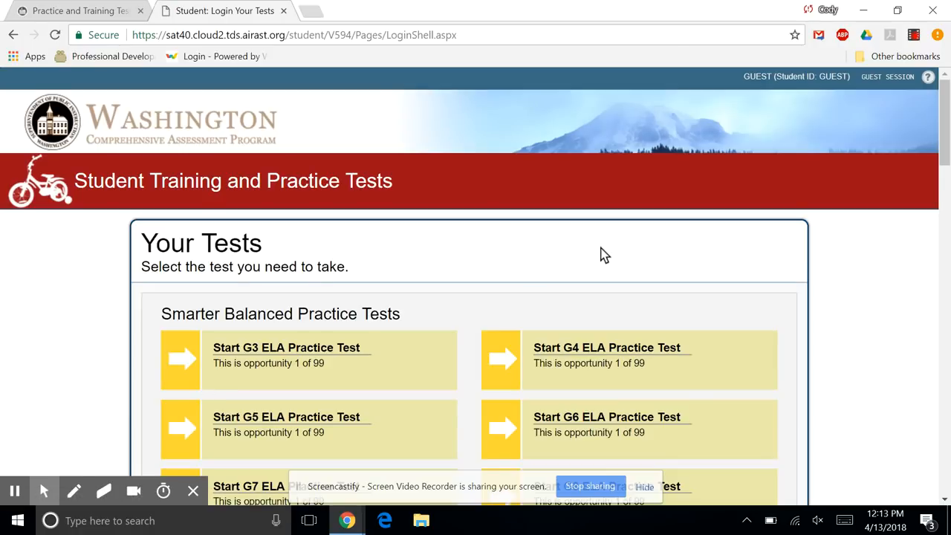
mouse_move(846, 249)
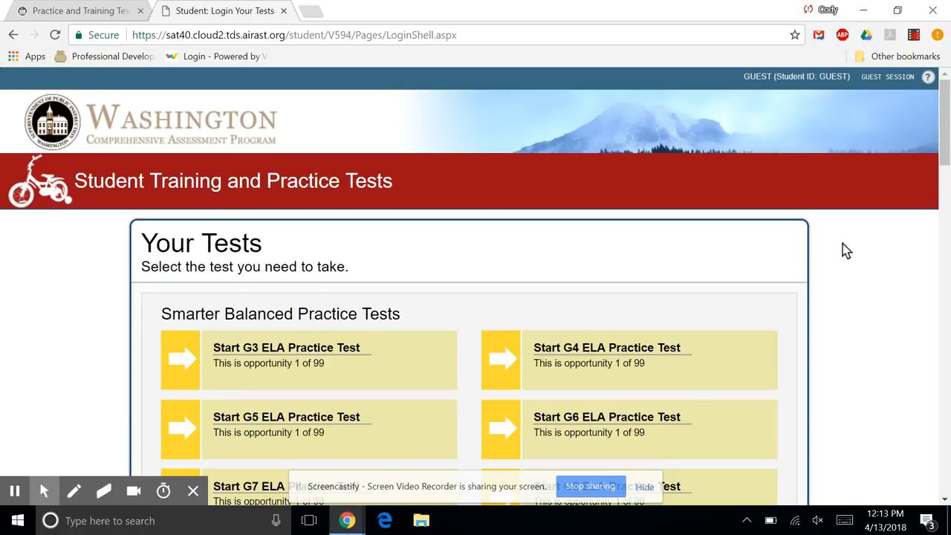
scroll(down, 3)
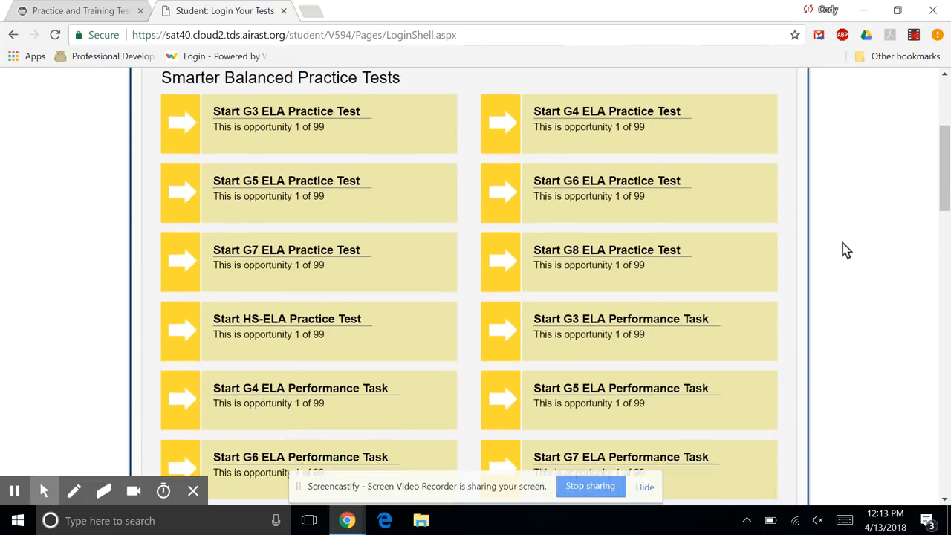
scroll(down, 3)
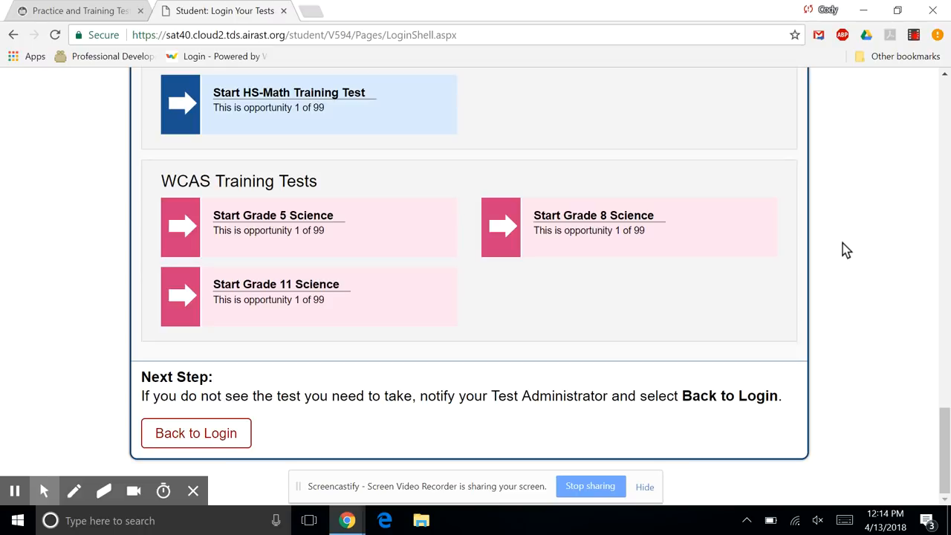
mouse_move(555, 262)
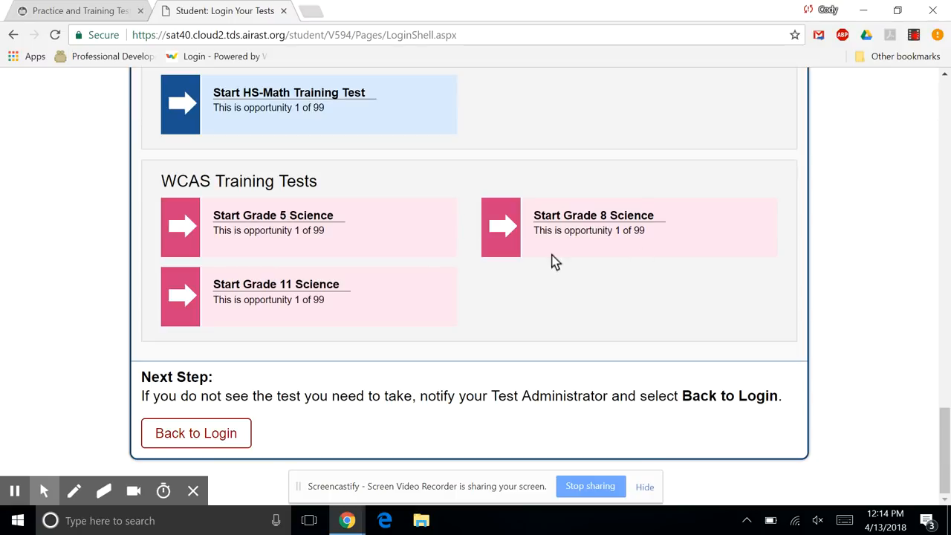
mouse_move(419, 249)
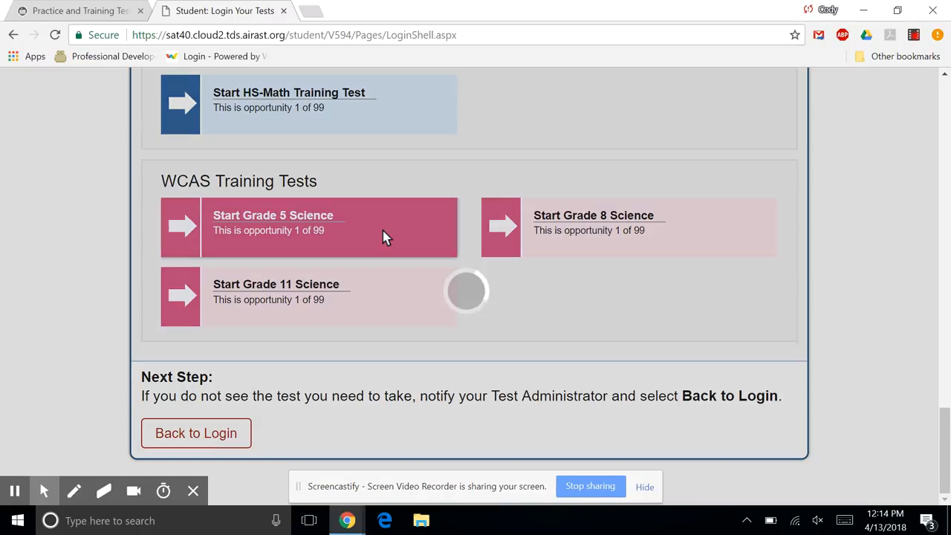
Step: Choose the Grade 5 Science training test and accept its test settings
click(273, 215)
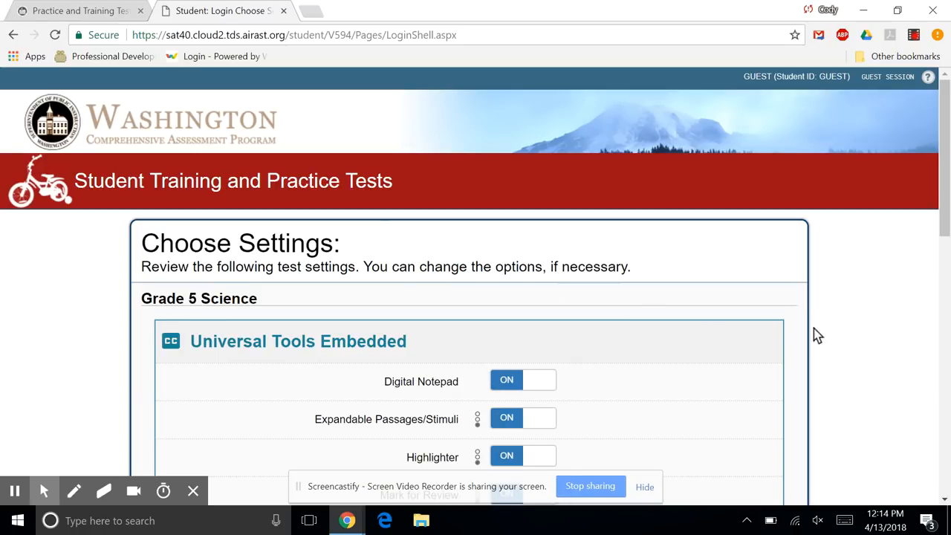
scroll(down, 3)
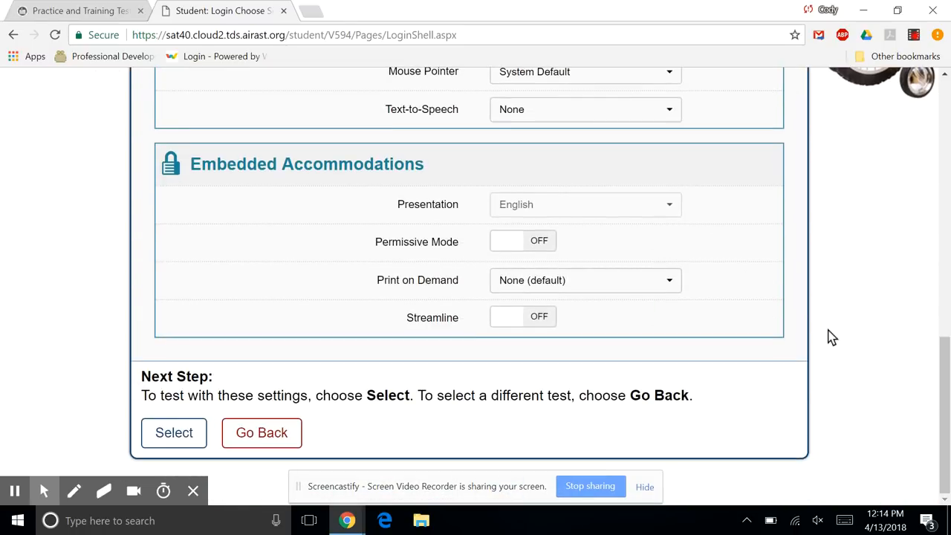
mouse_move(211, 410)
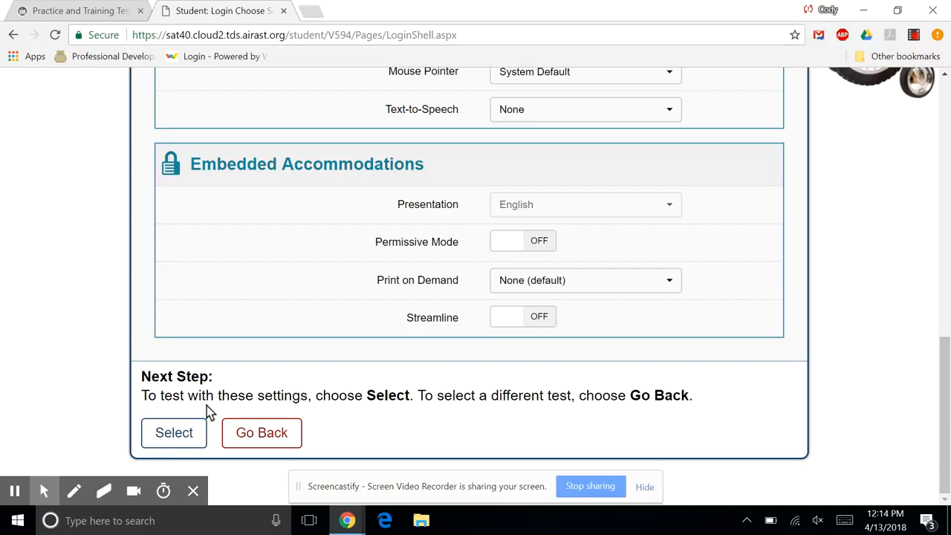
click(174, 433)
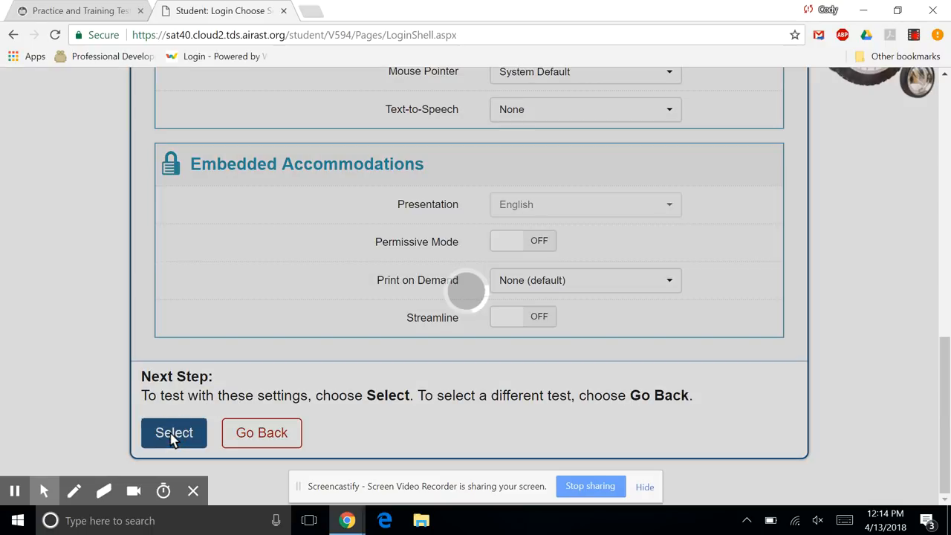
click(173, 432)
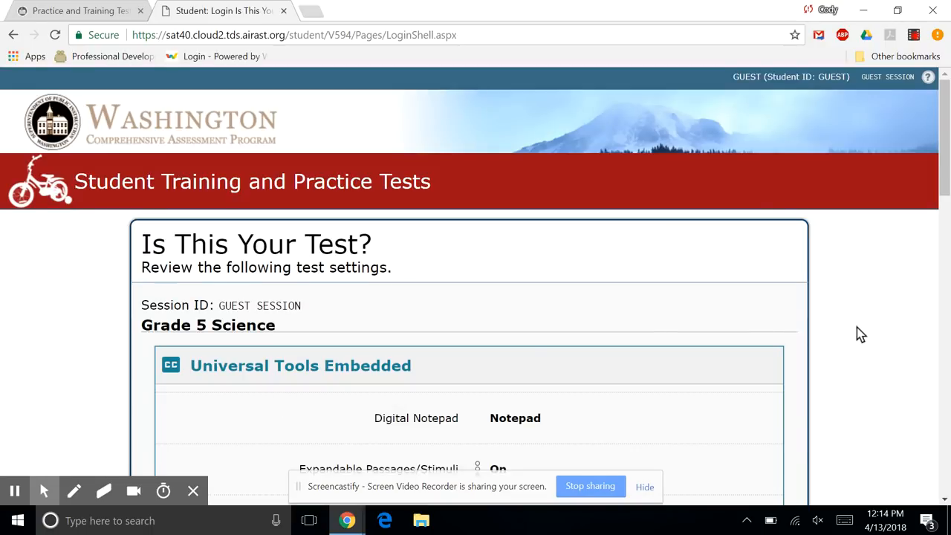
Step: Confirm Is This Your Test? and begin the Grade 5 Science test
scroll(down, 3)
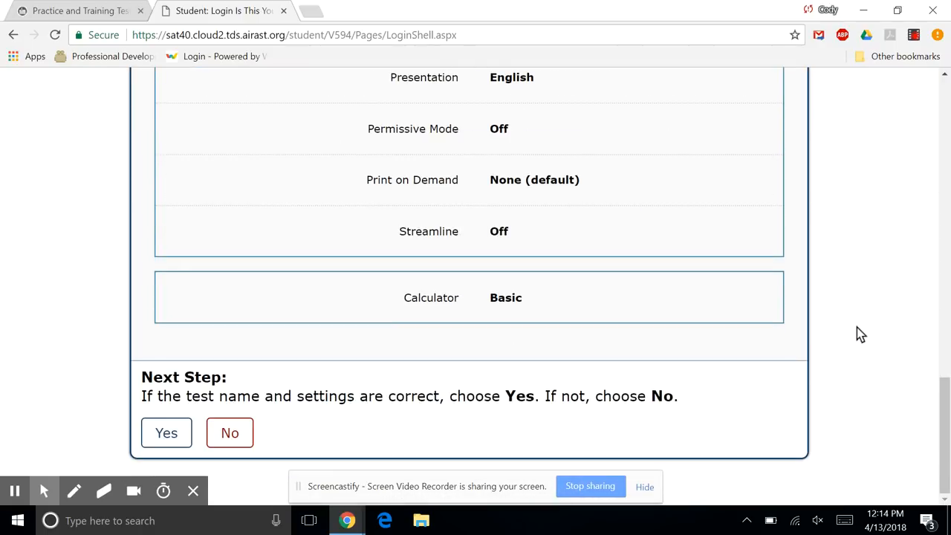
mouse_move(166, 434)
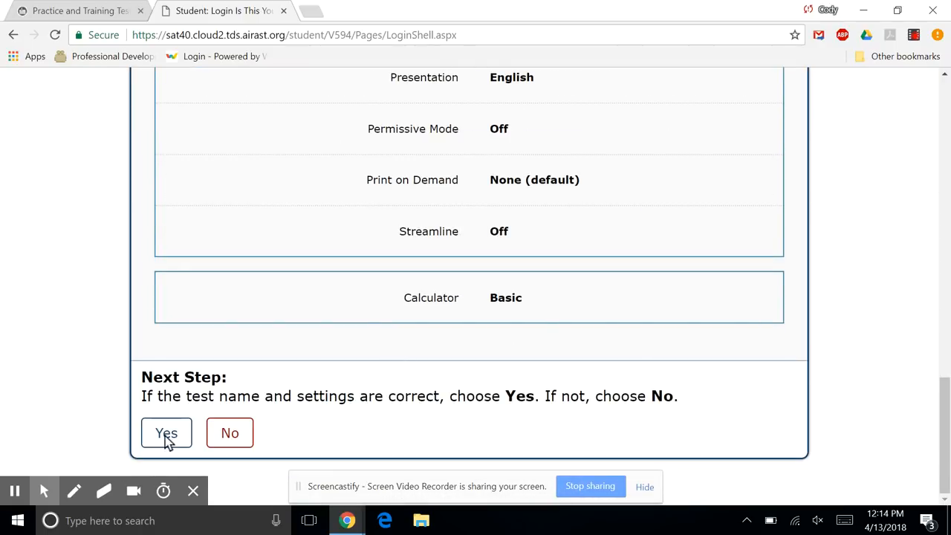
click(167, 432)
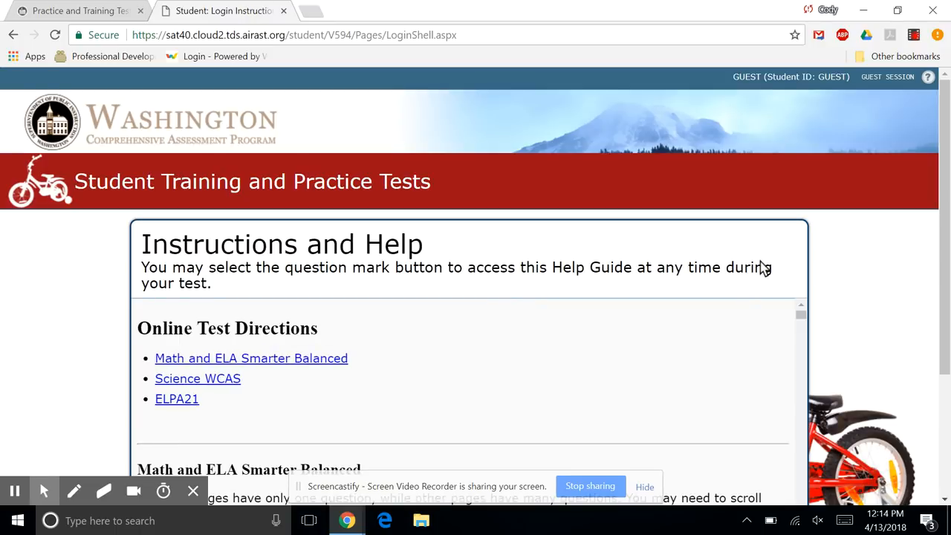
scroll(down, 3)
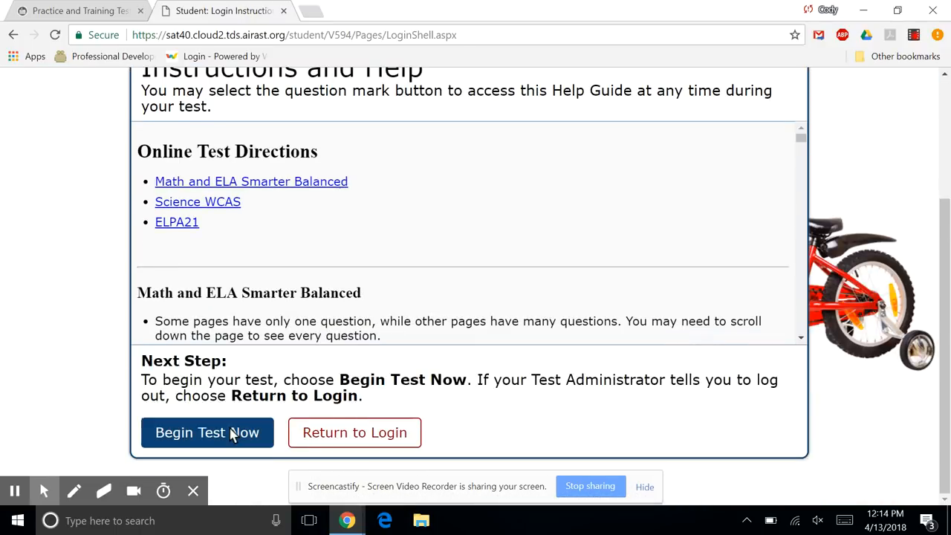
click(208, 432)
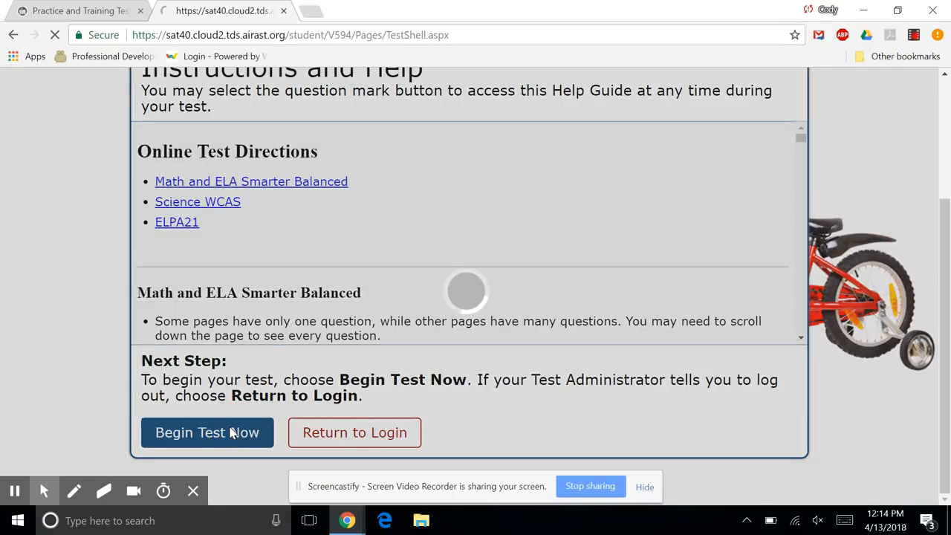
Step: Proceed into the Grade 5 Science test so question 1 on carbon dioxide appears
click(207, 432)
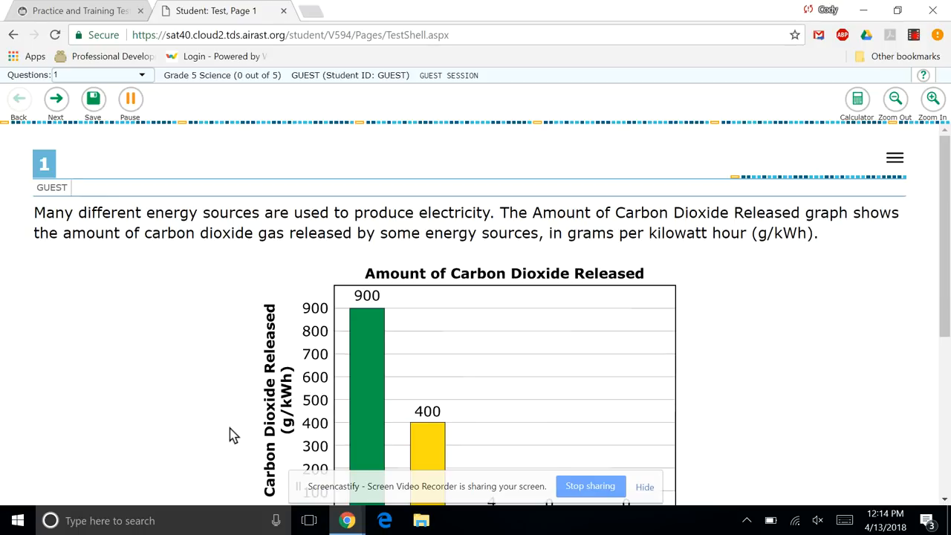
mouse_move(825, 205)
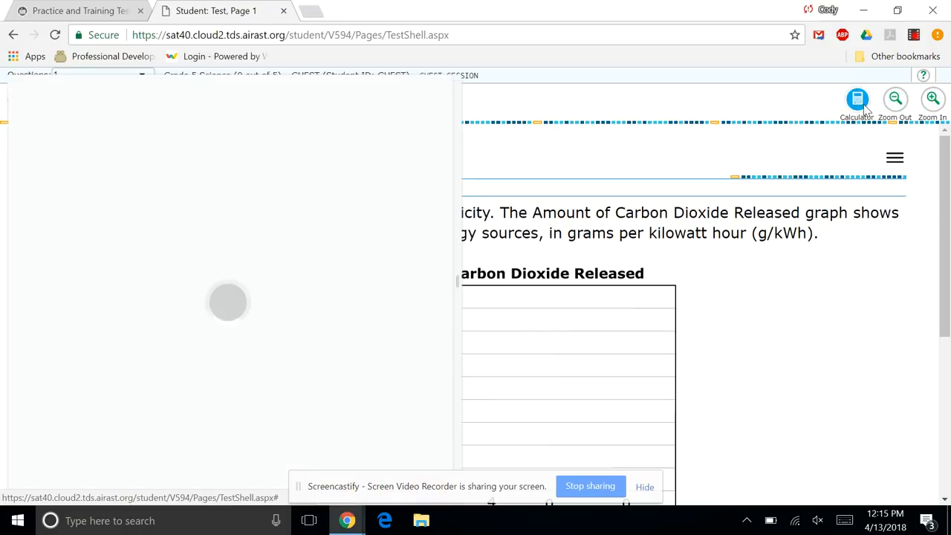
Step: On the on-screen calculator enter 8×3, clear it, enter 8×2 and correct it to 8×4 = 32
click(855, 98)
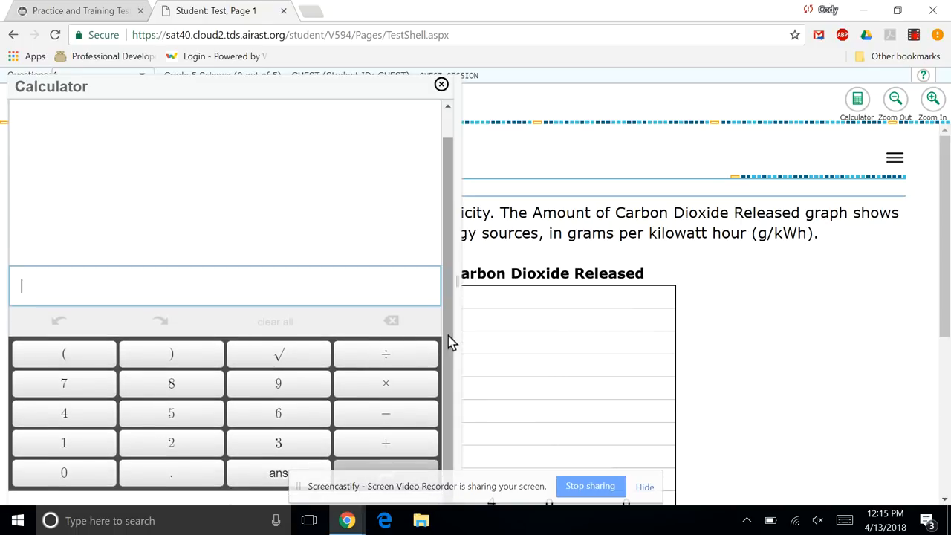
mouse_move(579, 285)
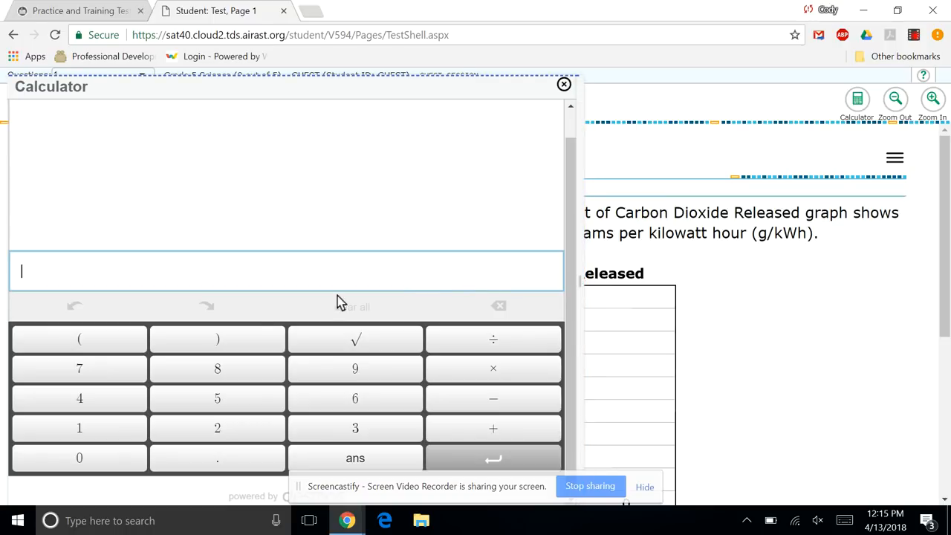
click(217, 368)
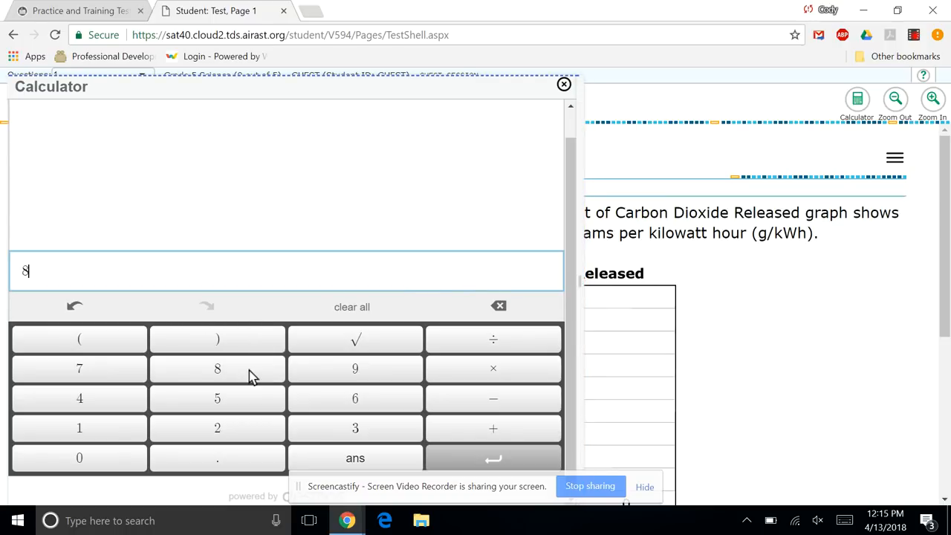
mouse_move(398, 381)
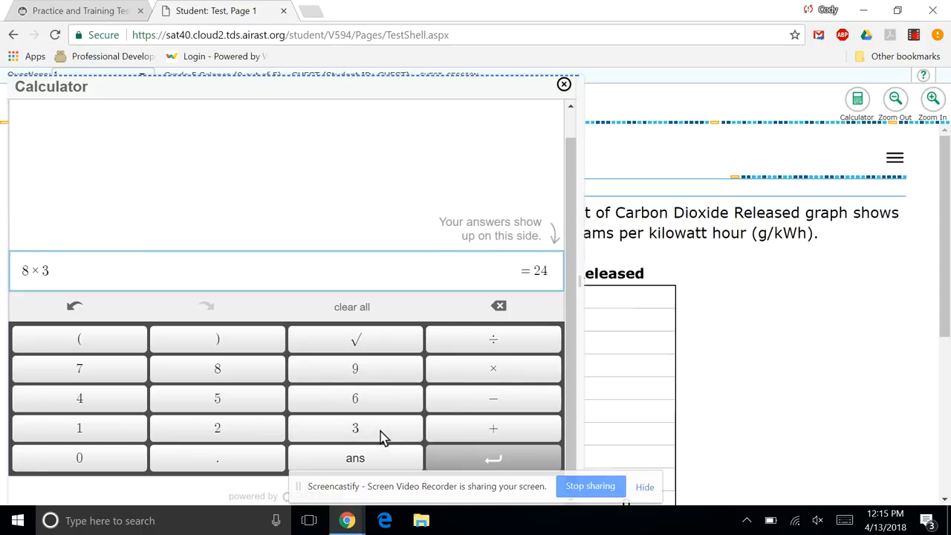
mouse_move(541, 288)
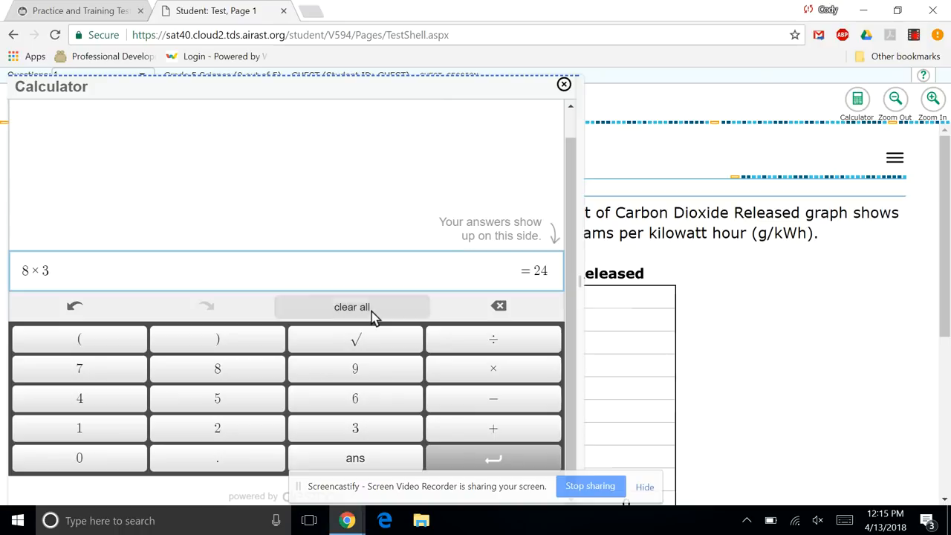
click(351, 306)
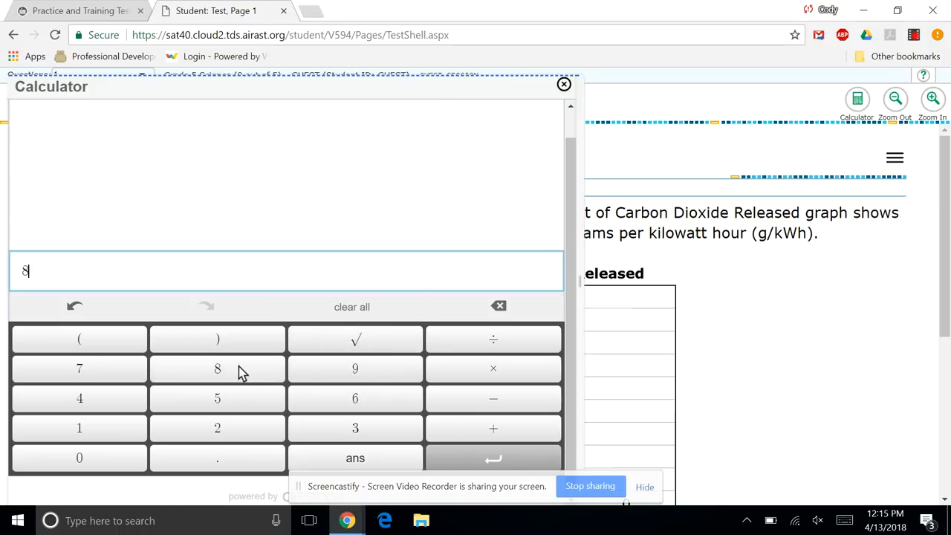
click(493, 368)
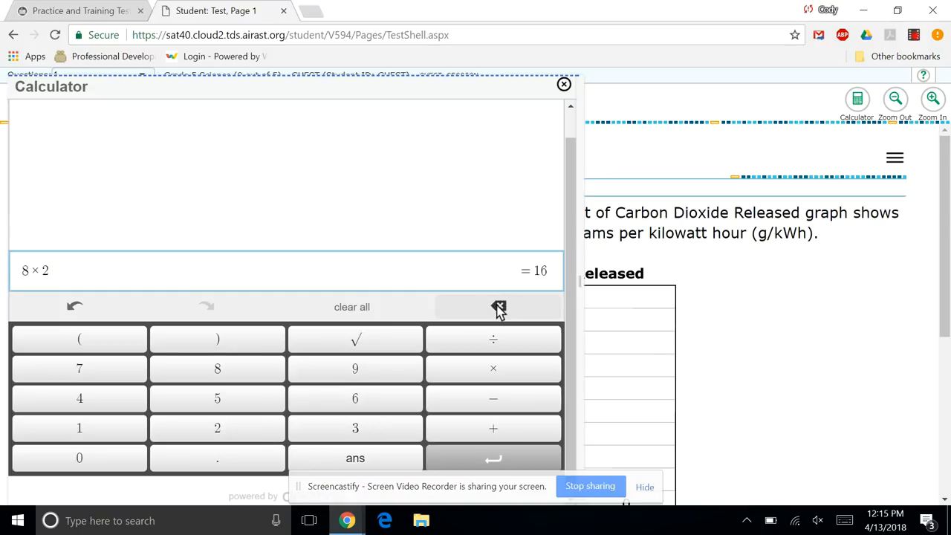
click(499, 306)
text(4)
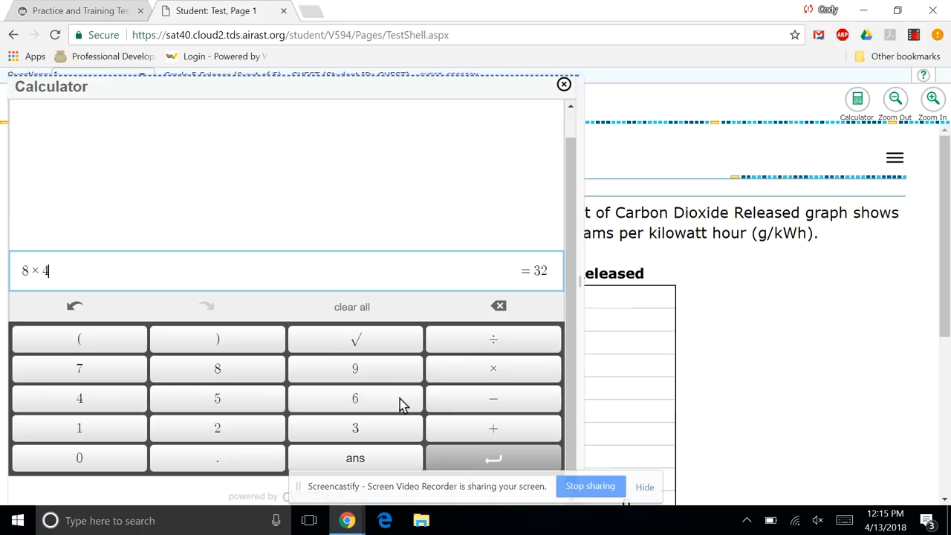
mouse_move(559, 97)
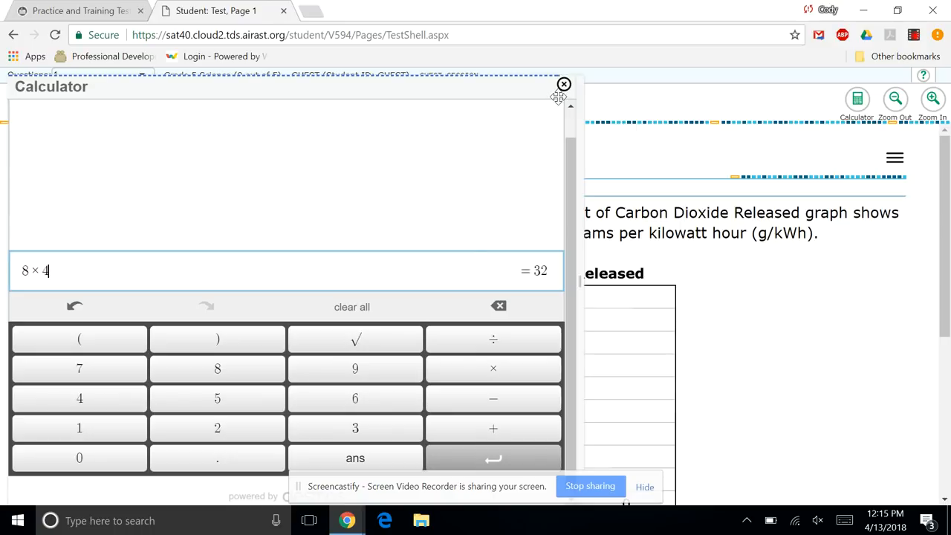
Step: Close the calculator so question 1's carbon dioxide graph is fully visible
click(565, 83)
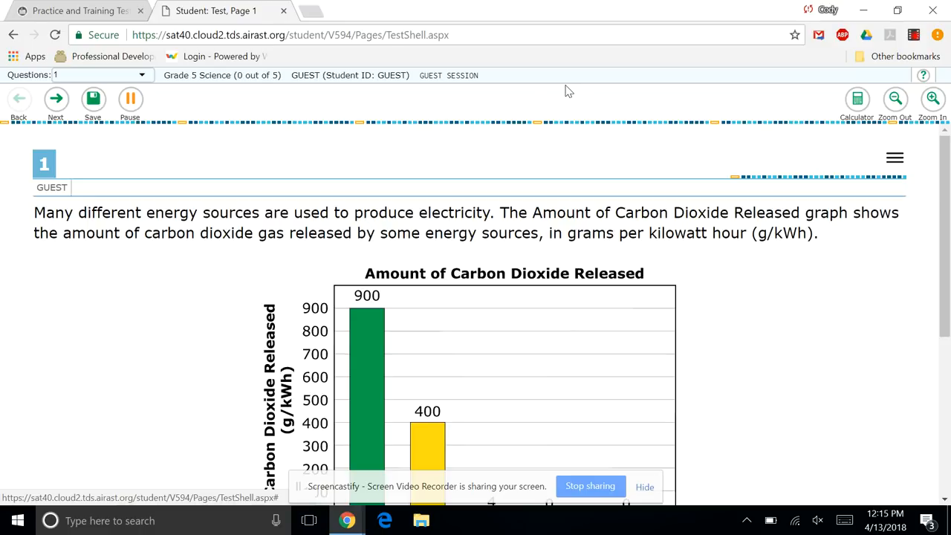
mouse_move(187, 96)
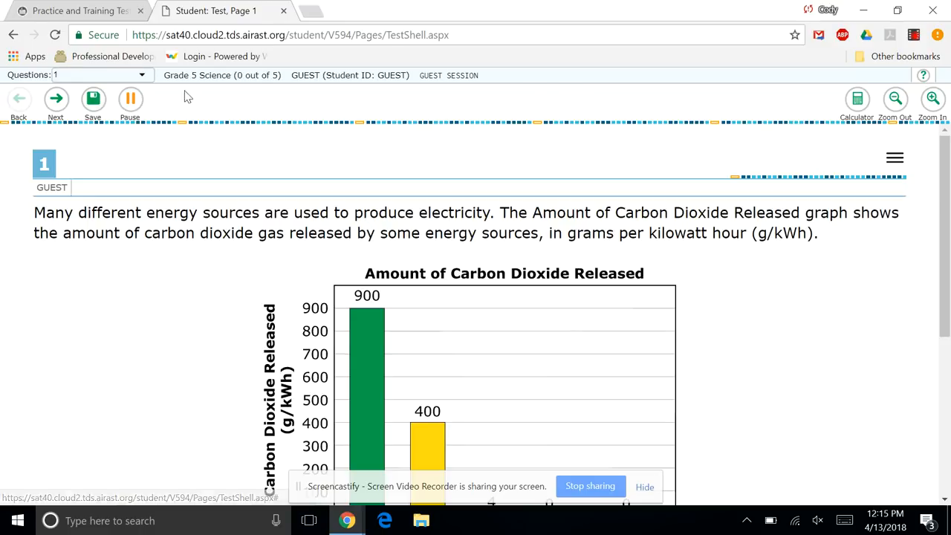
click(56, 98)
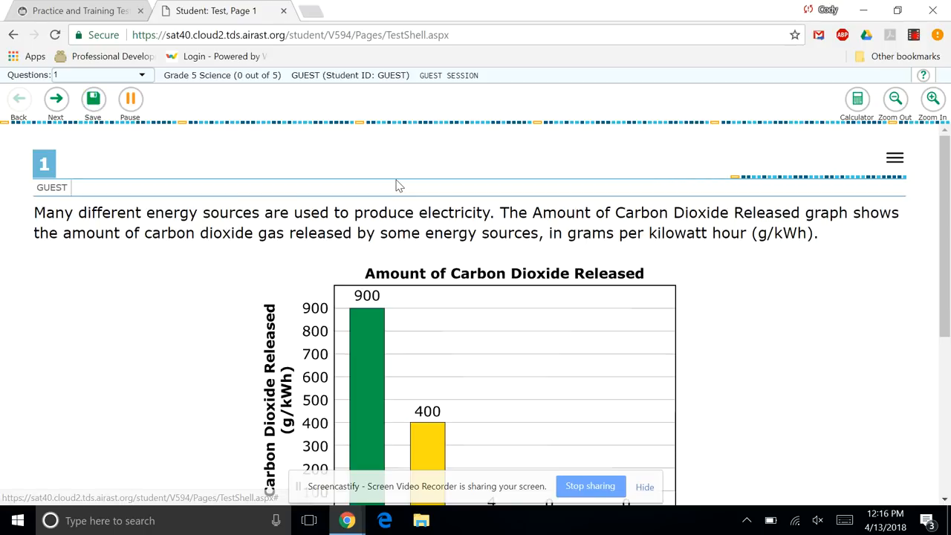
mouse_move(671, 247)
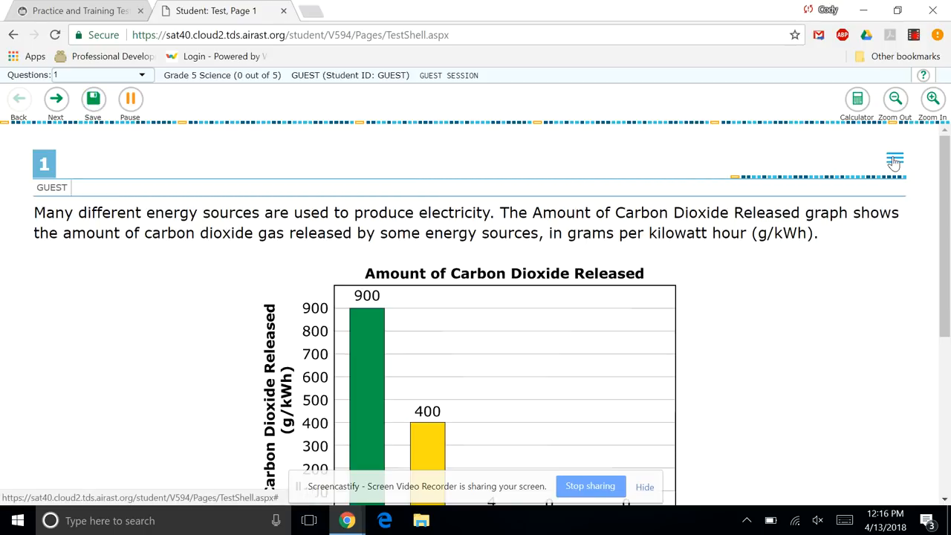
Step: From question 1's tools menu, bring up an empty notepad
click(894, 158)
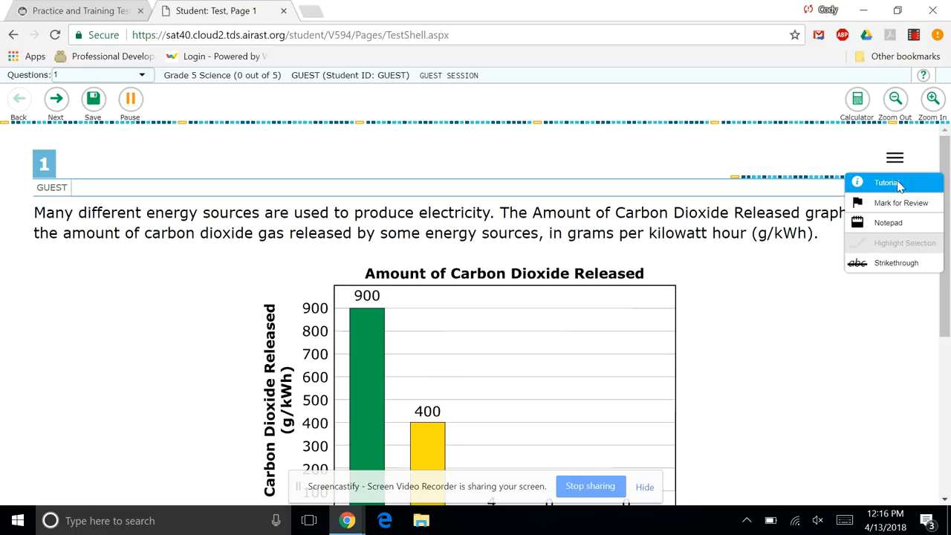
mouse_move(900, 202)
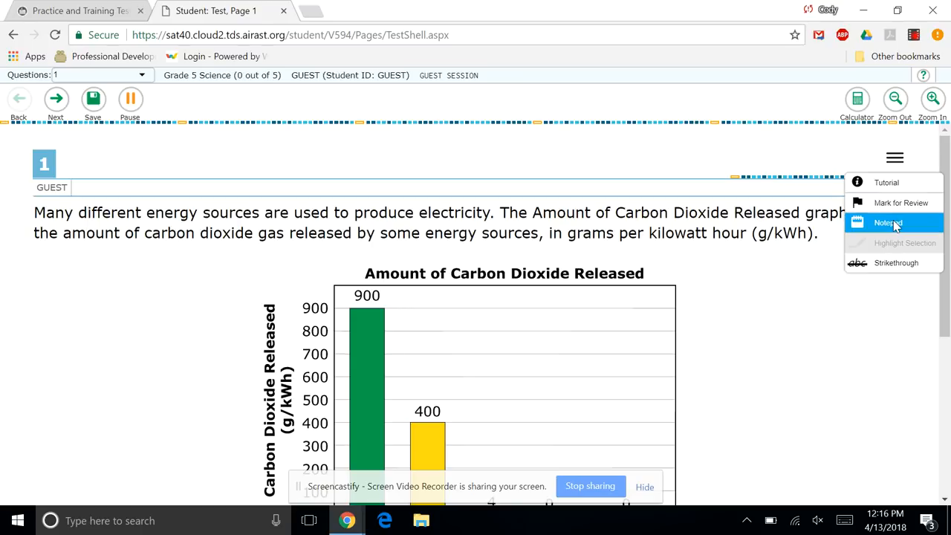
click(888, 223)
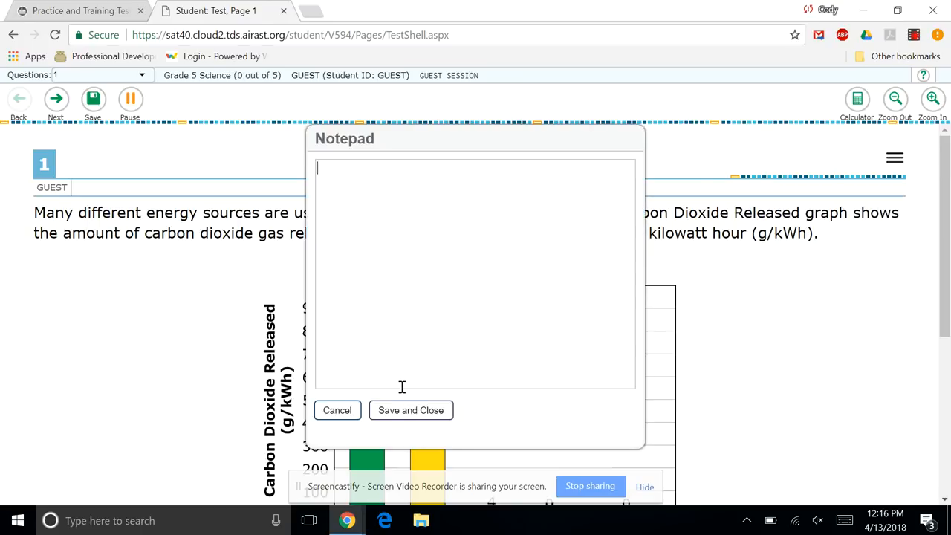
Step: Save the note "Hey look! I'm typing!" for question 1 and close the notepad
text(Hey look! I'm)
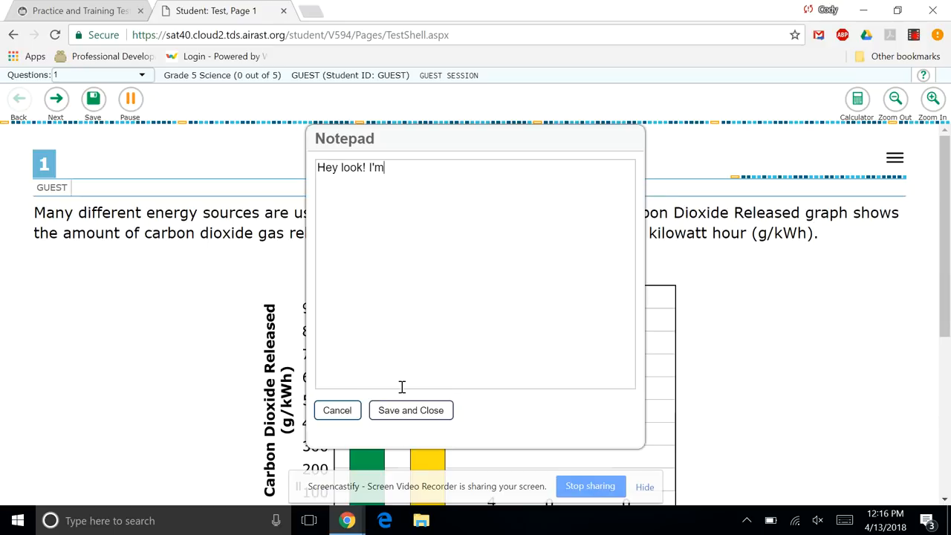
text(typing!)
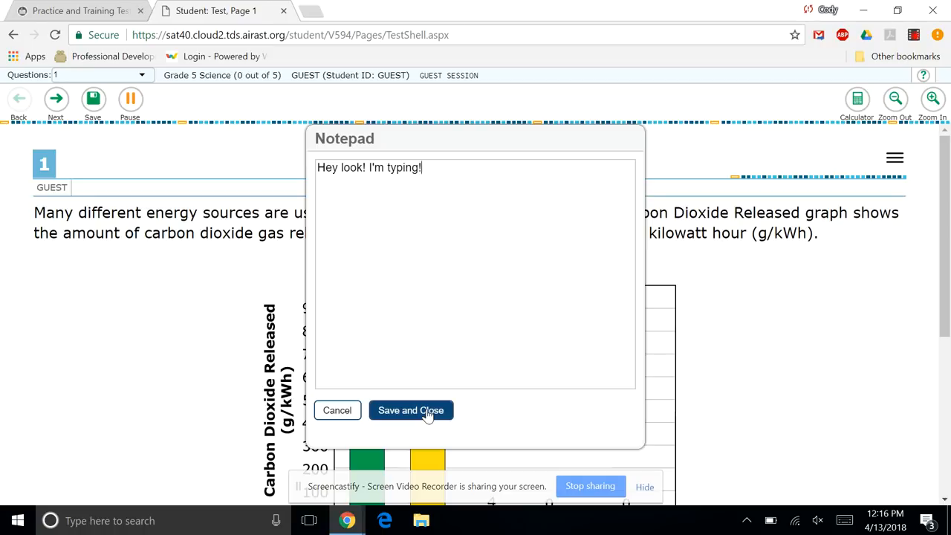
click(410, 410)
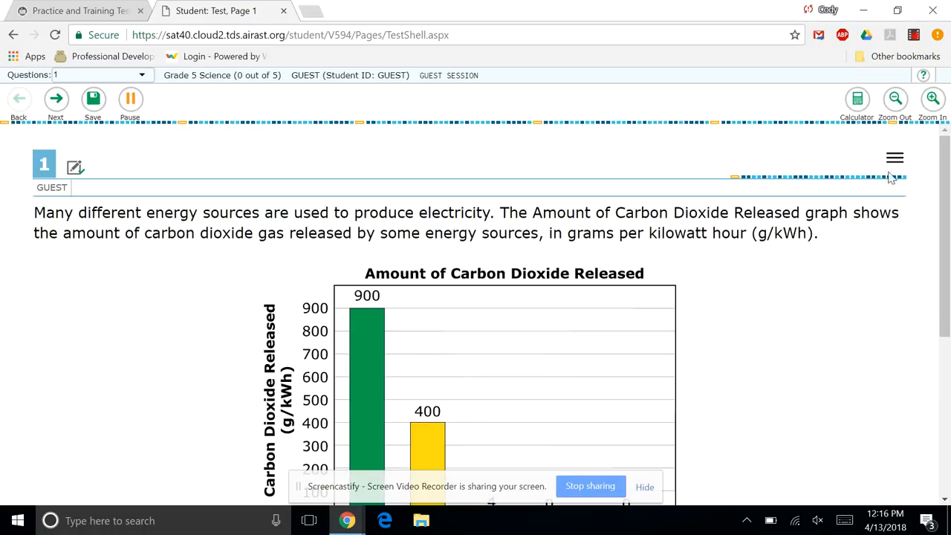
click(894, 157)
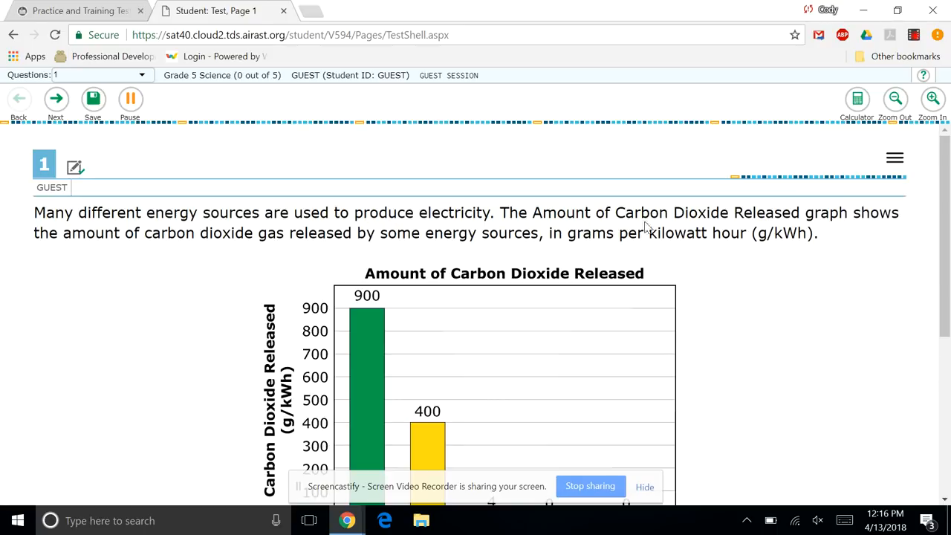
mouse_move(623, 214)
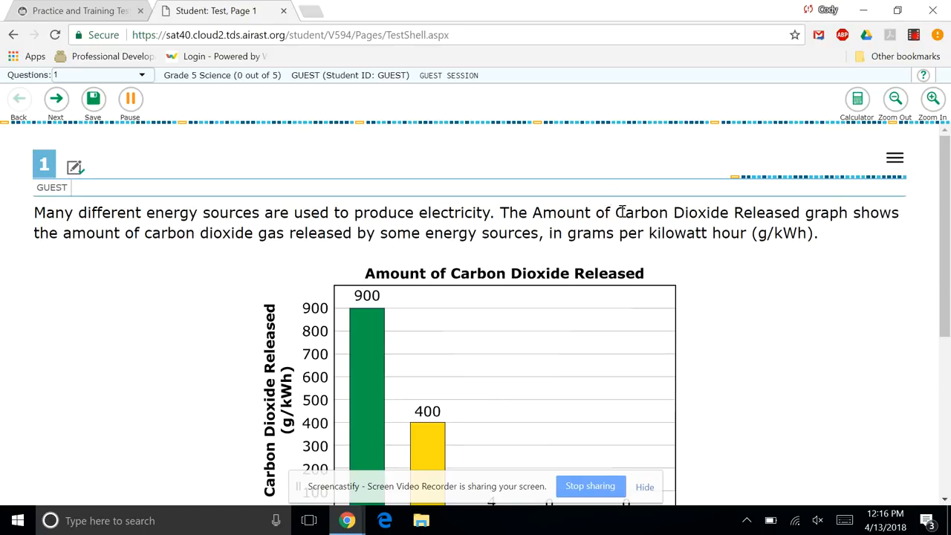
drag(615, 212, 740, 212)
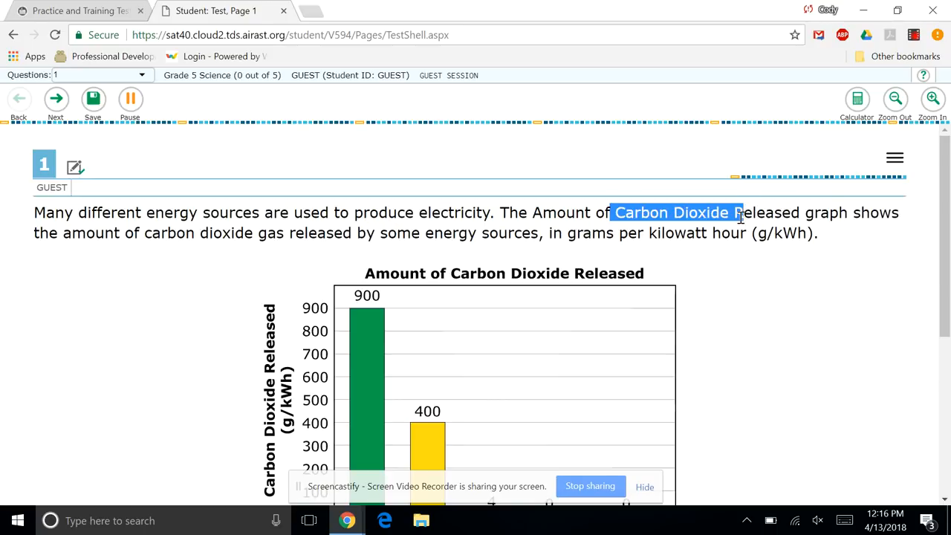
click(894, 157)
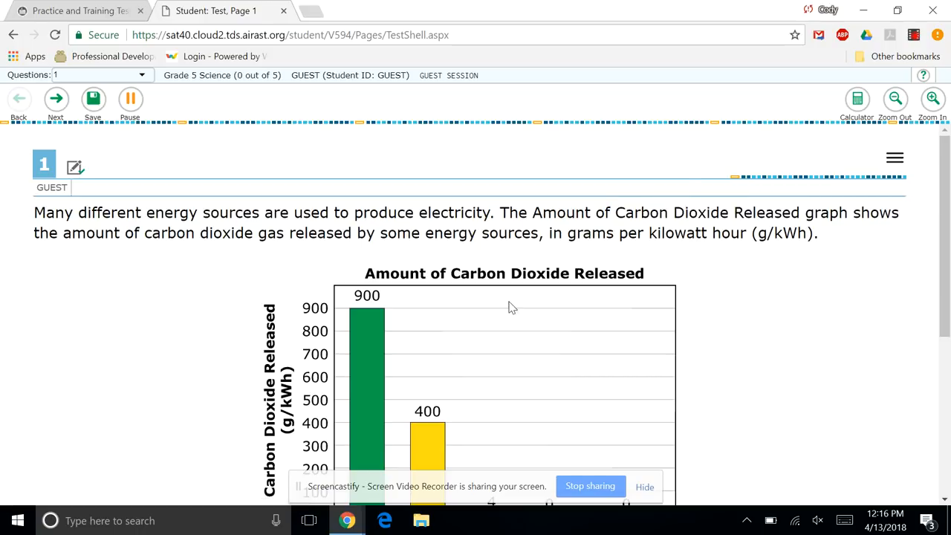
mouse_move(748, 340)
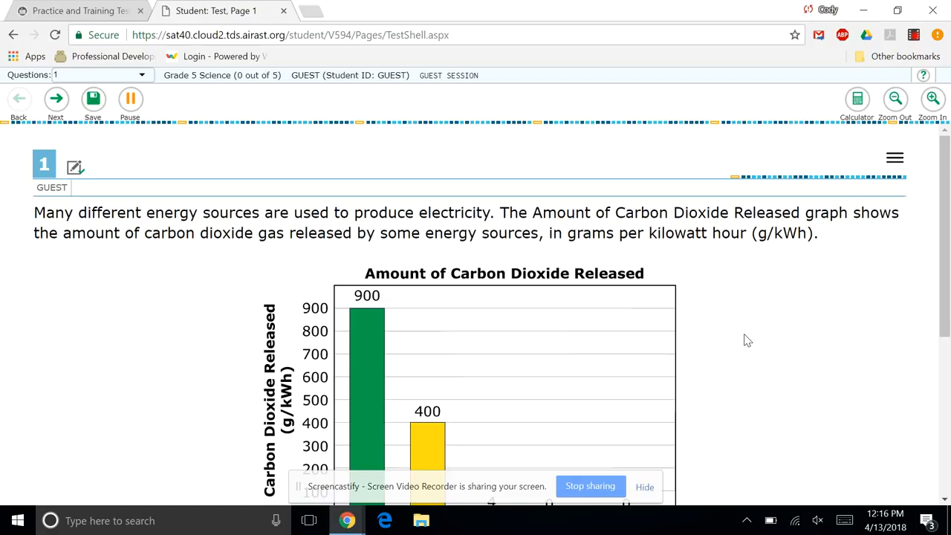
Step: Answer question 1 with 'replacing natural gas with coal' after trying the other options, then advance to page 2
scroll(down, 3)
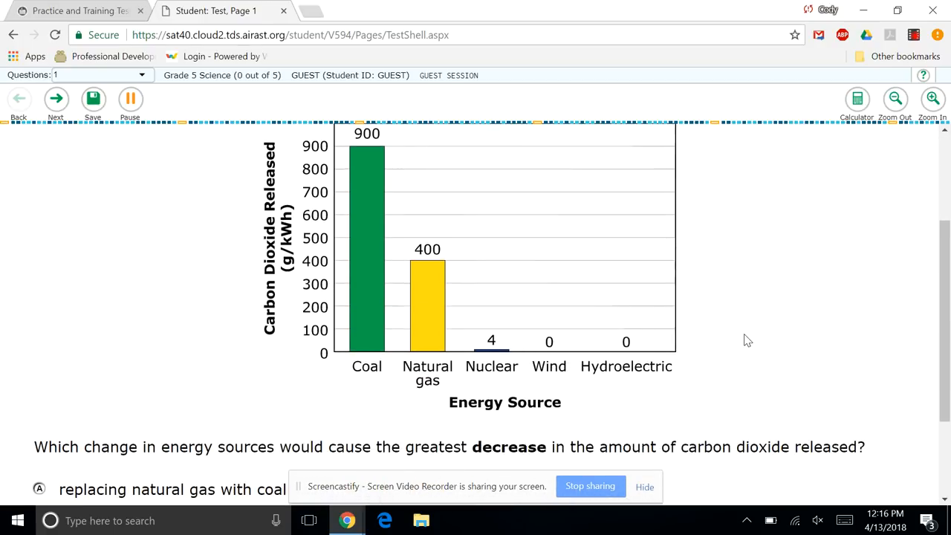
scroll(down, 3)
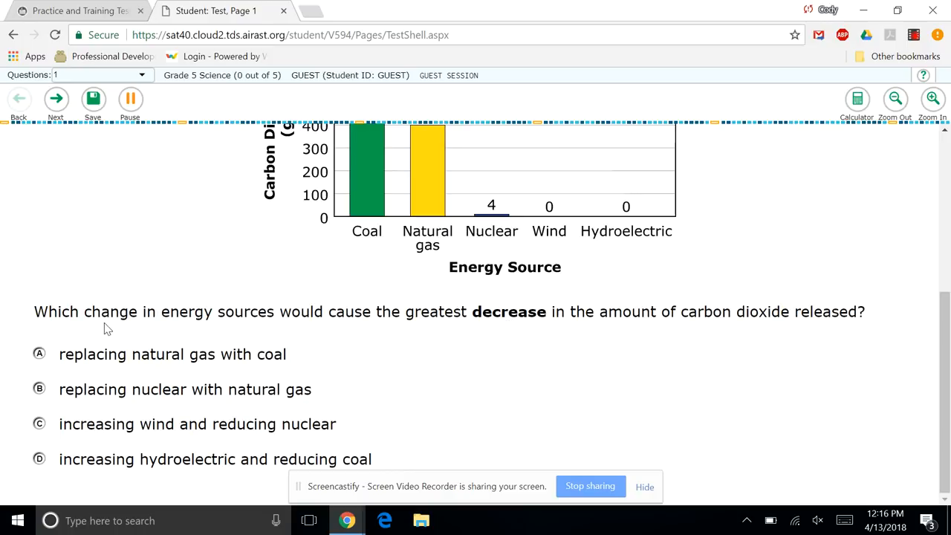
click(39, 353)
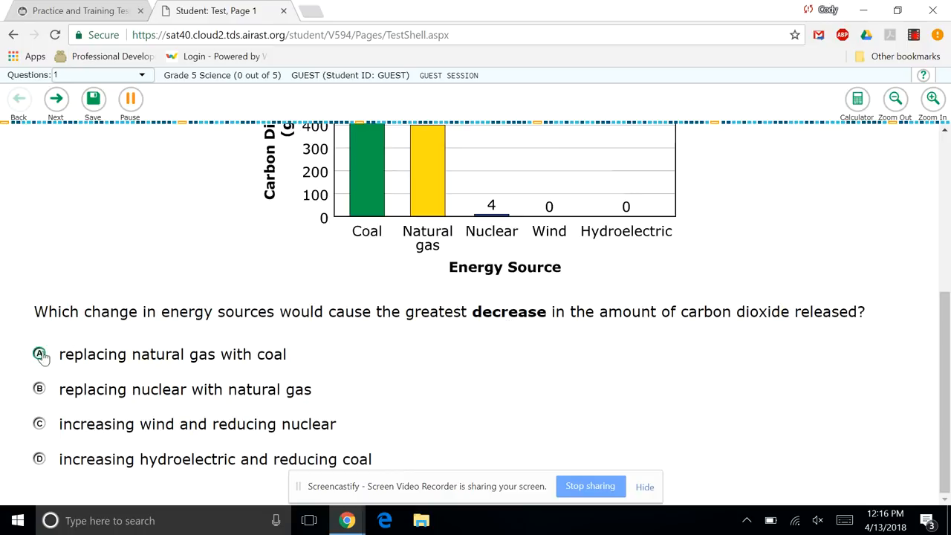
click(38, 353)
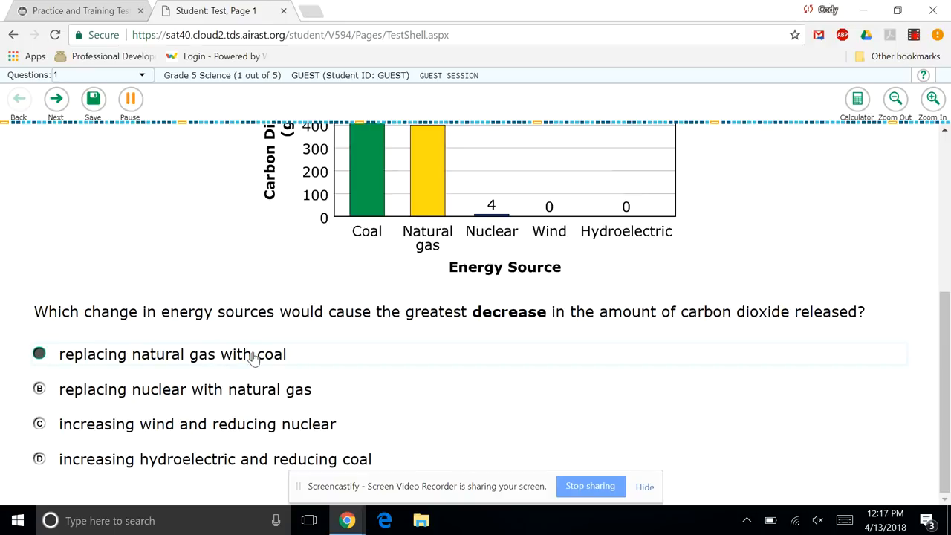
click(39, 390)
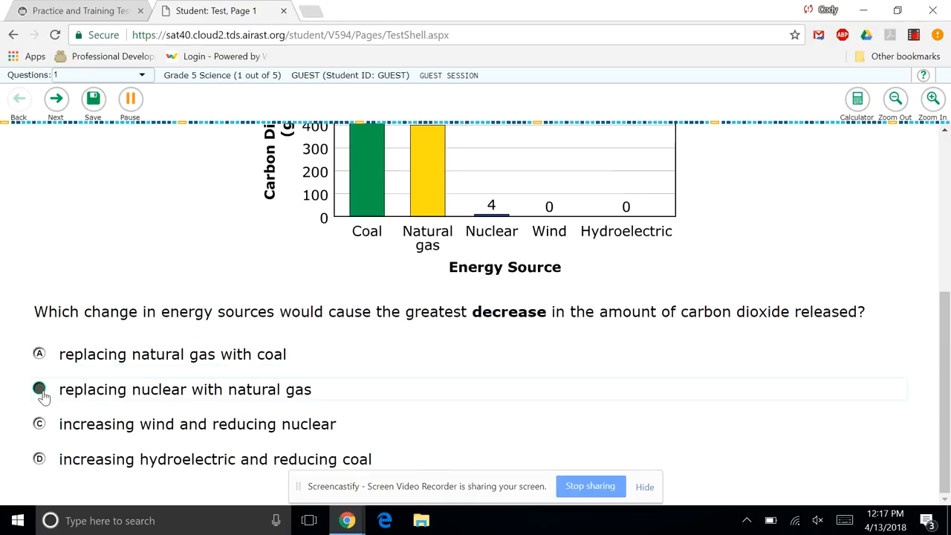
click(39, 458)
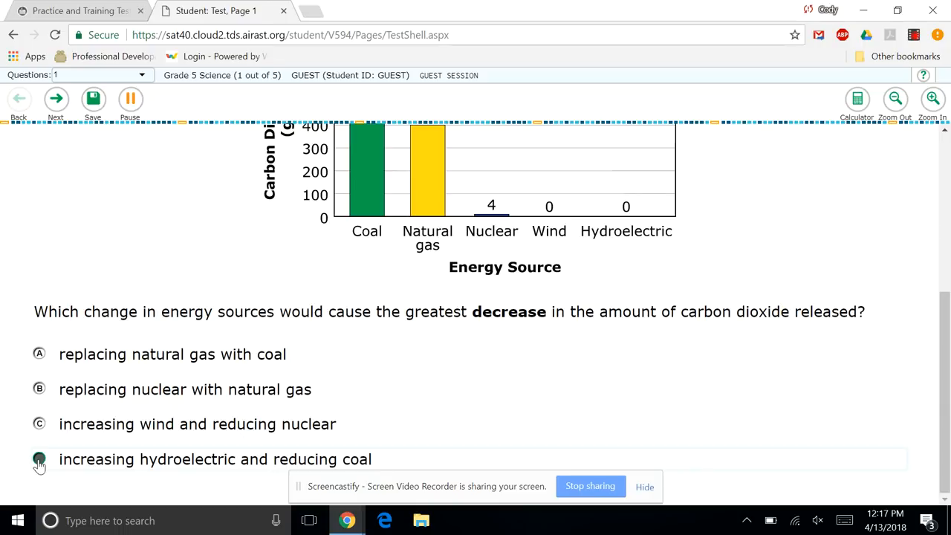
click(38, 354)
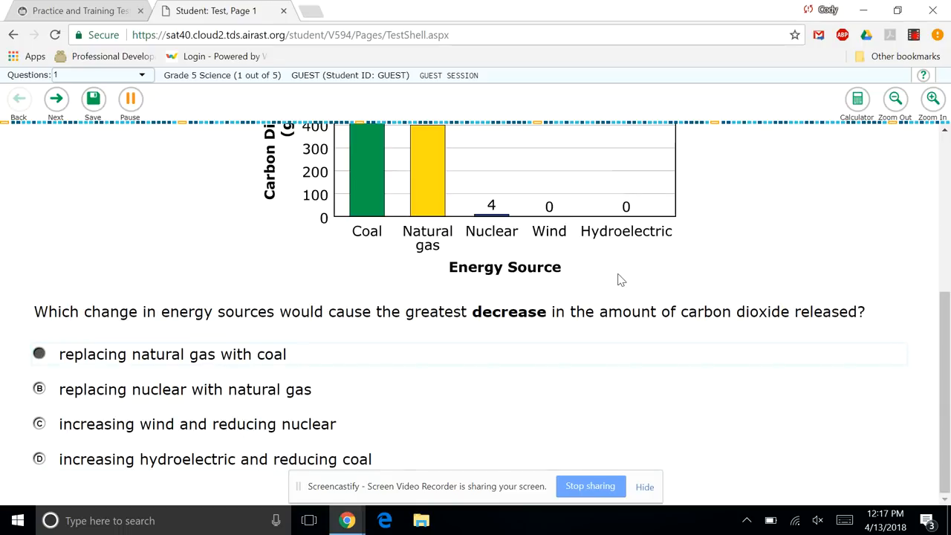
mouse_move(117, 169)
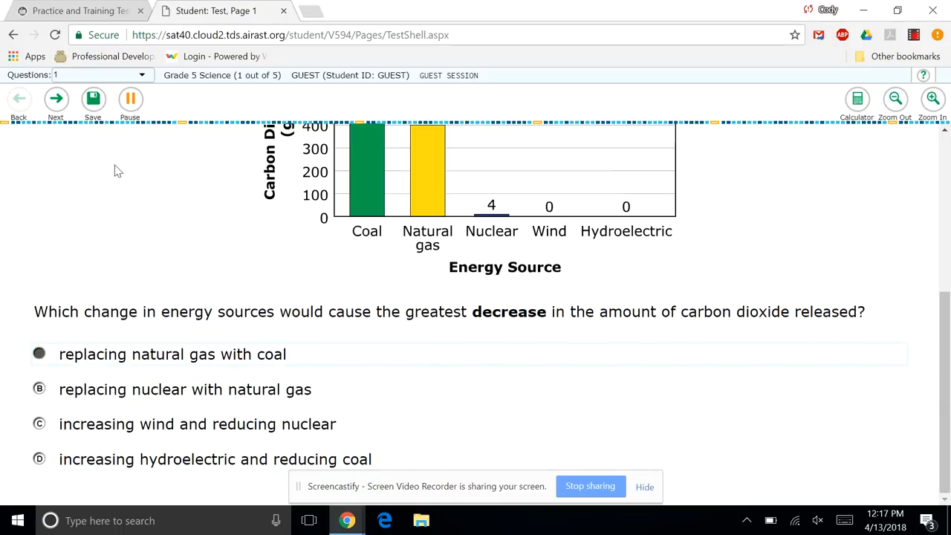
click(56, 98)
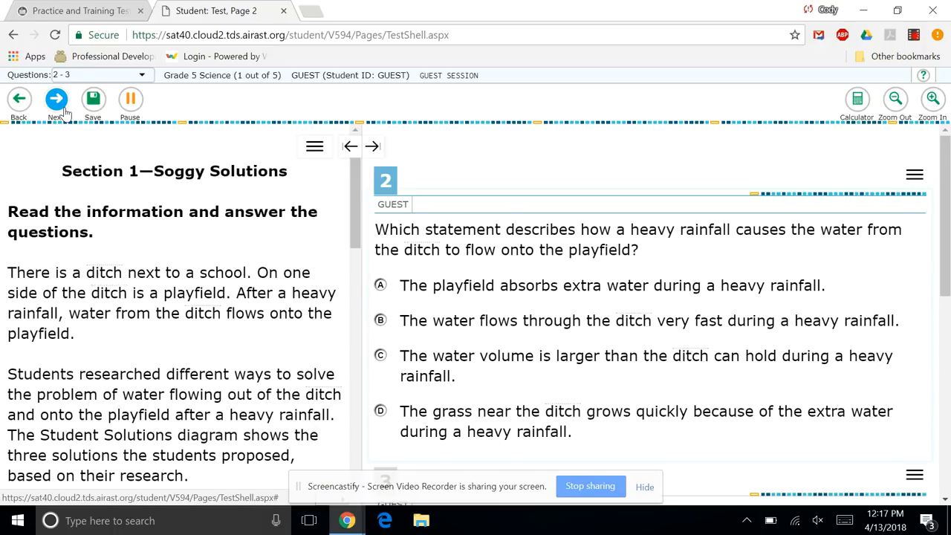
mouse_move(170, 241)
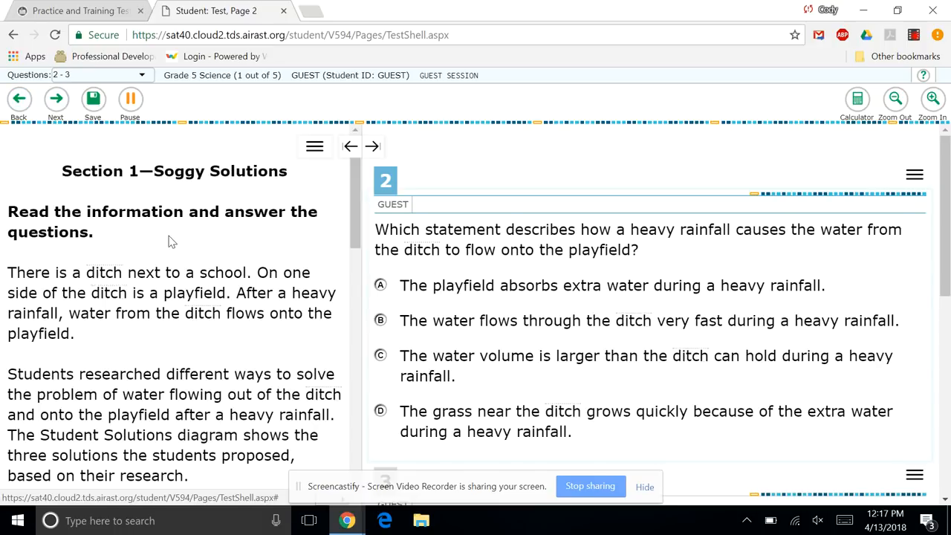
Step: Highlight the passage's first sentence yellow and look up 'ditch' in the glossary
scroll(down, 3)
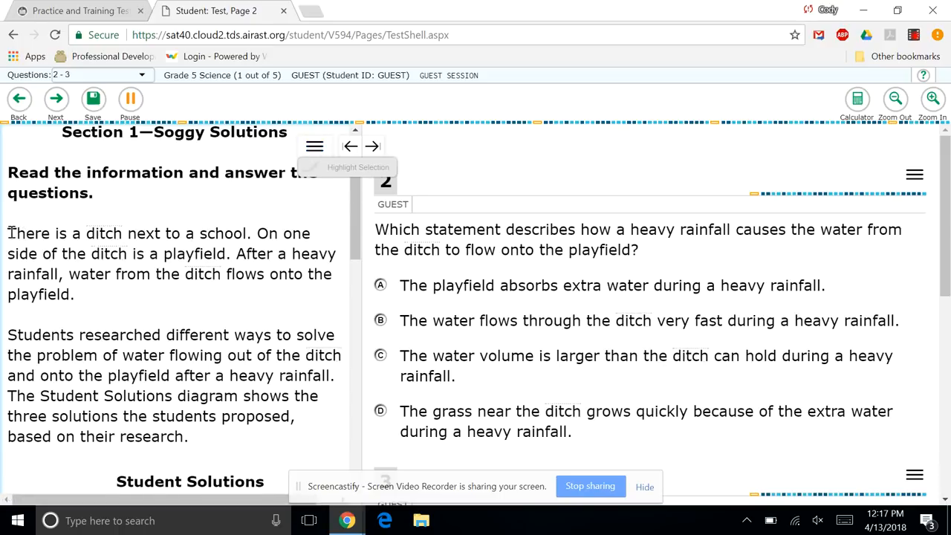
drag(7, 233, 181, 233)
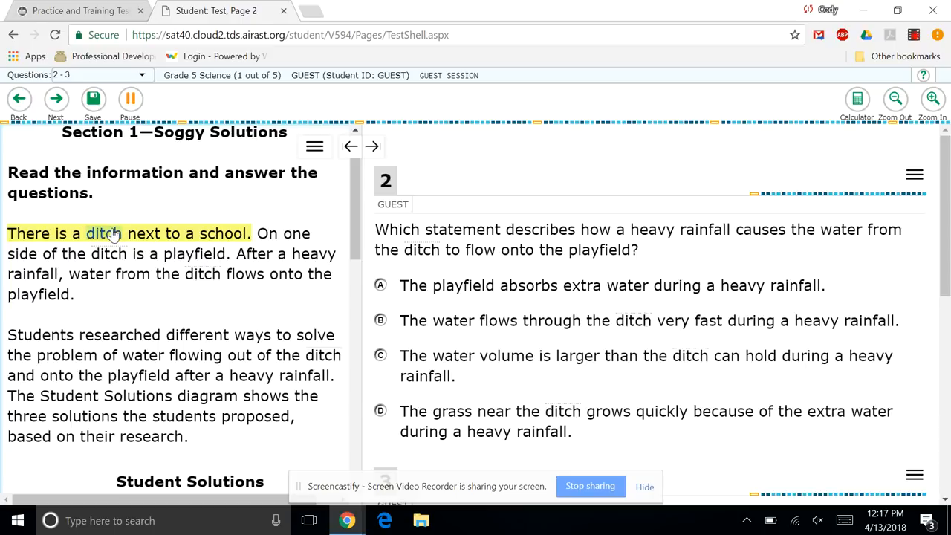
mouse_move(113, 234)
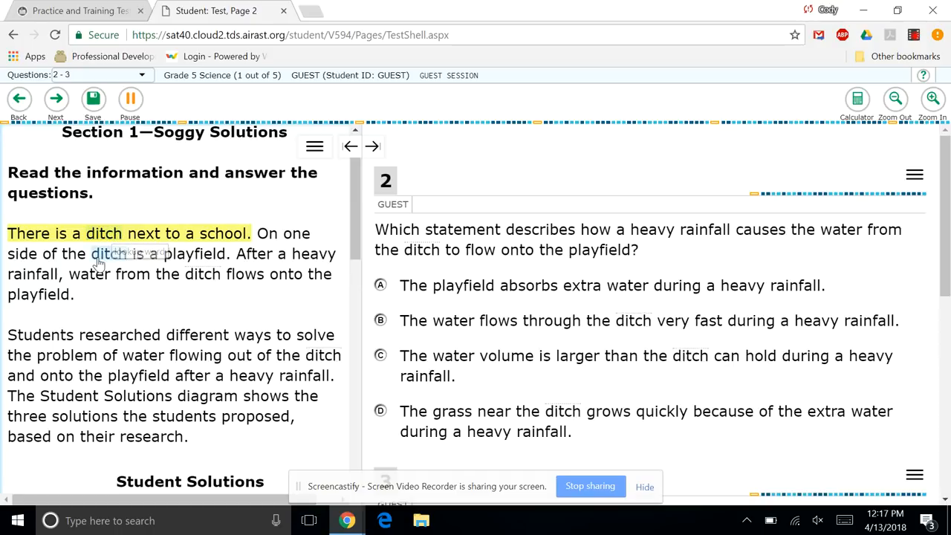
double_click(107, 252)
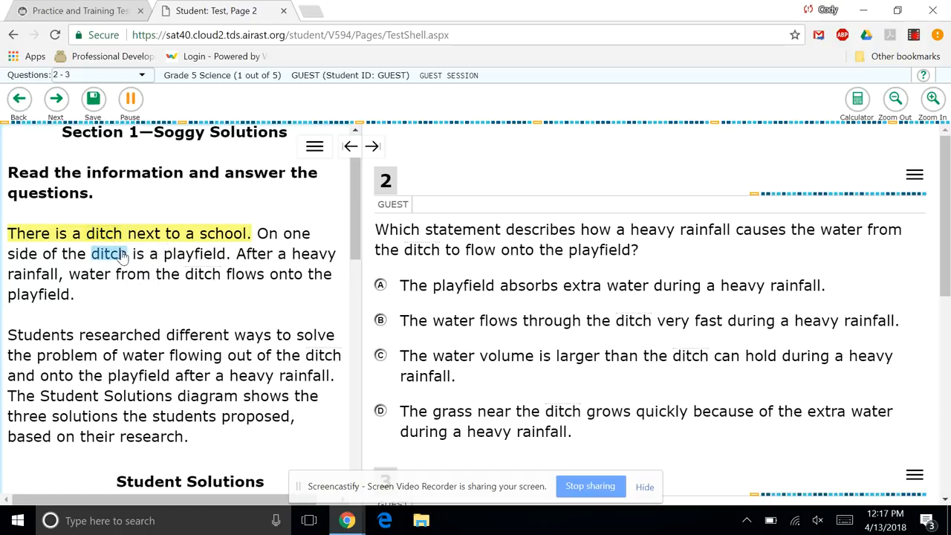
click(107, 253)
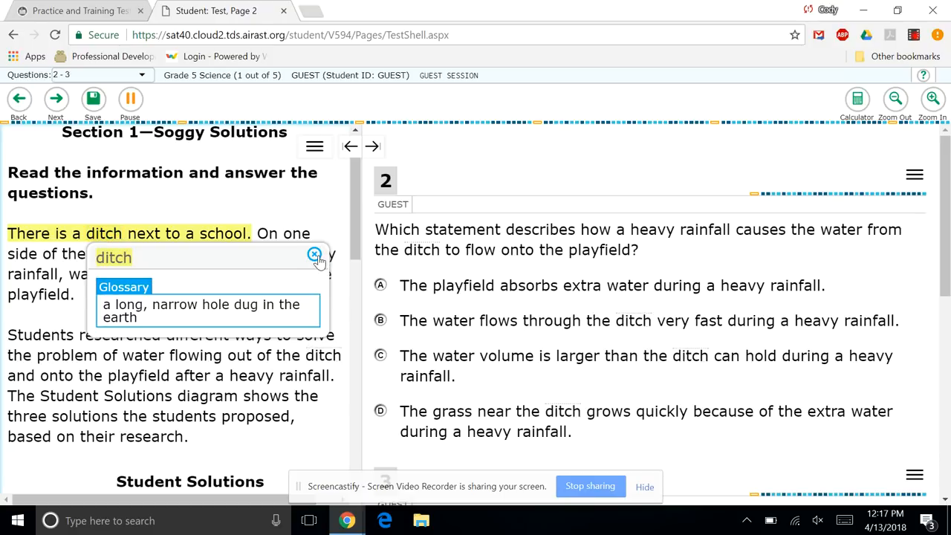
Step: Expand the passage, then question 2, to full width and restore the split view each time
click(315, 256)
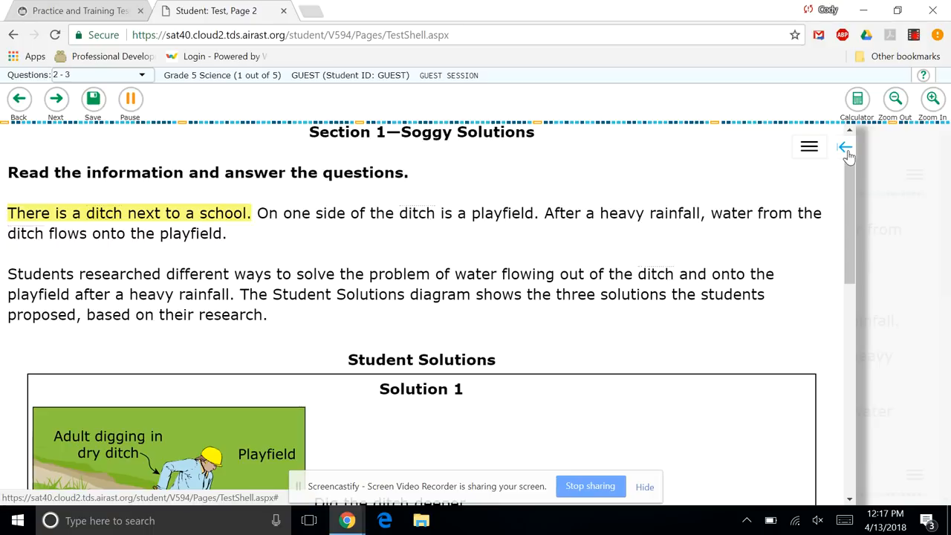
click(843, 147)
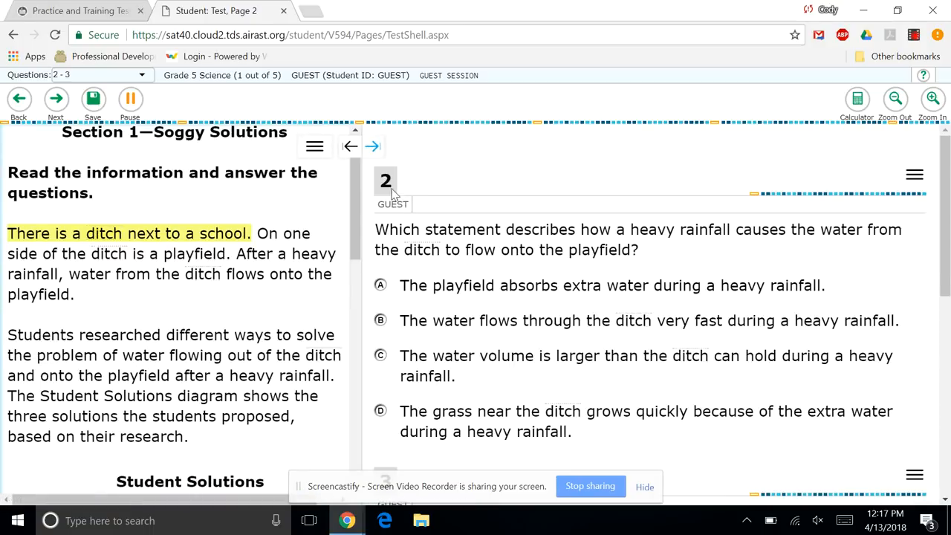
click(351, 146)
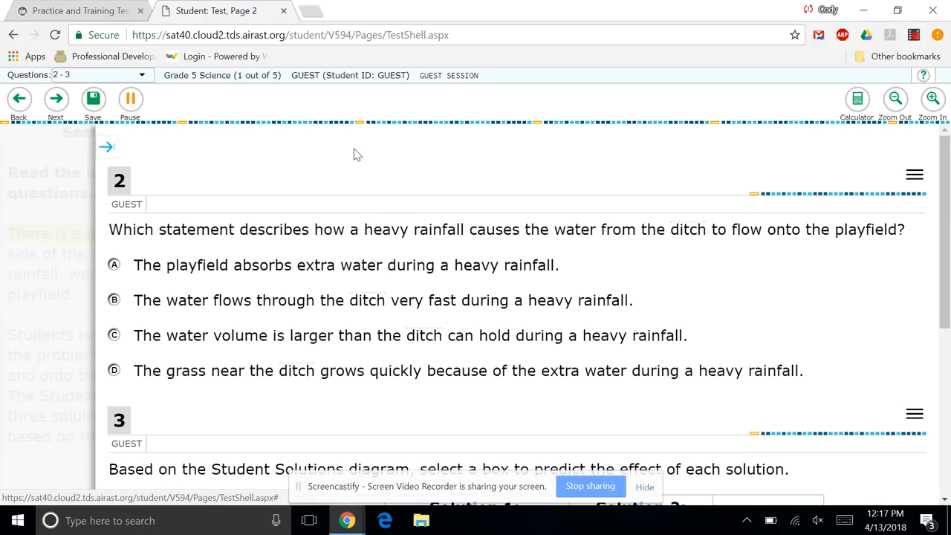
click(107, 147)
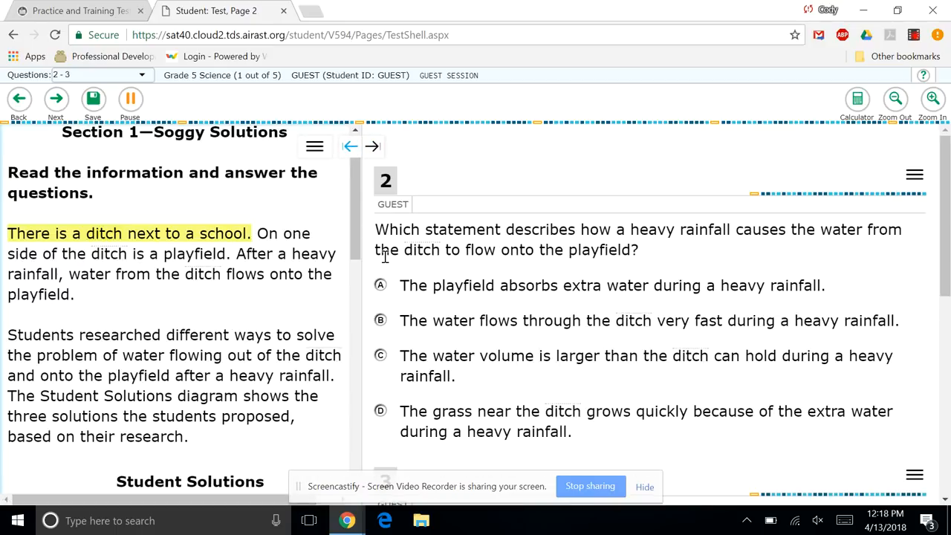
Step: Answer question 2 'playfield absorbs extra water', advance, and dismiss the unanswered-question warning
click(380, 285)
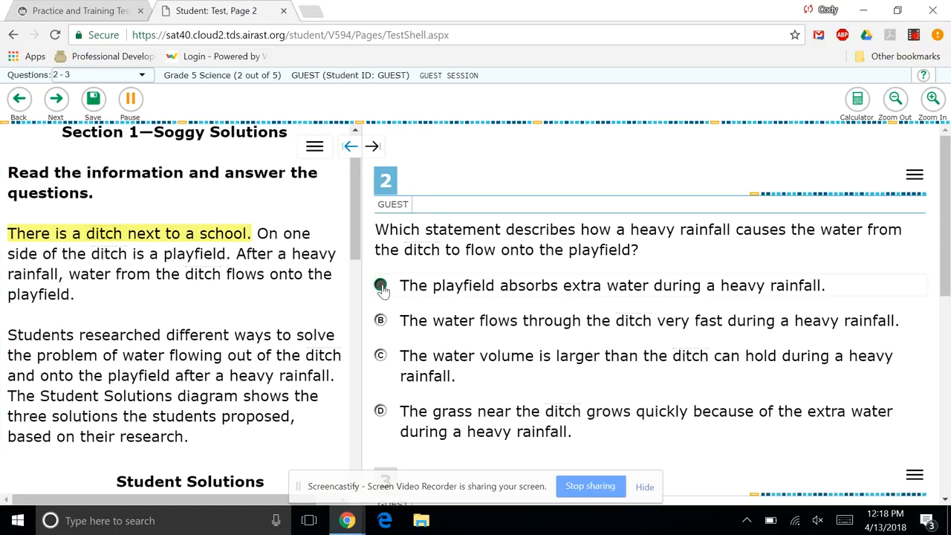
click(372, 146)
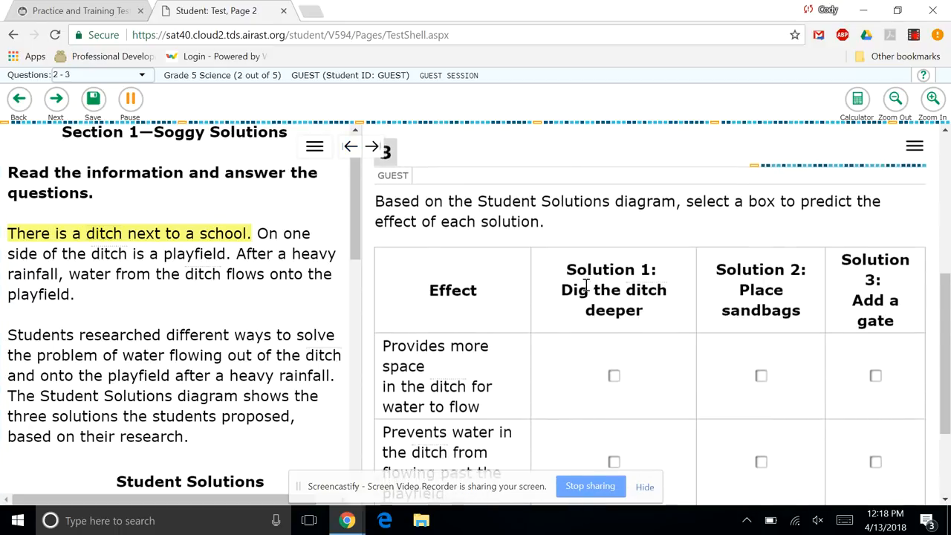
click(351, 146)
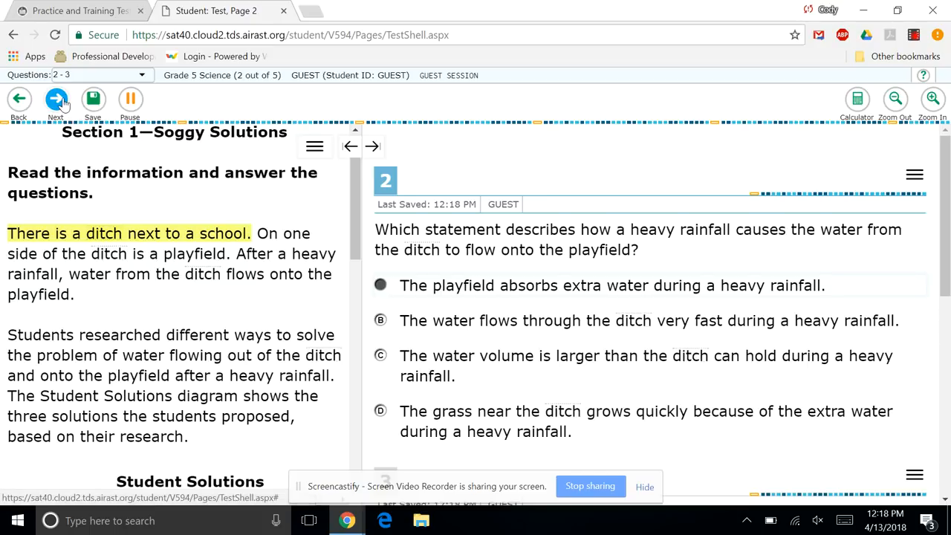
click(55, 98)
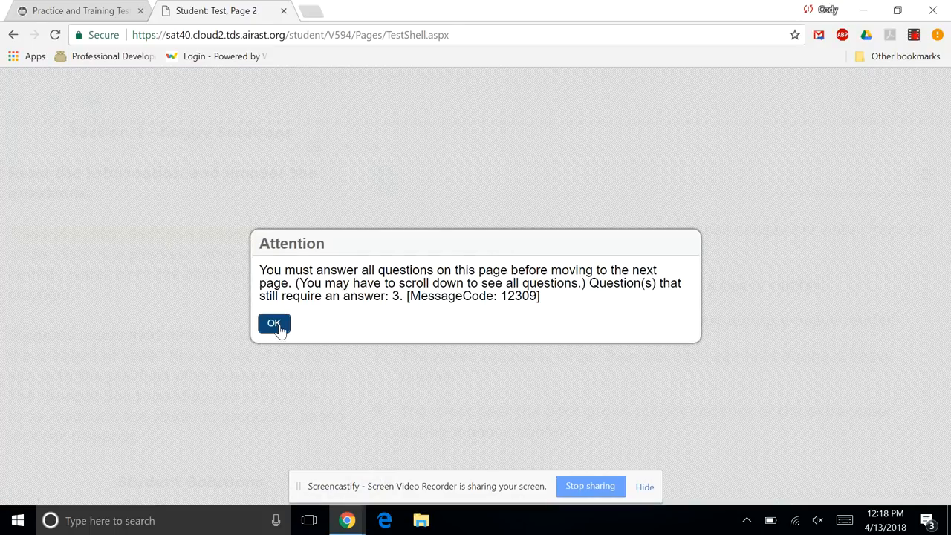
click(273, 324)
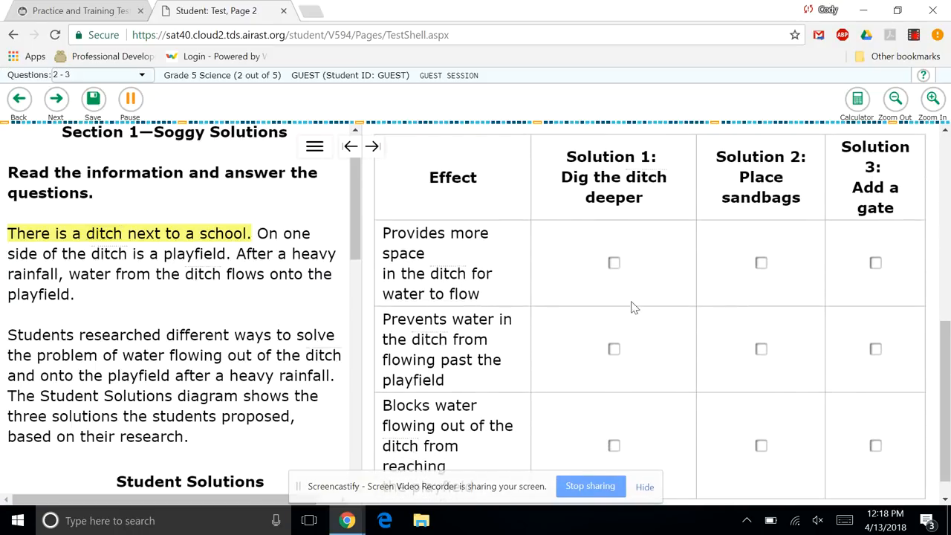
Step: Mark Solution 1 more space and blocking water, Solution 2 preventing flow, then go to the next page
click(613, 261)
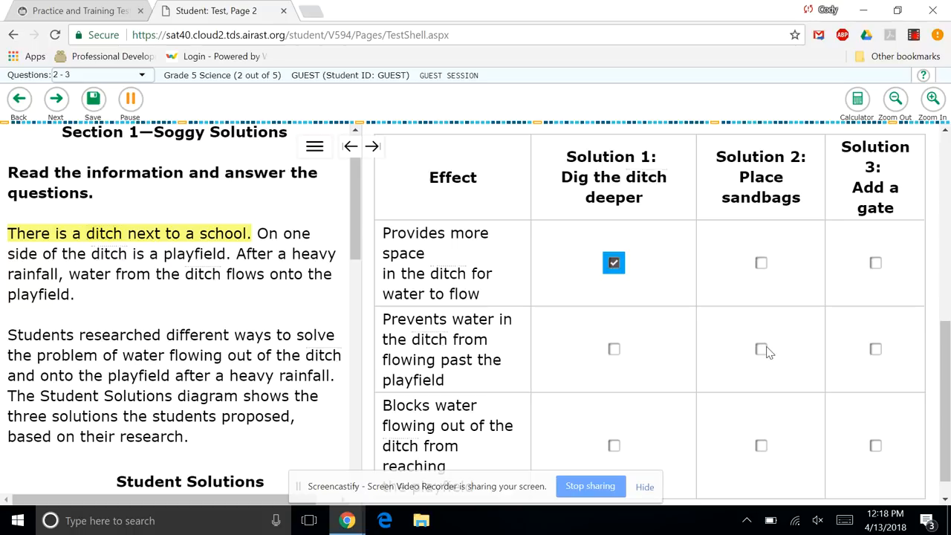
click(613, 446)
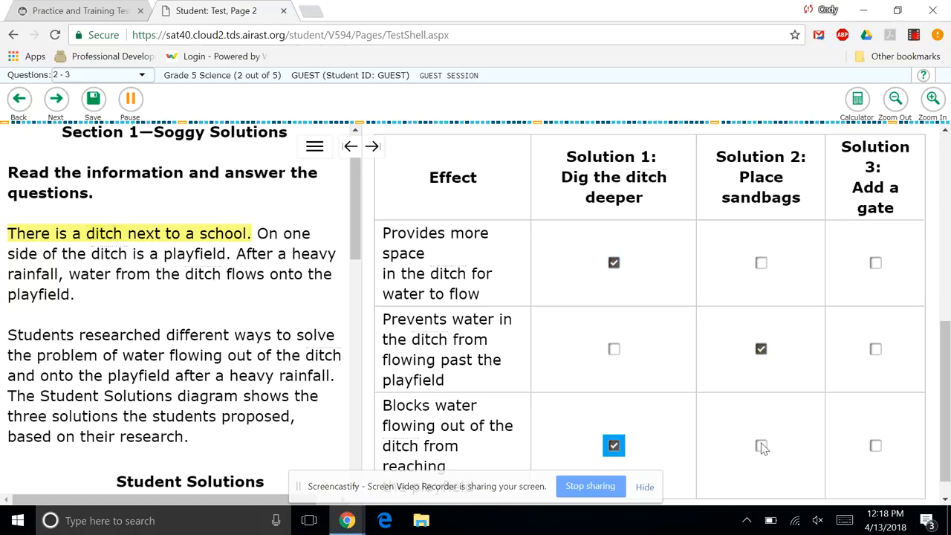
click(874, 446)
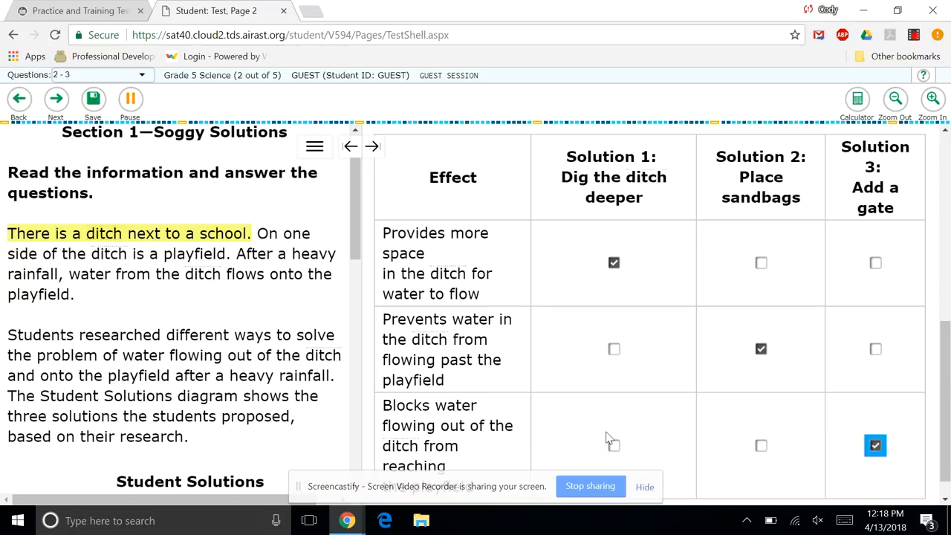
click(613, 446)
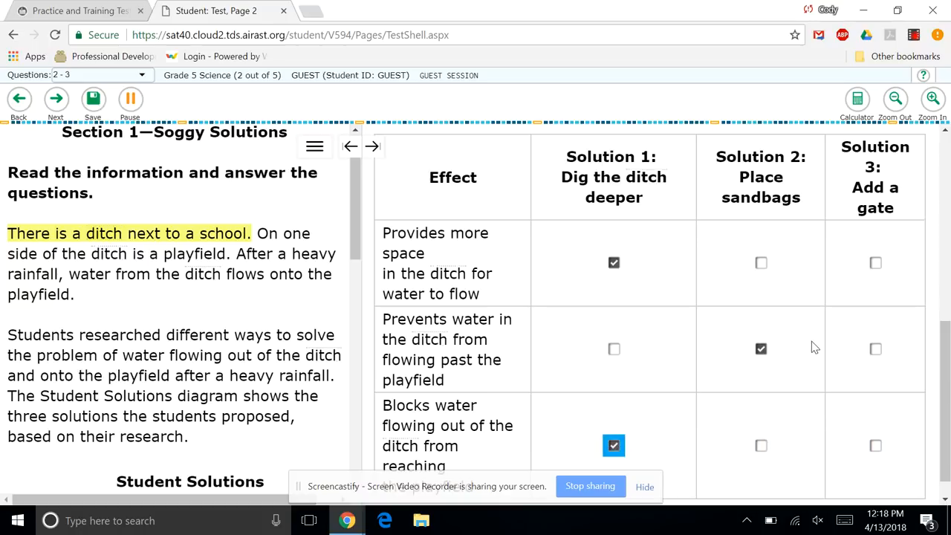
scroll(down, 3)
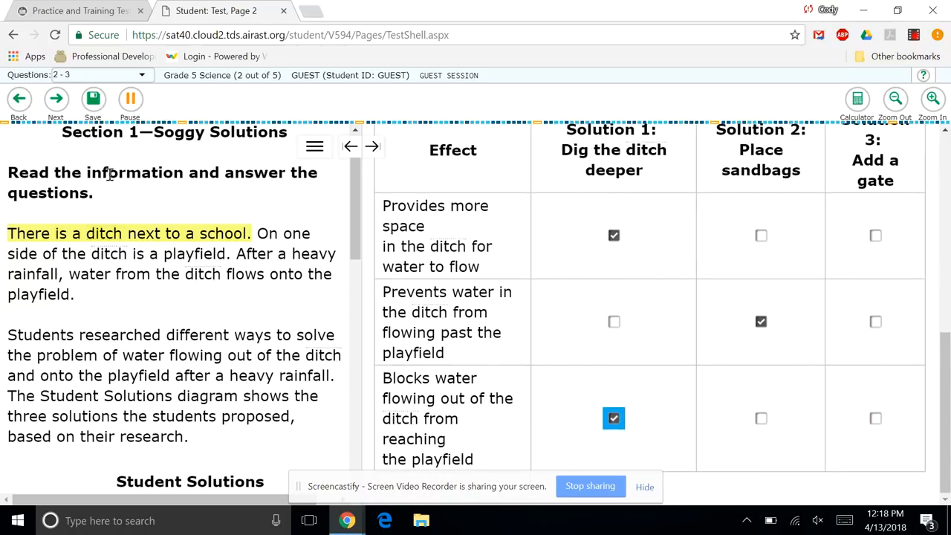
click(55, 98)
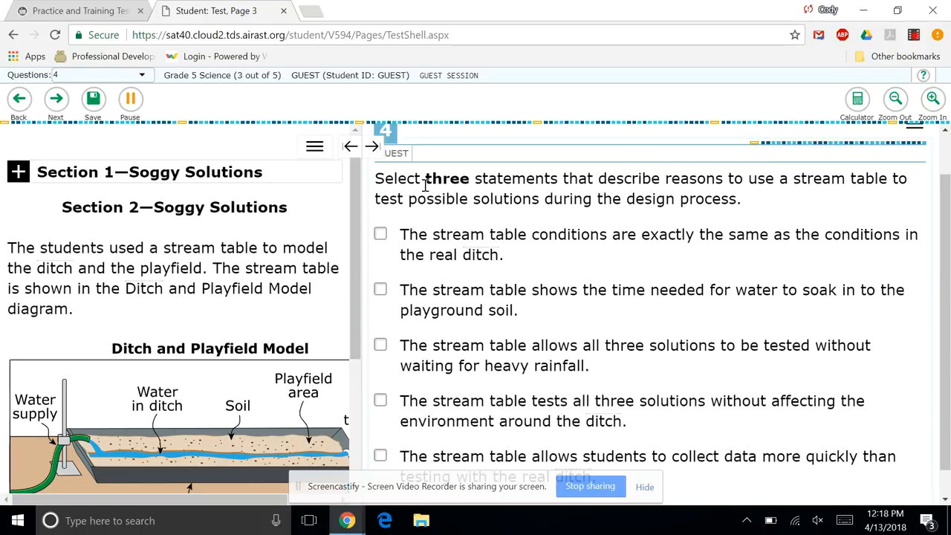
Step: Check the conditions-exactly-the-same and another stream table reason for question 4, dismissing the warning, then advance
click(380, 235)
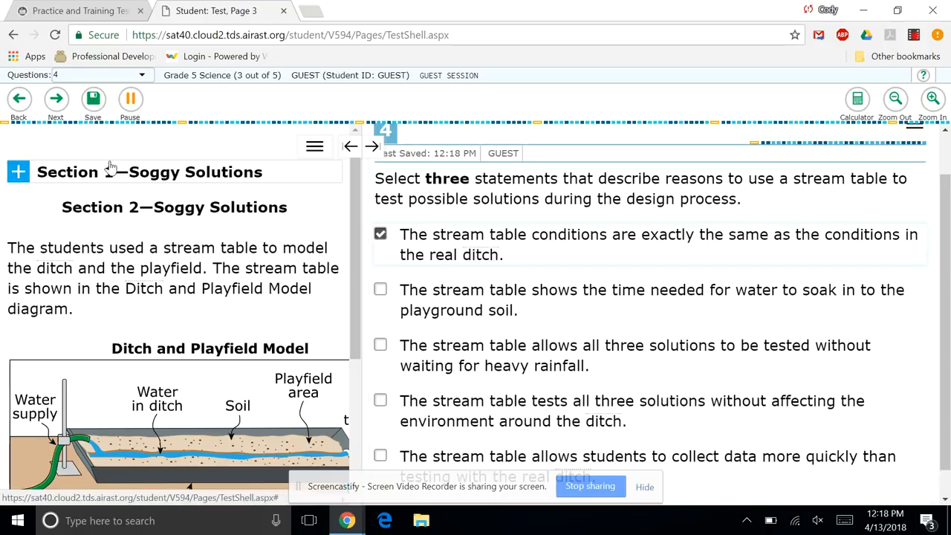
click(56, 98)
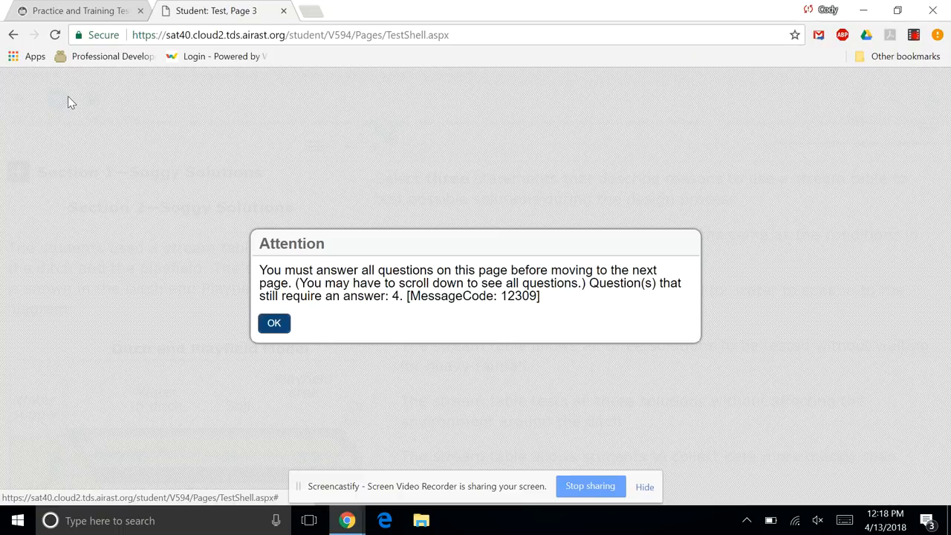
click(273, 323)
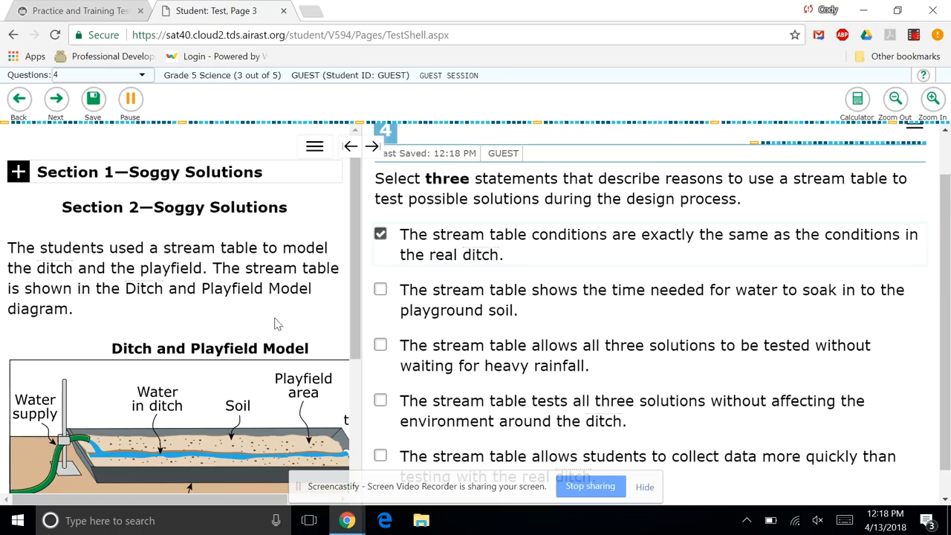
click(381, 345)
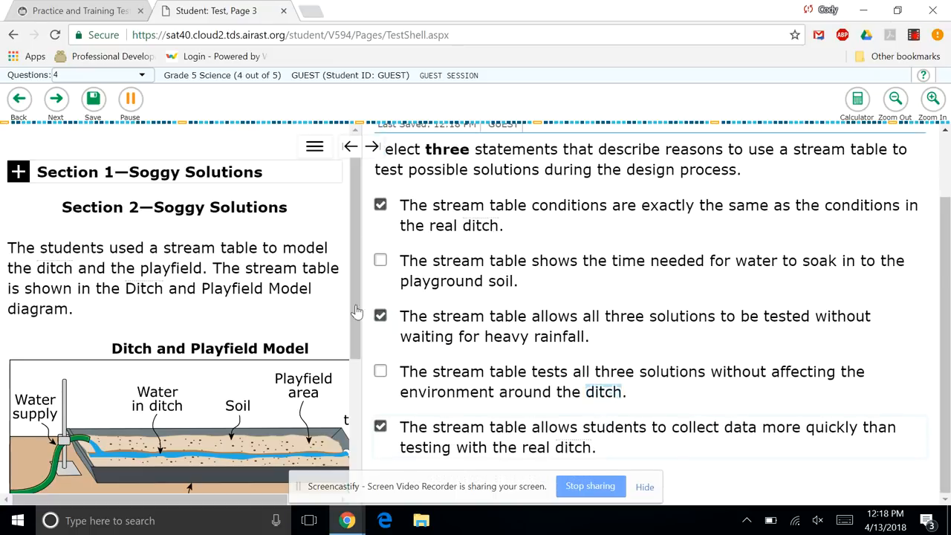
click(55, 98)
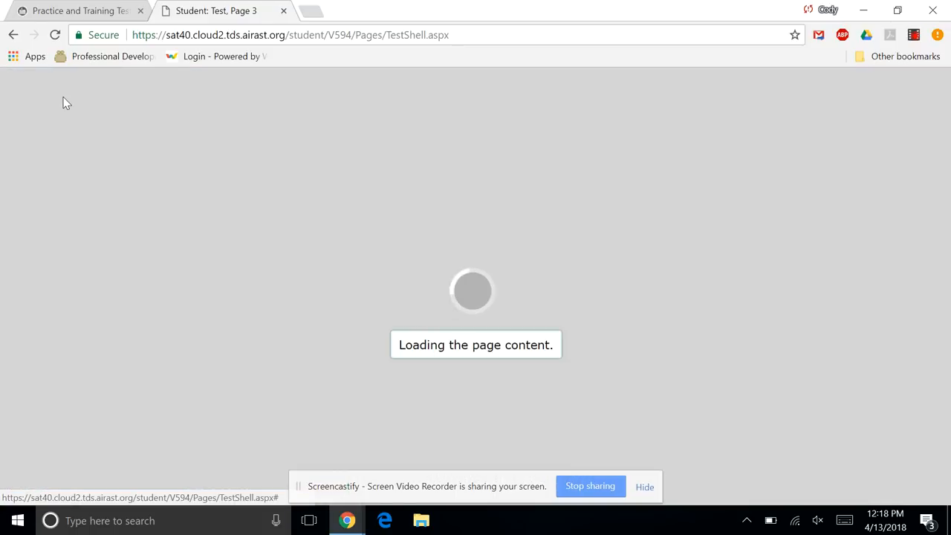
Step: Answer question 5 'Dig a ditch deeper' with the response 'description goes here!' and move on
click(54, 98)
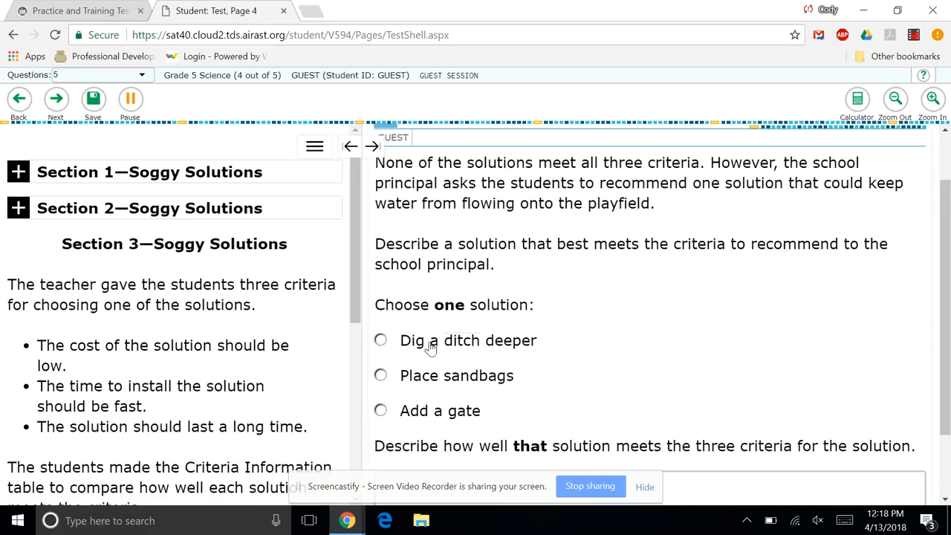
click(380, 340)
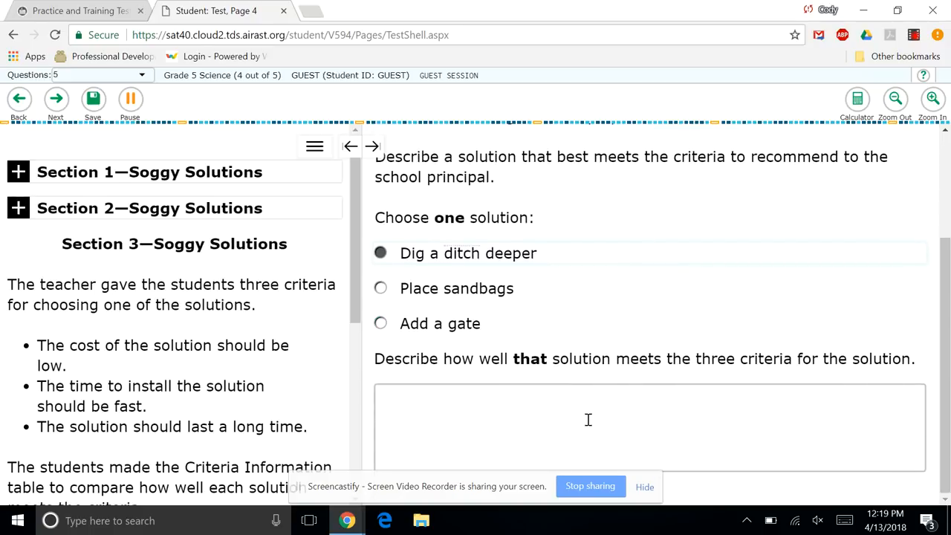
text(description goes here!)
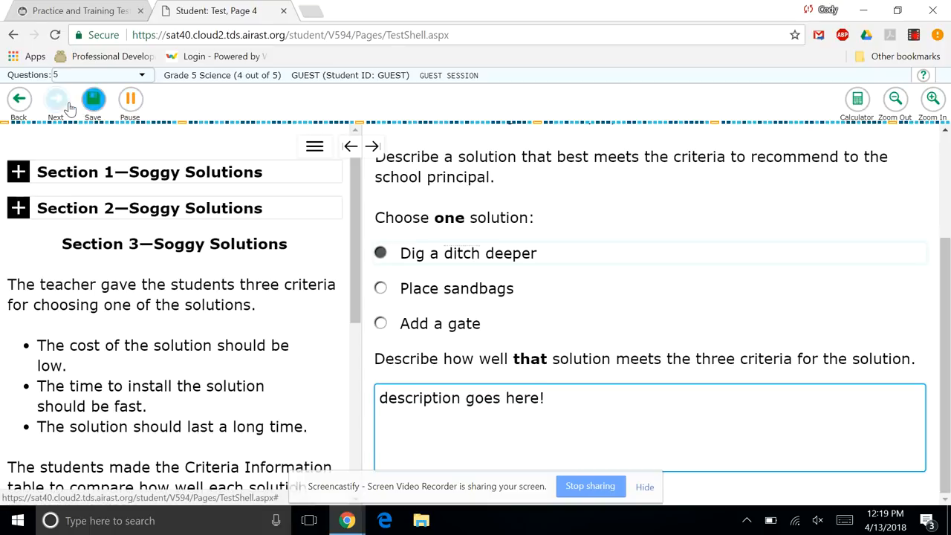
click(56, 98)
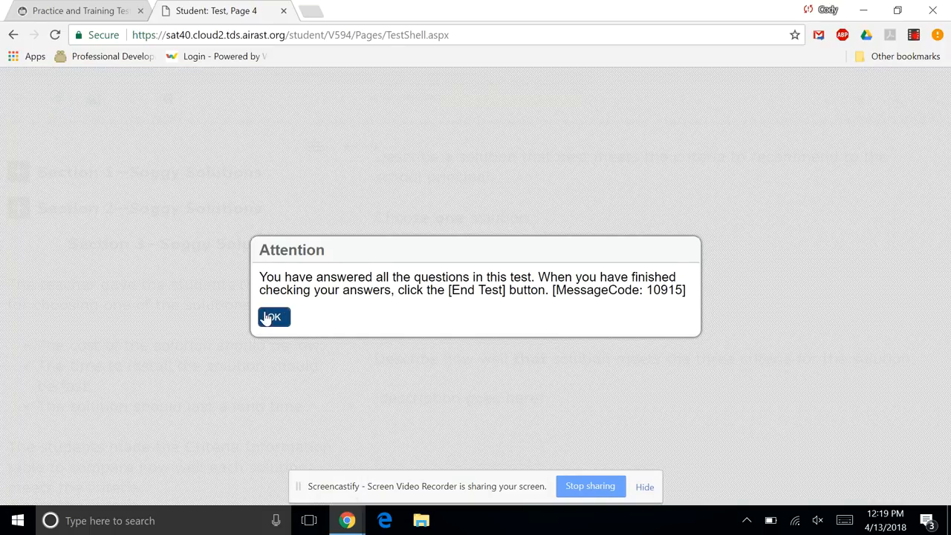
Step: Acknowledge the all-questions-answered notice and continue to the end-of-test review page
click(273, 318)
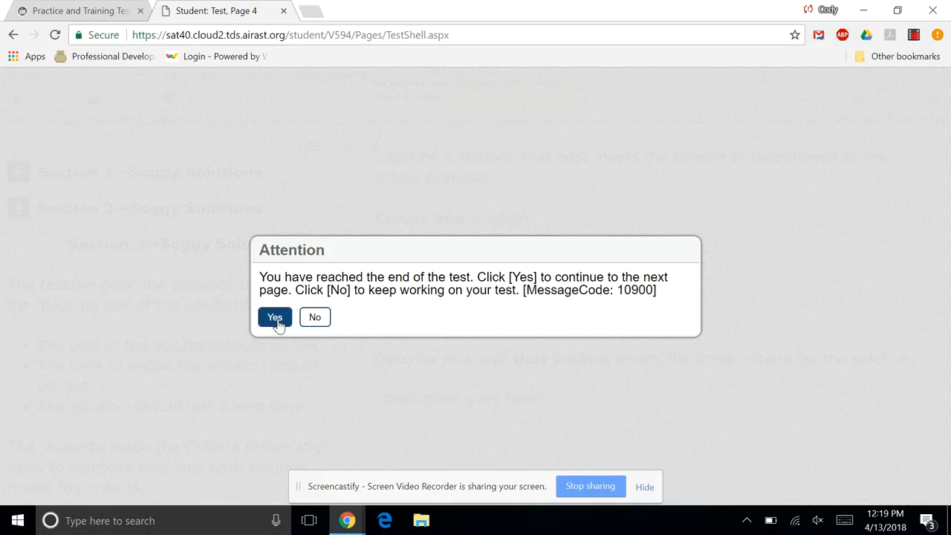
click(275, 317)
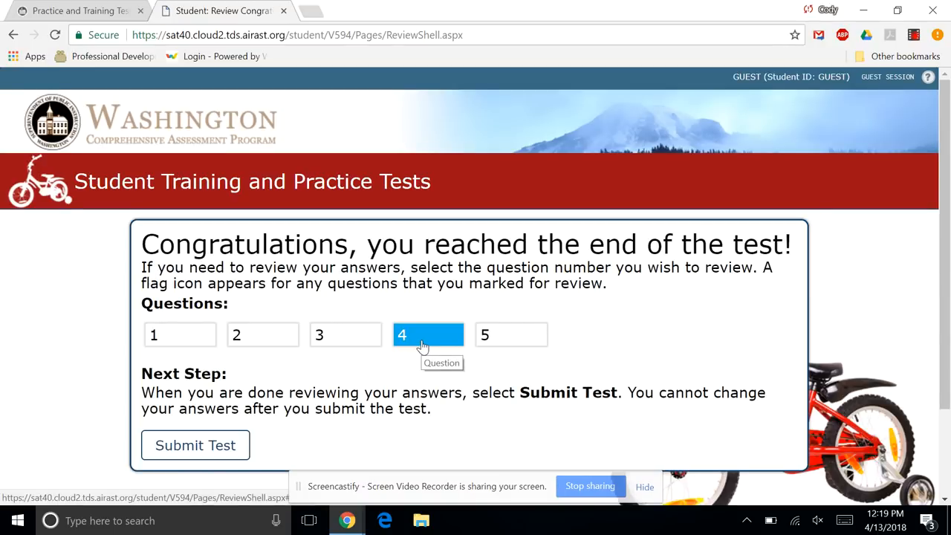
Step: Reopen question 2, change its answer to 'water flows through the ditch very fast', and return to the review page
click(261, 335)
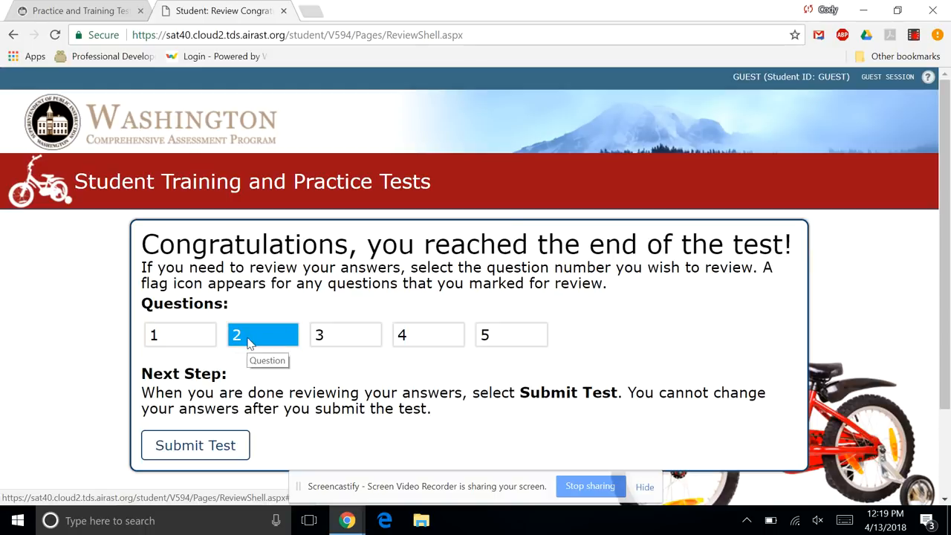
click(261, 334)
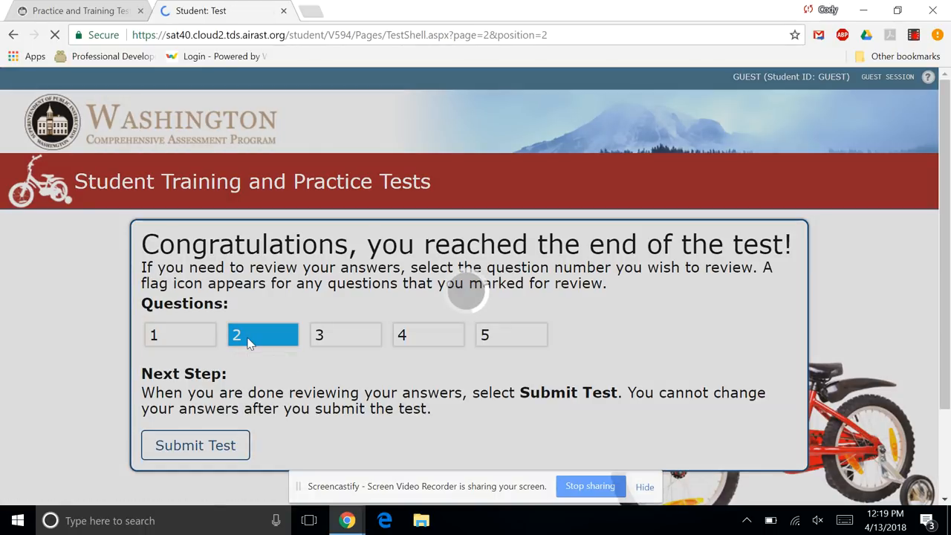
click(263, 334)
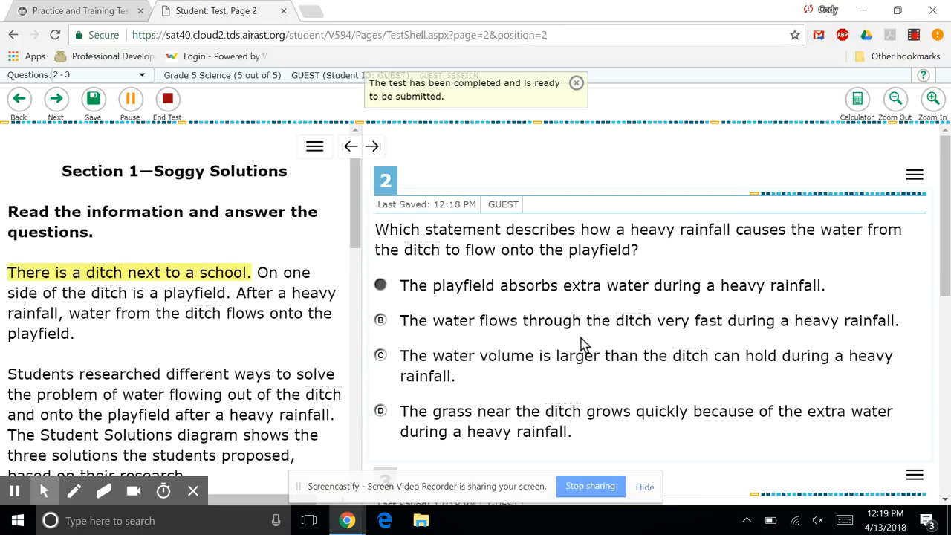
click(381, 320)
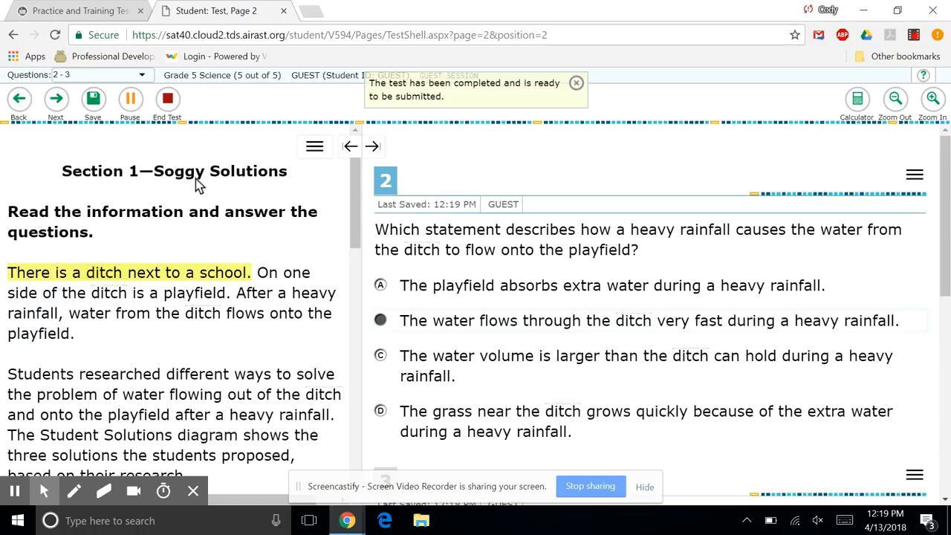
click(55, 98)
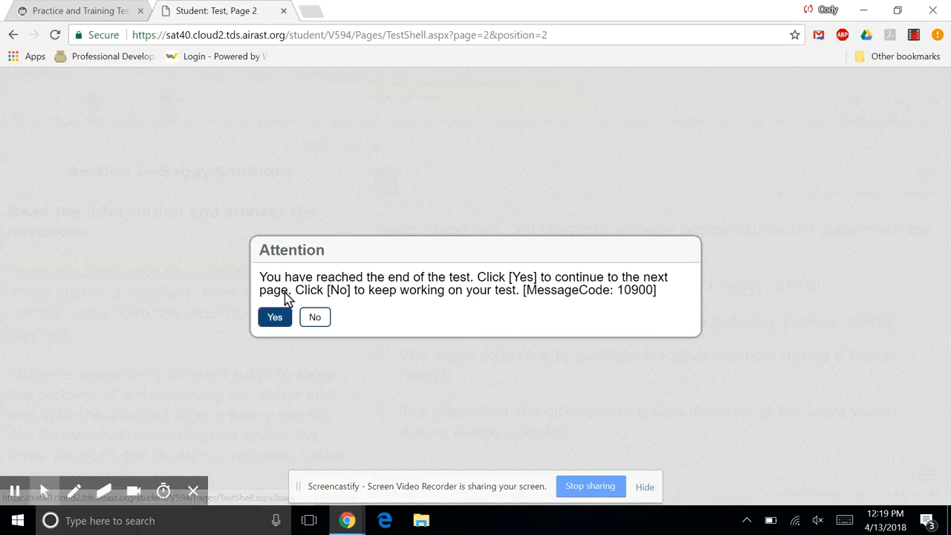
click(274, 316)
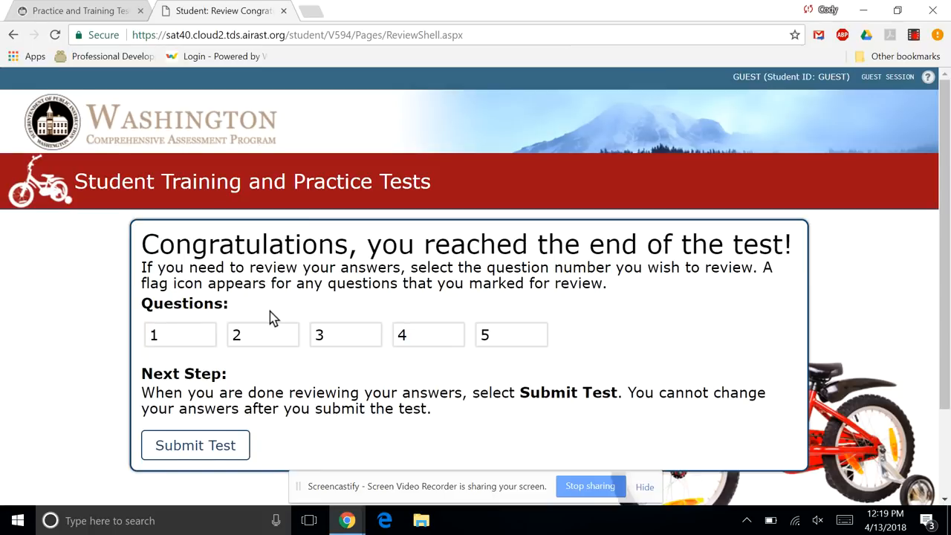
Step: Submit the test, confirm, view the results page and log out
click(195, 446)
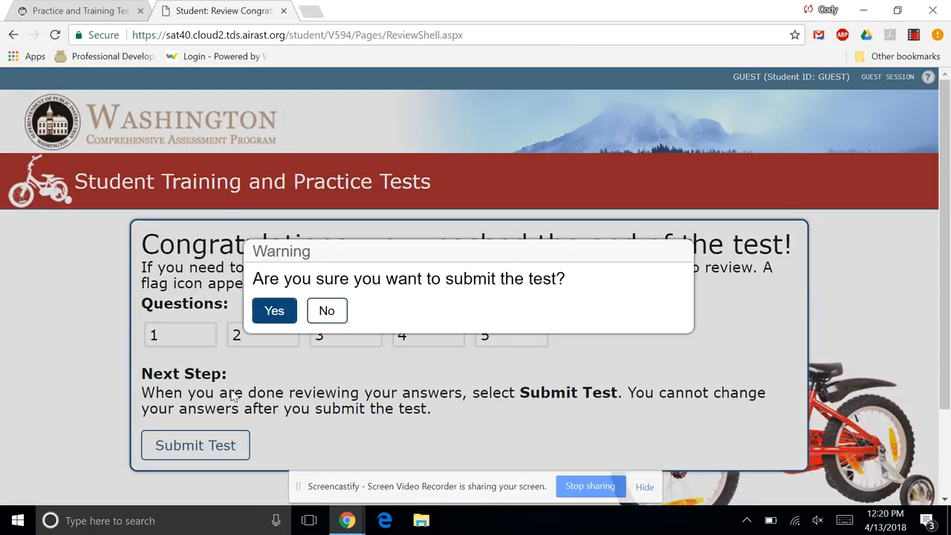
click(274, 311)
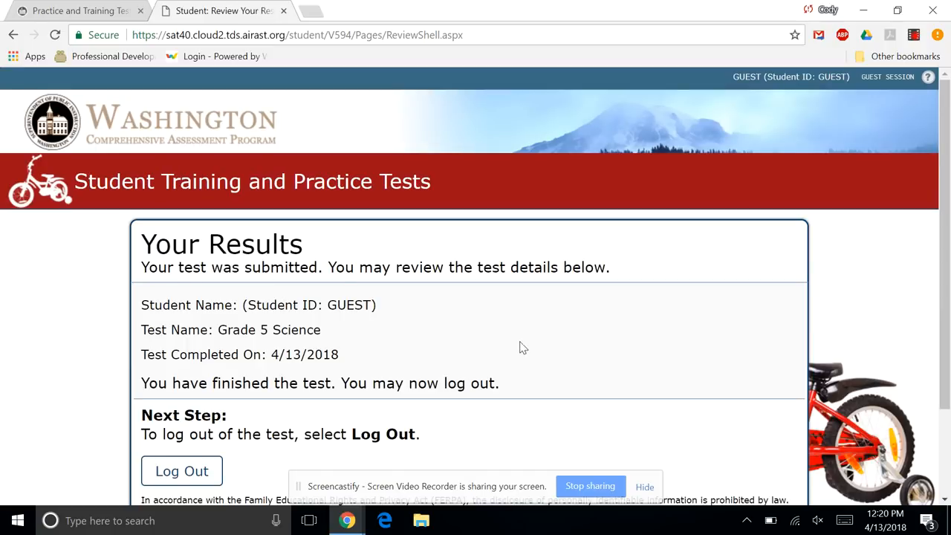
scroll(down, 3)
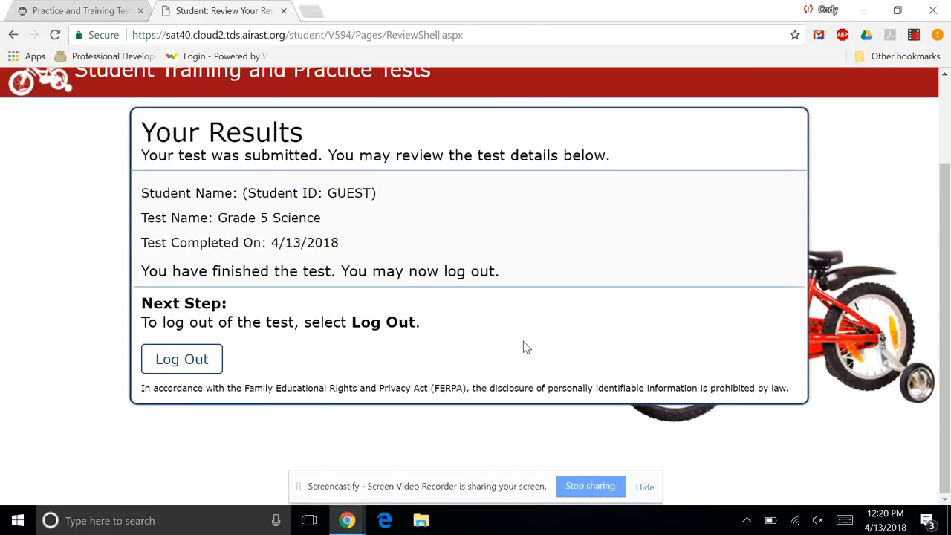
mouse_move(229, 357)
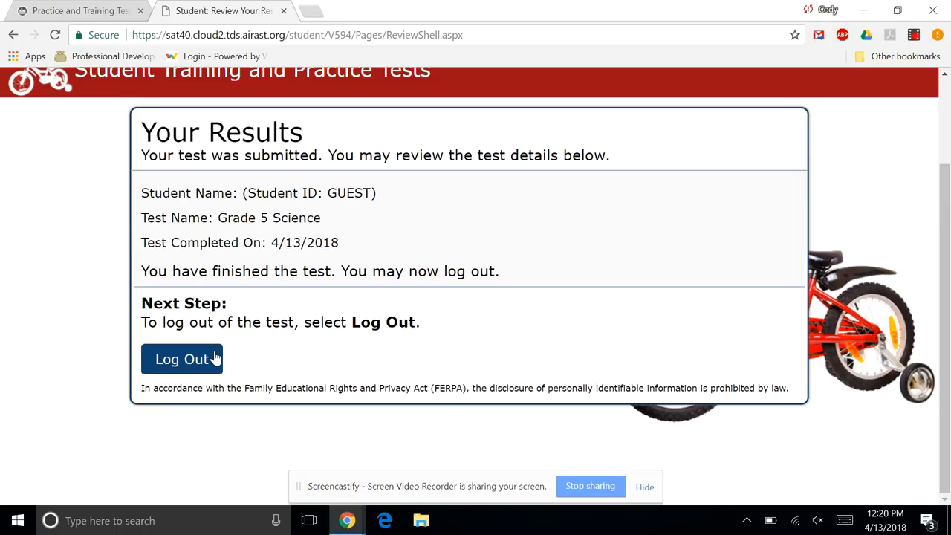
click(182, 358)
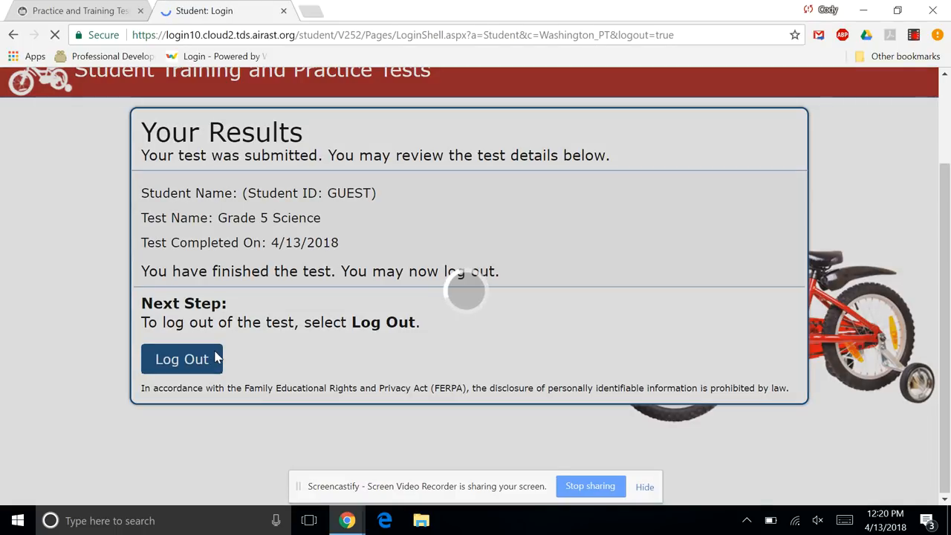
Step: Sign in again as guest with grade 11 confirmed and scroll the Your Tests list toward Grade 8 Science
click(181, 358)
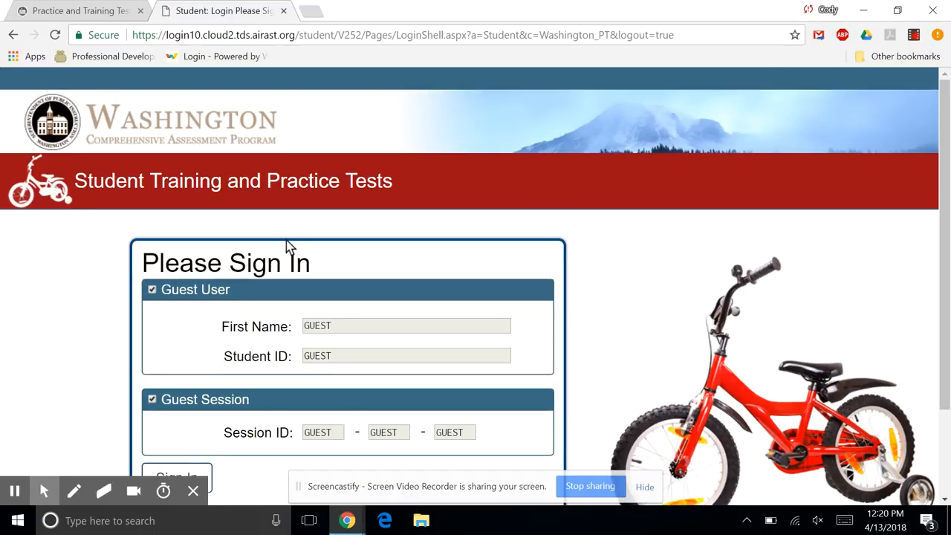
scroll(down, 3)
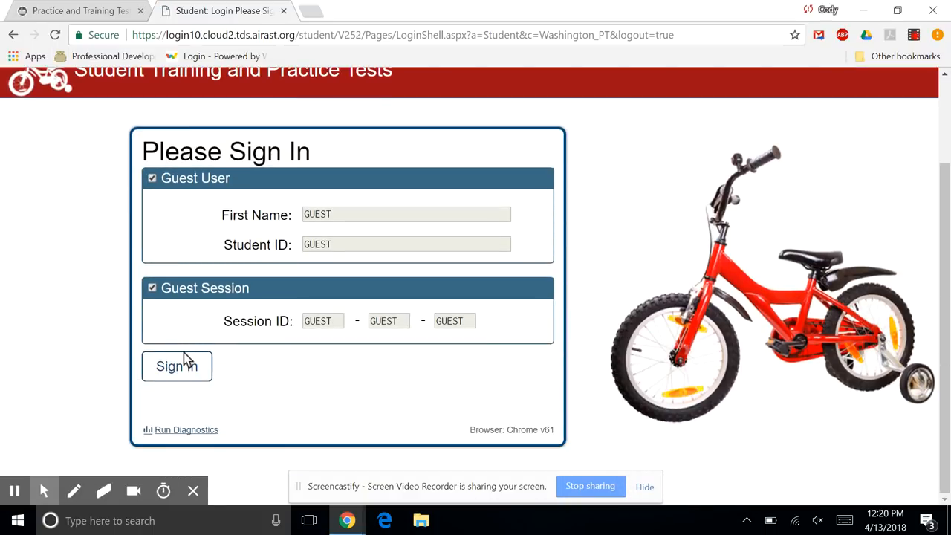
click(176, 365)
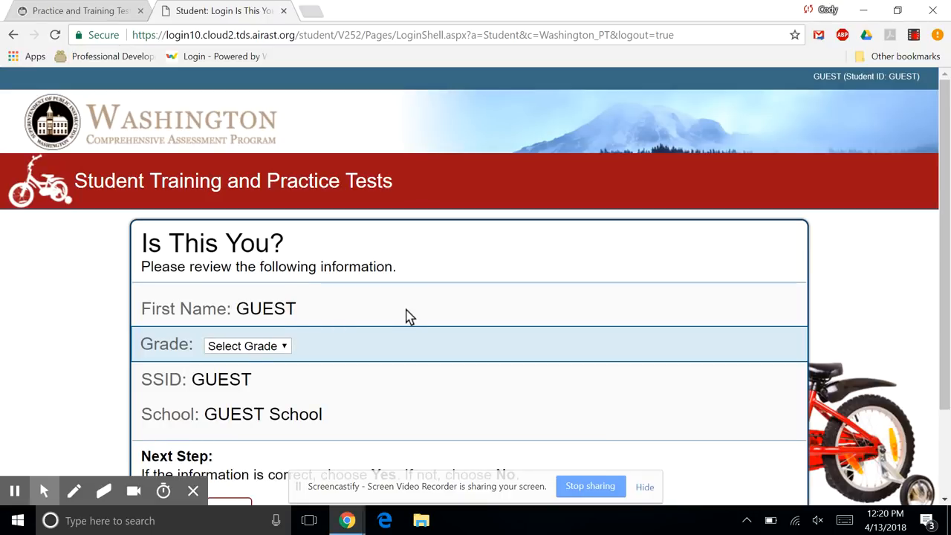
click(246, 344)
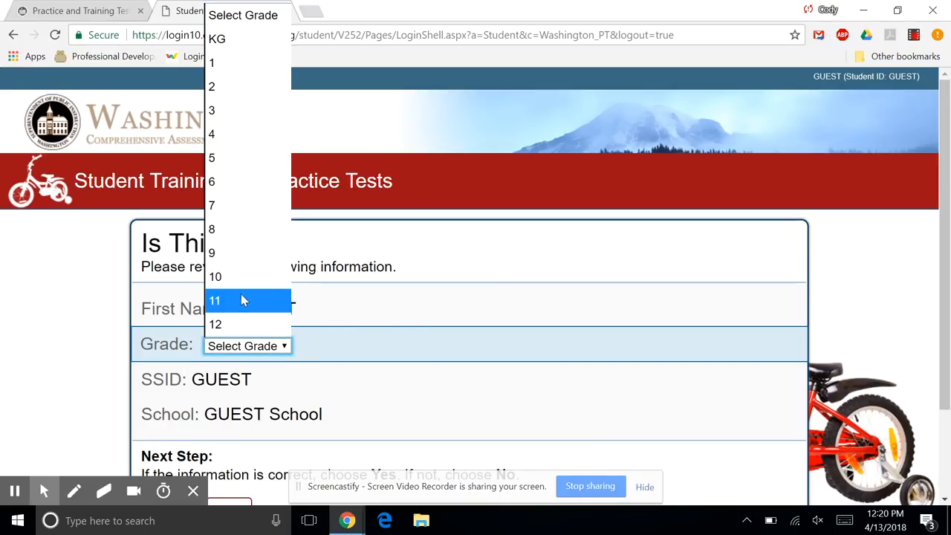
click(214, 300)
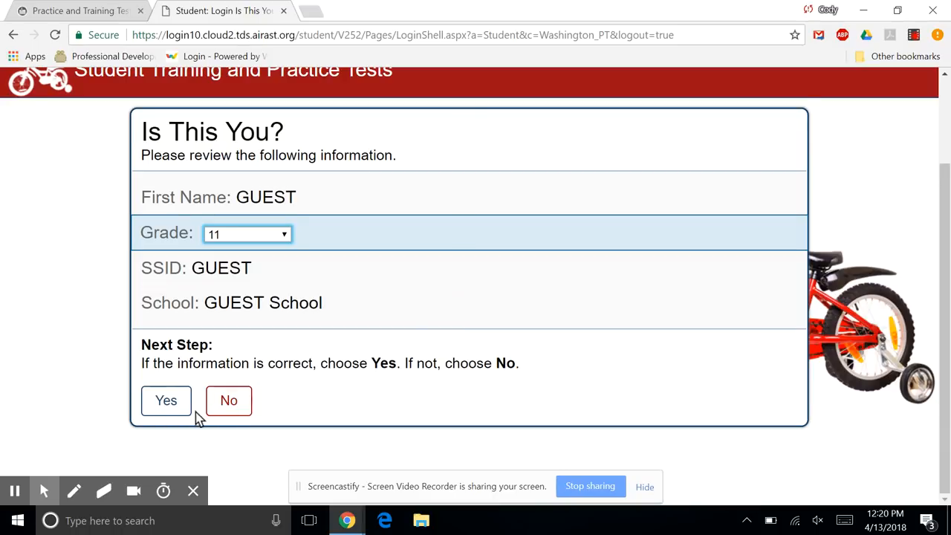
click(167, 401)
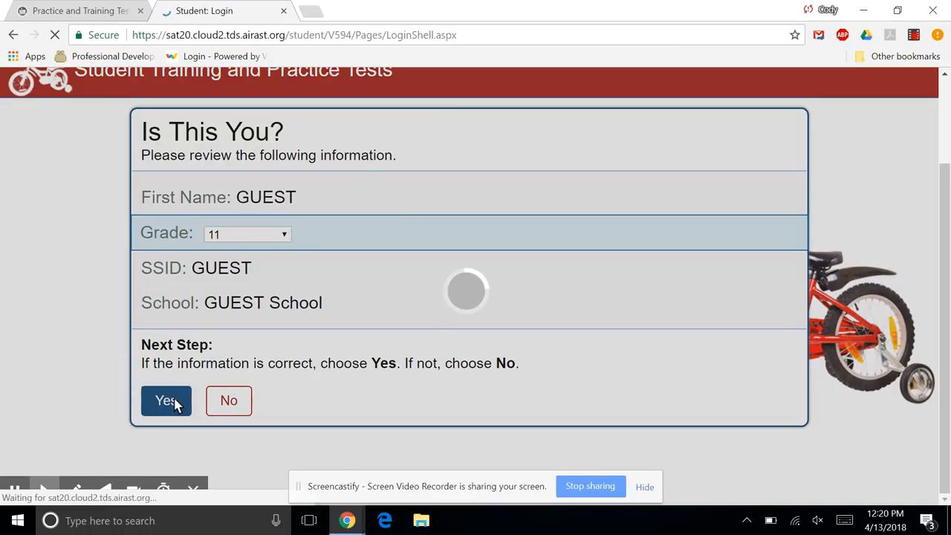
click(166, 401)
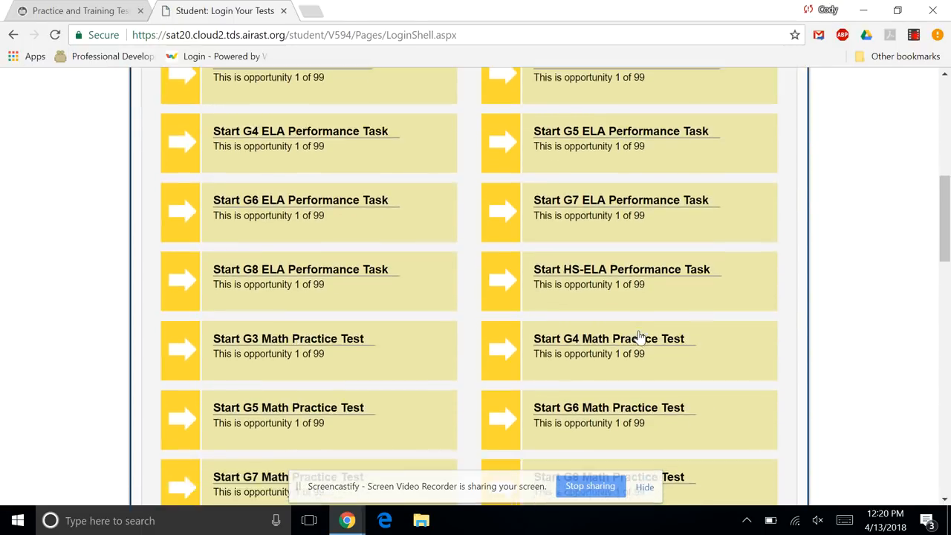
scroll(down, 3)
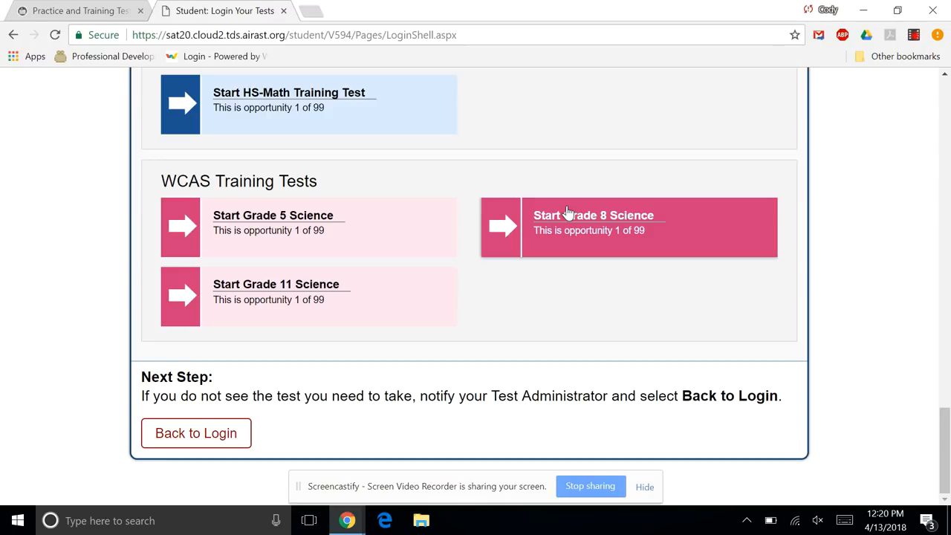
mouse_move(572, 226)
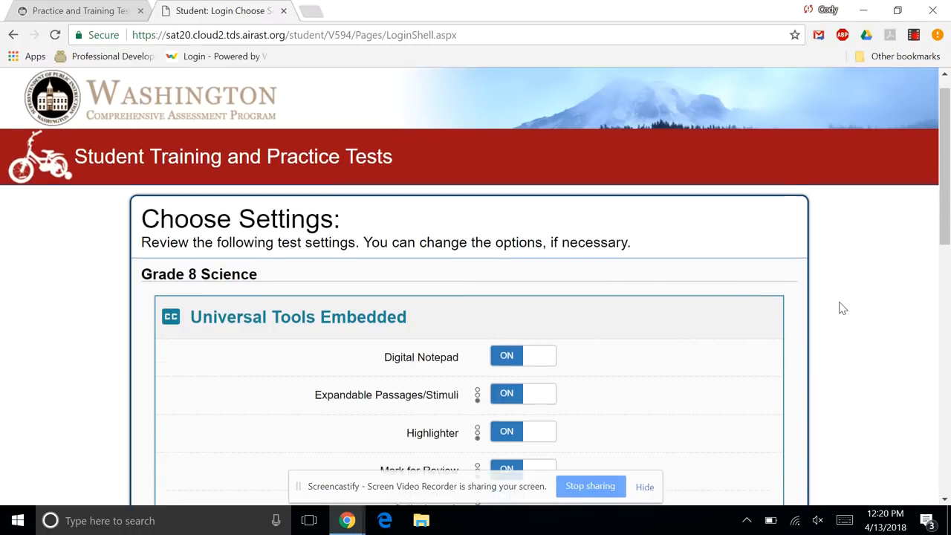
Step: Accept the Grade 8 Science test settings and confirm this is the right test
scroll(down, 3)
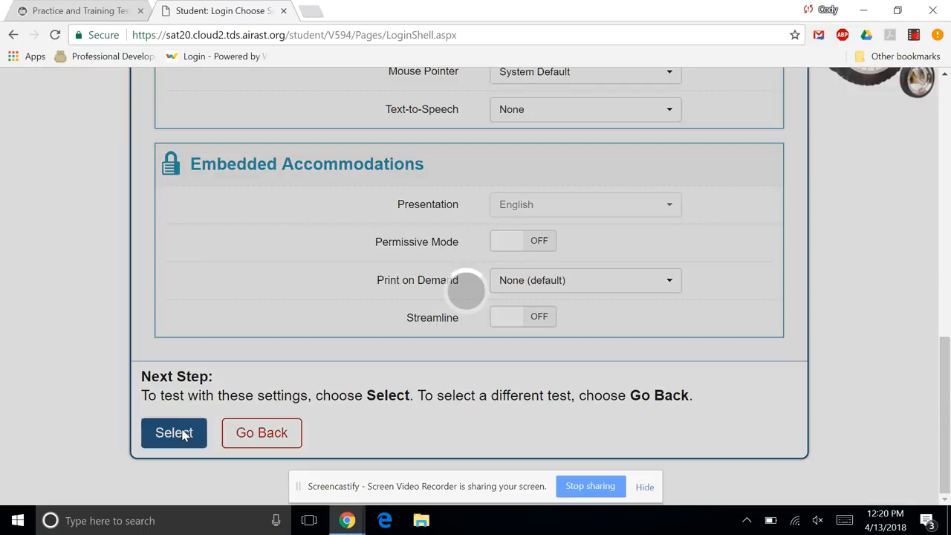
click(174, 432)
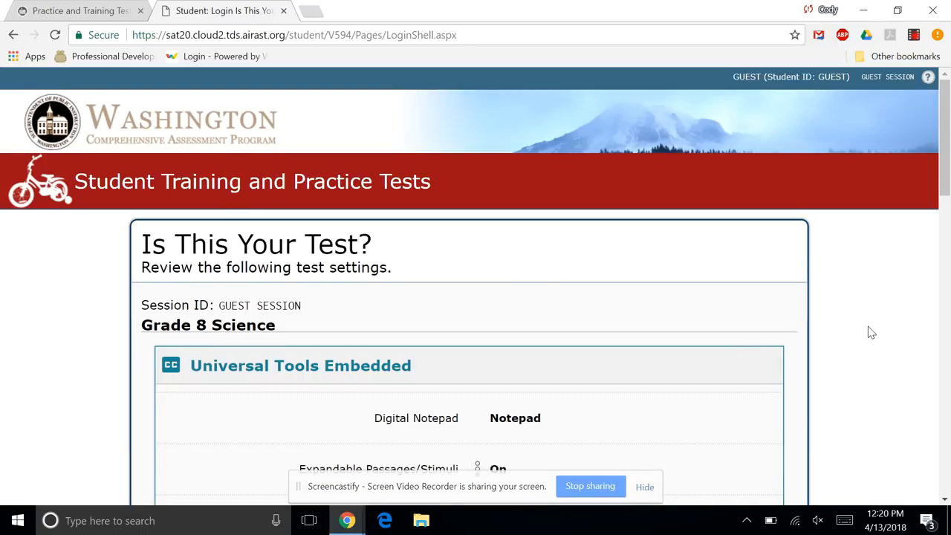
scroll(down, 3)
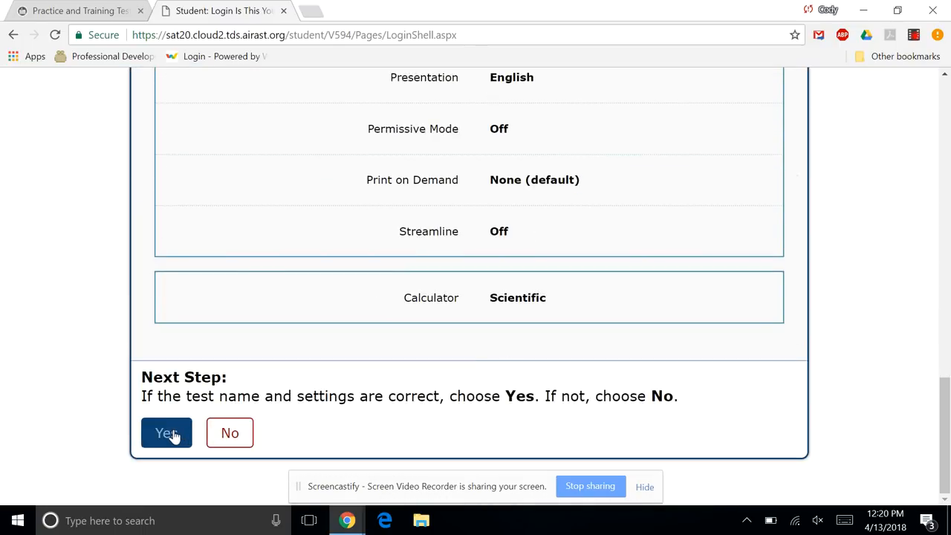
click(166, 432)
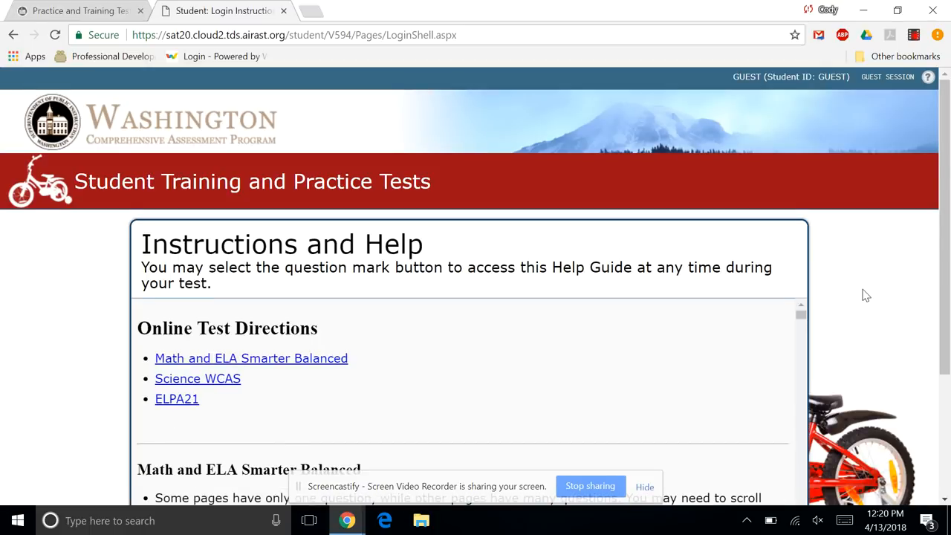
Step: Begin the Grade 8 Science test, landing on question 1 about Saturn's moon Titan
scroll(down, 3)
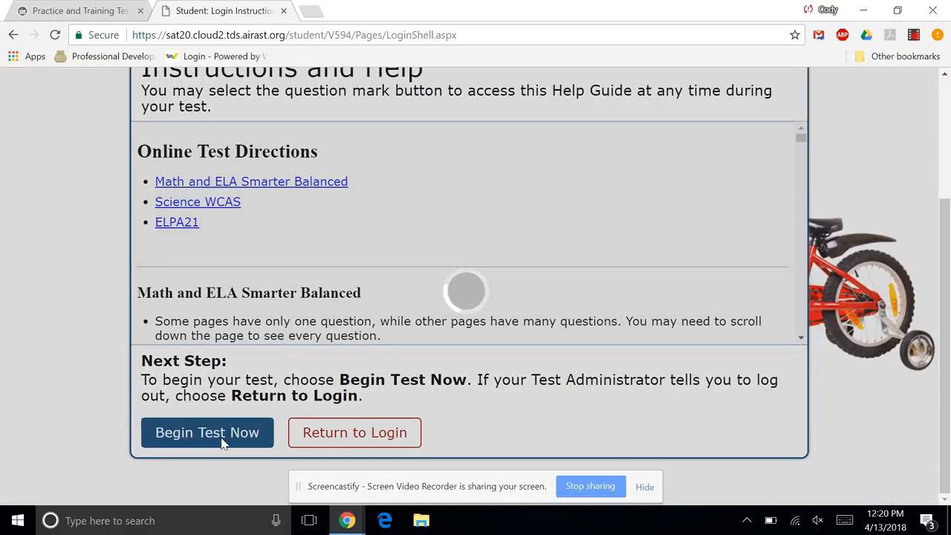
click(207, 432)
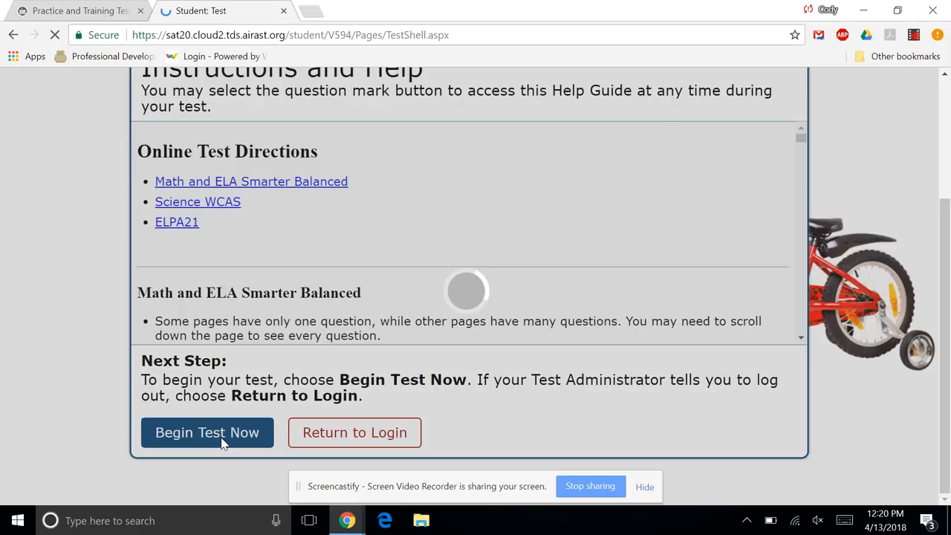
click(206, 432)
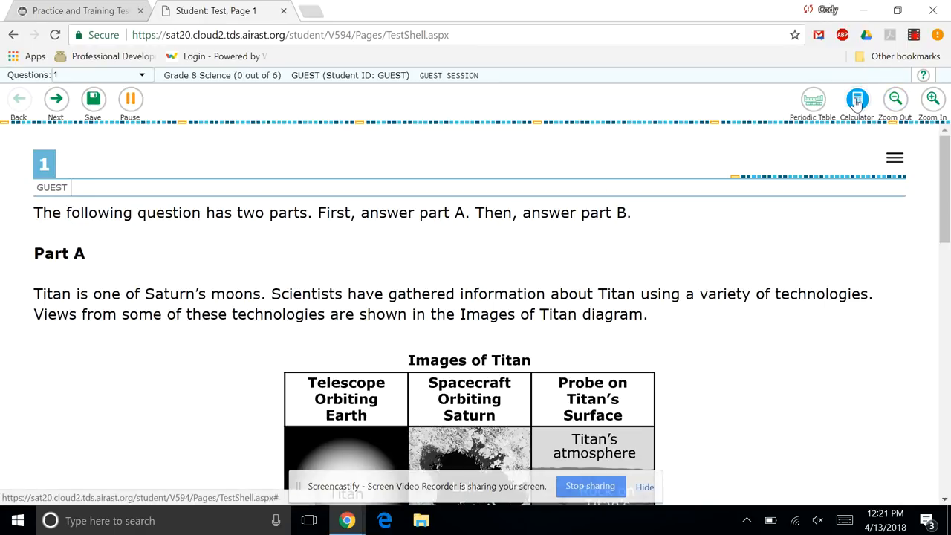
mouse_move(932, 98)
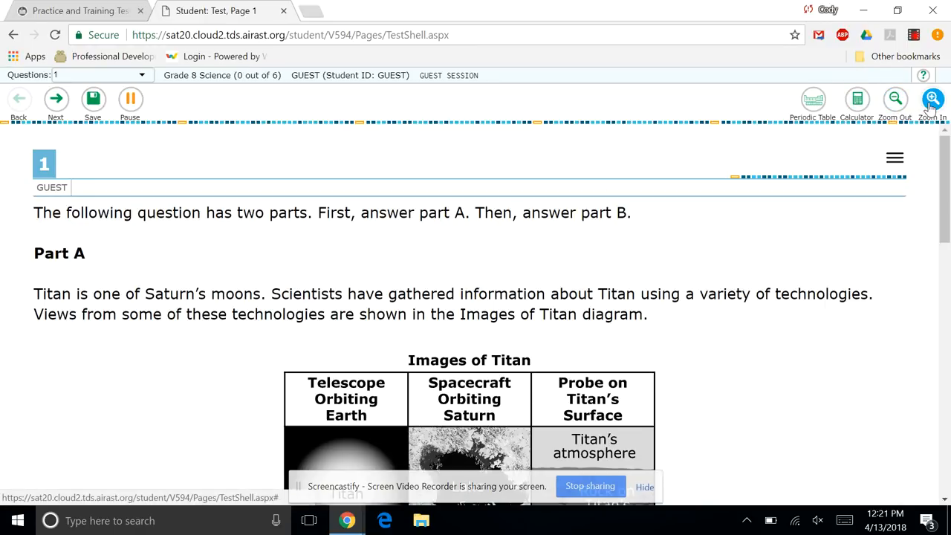
click(932, 98)
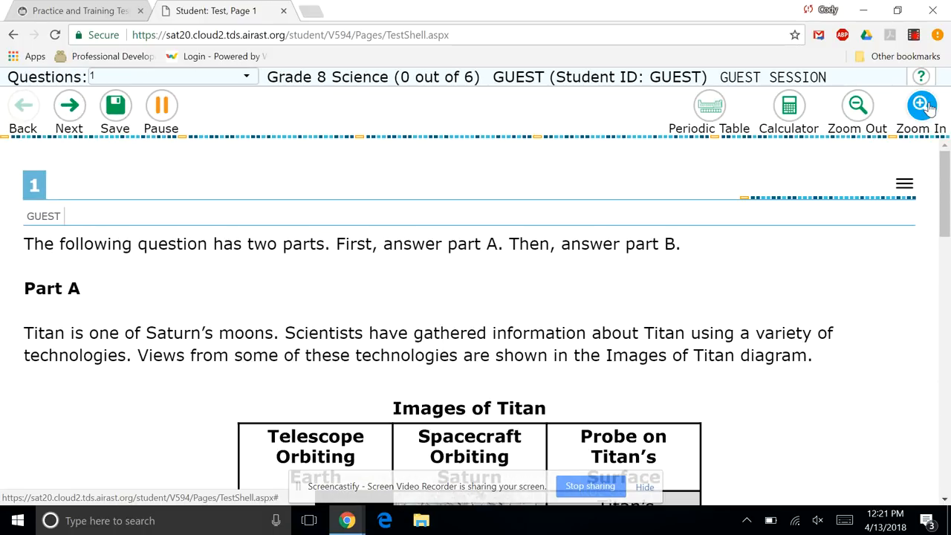
click(921, 104)
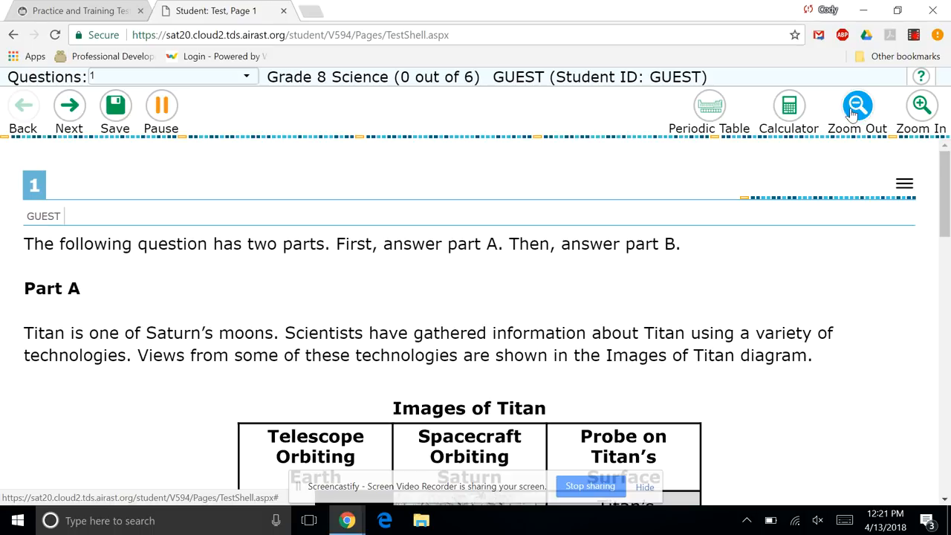
click(856, 104)
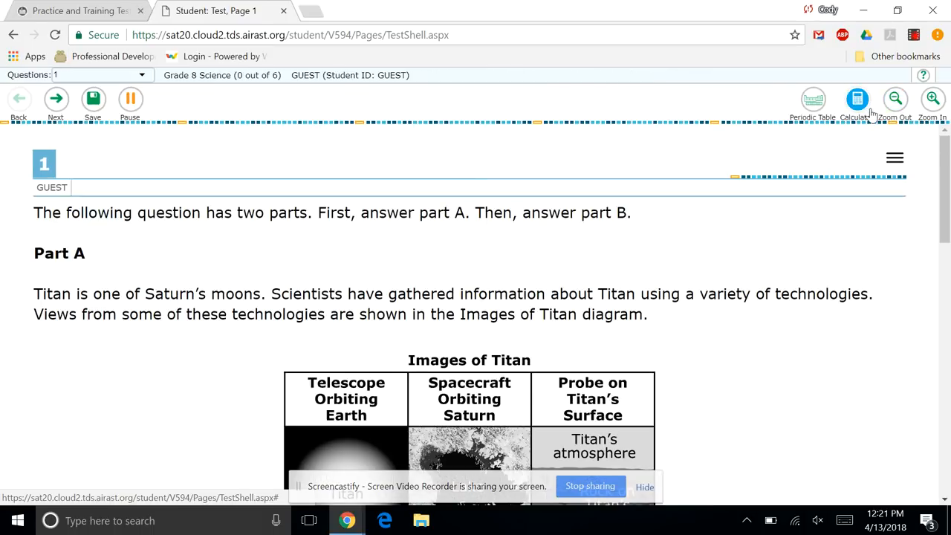
mouse_move(811, 98)
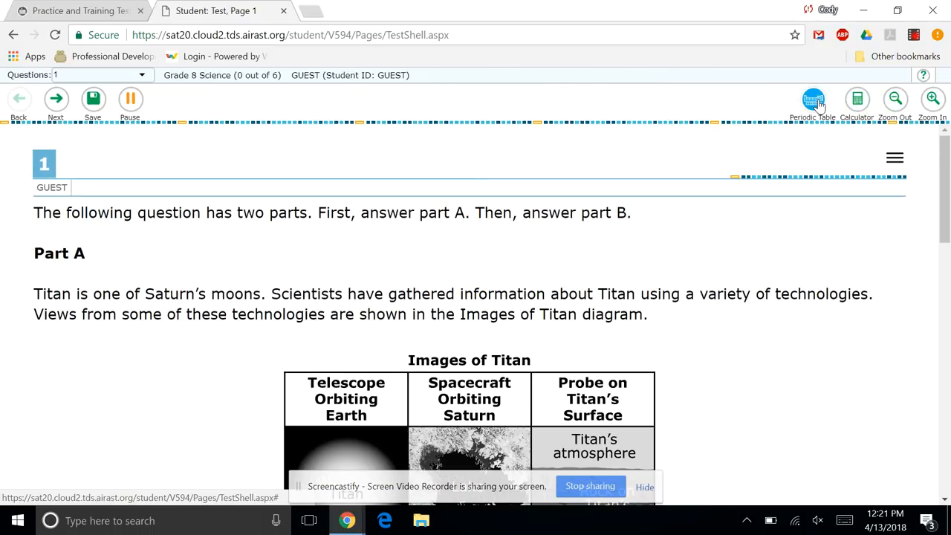
click(811, 98)
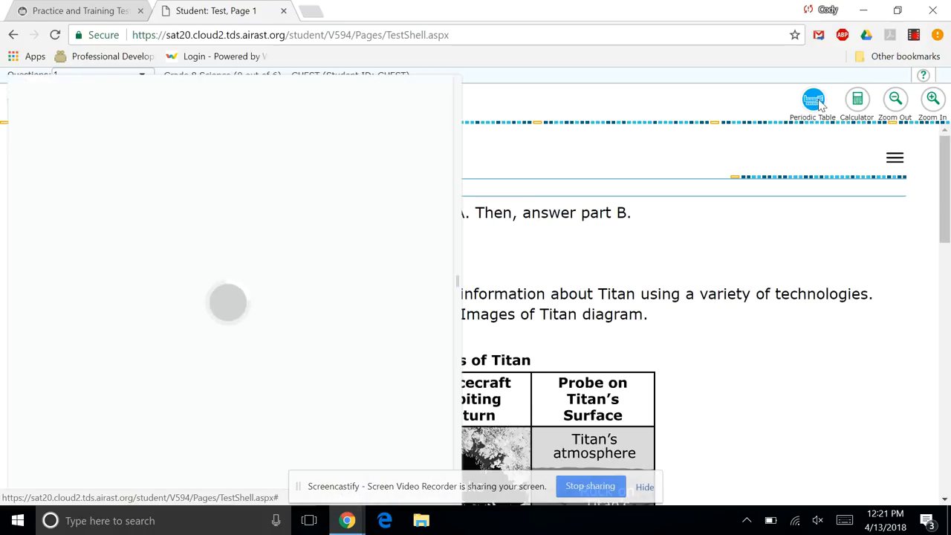
click(811, 98)
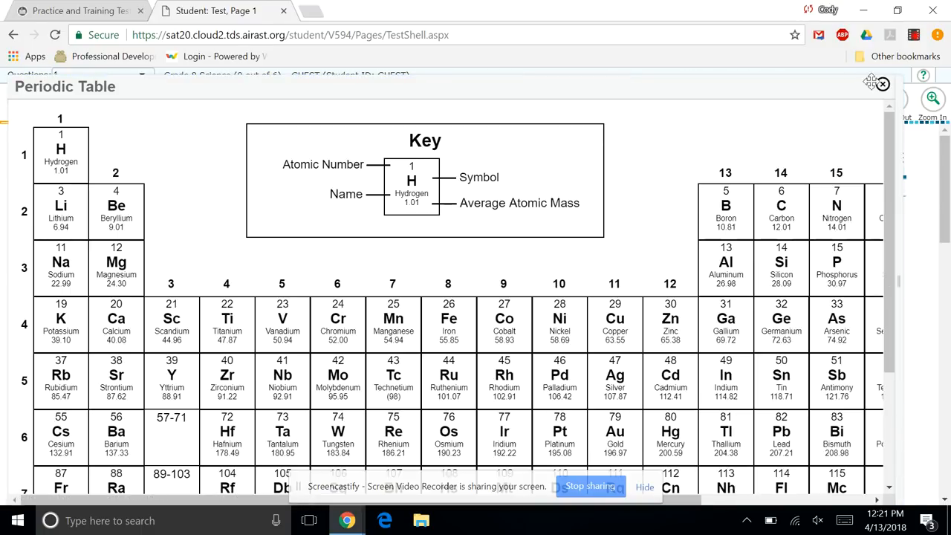
click(882, 83)
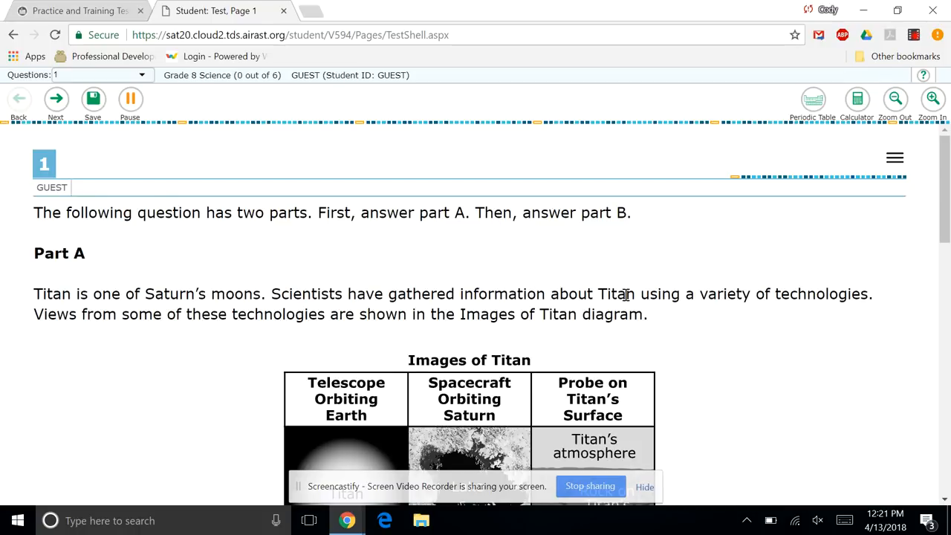
Step: Place Distance between Titan and the sun in row 3 and Diameter of Titan in the largest row
scroll(down, 3)
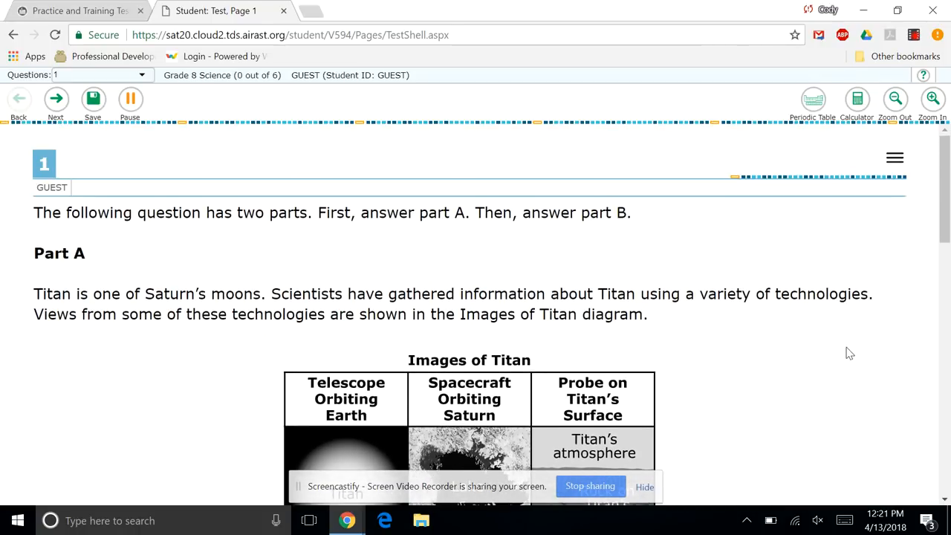
scroll(down, 3)
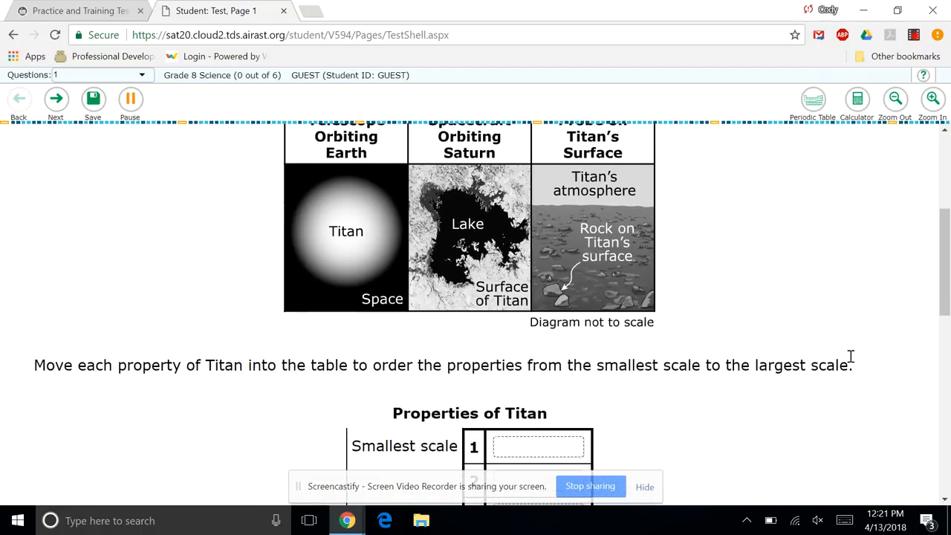
scroll(down, 3)
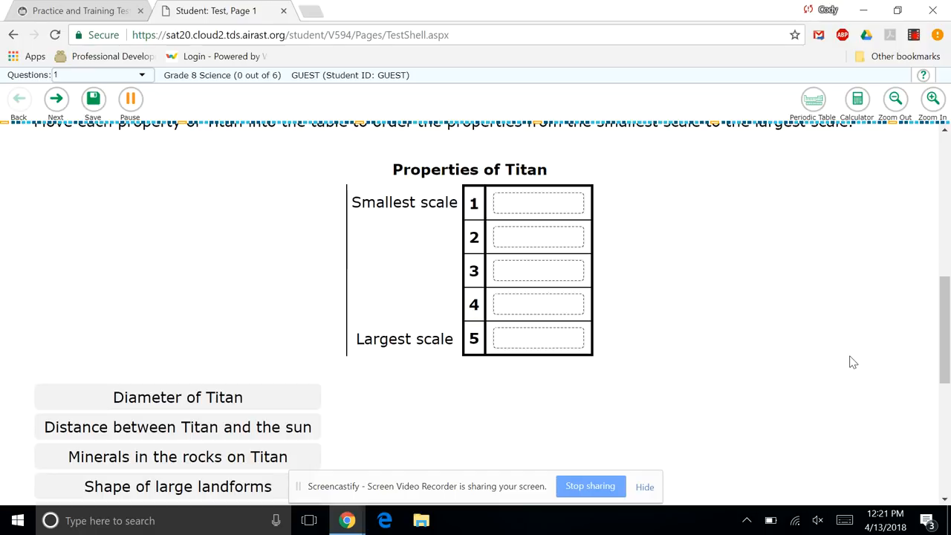
scroll(down, 3)
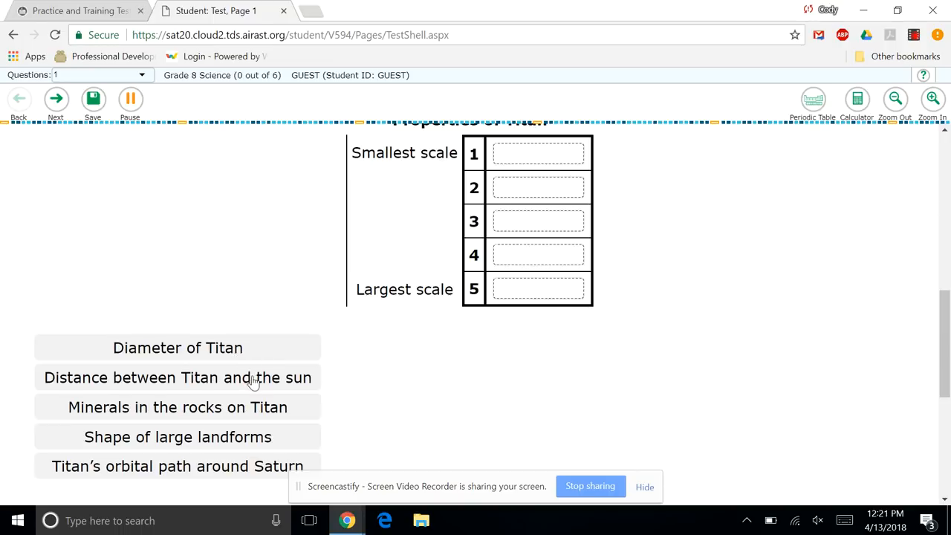
drag(178, 377, 538, 220)
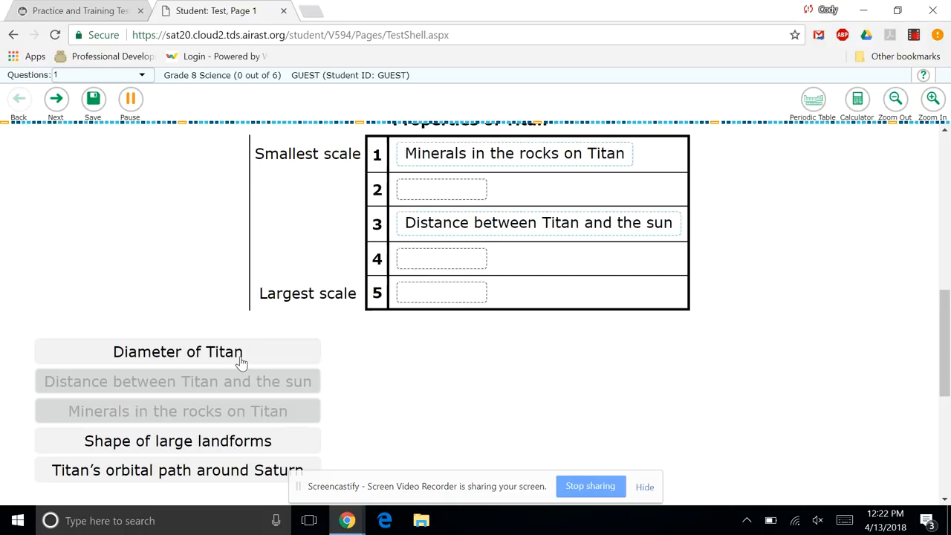
drag(179, 351, 470, 291)
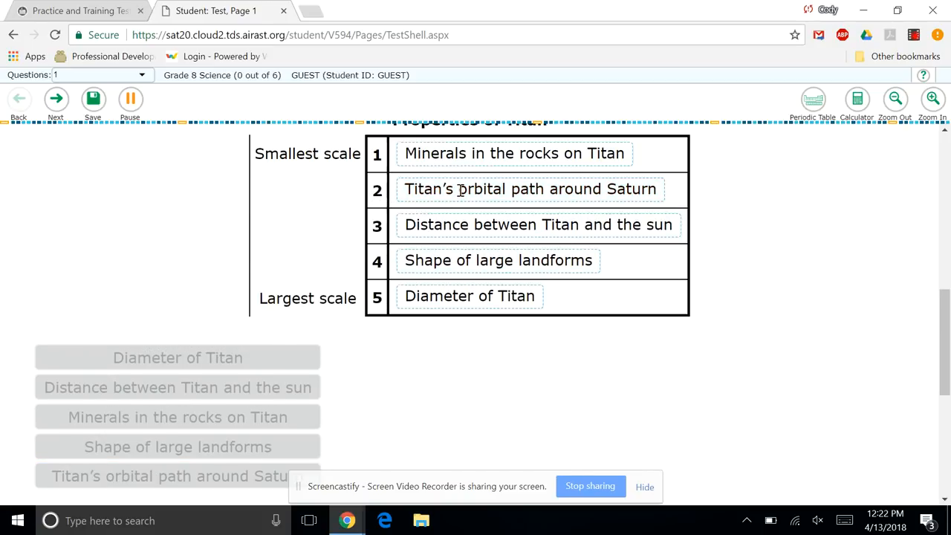
mouse_move(731, 319)
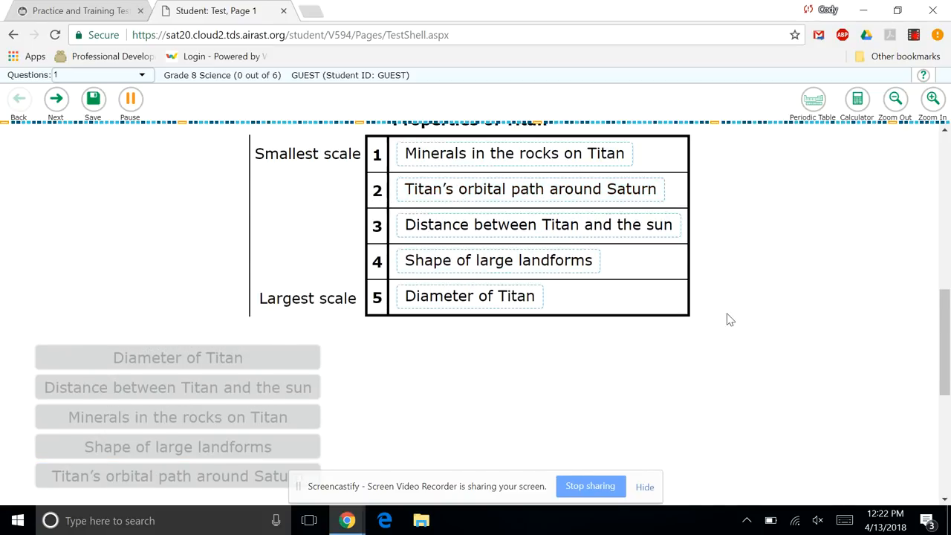
Step: Mark the Earth telescope for Titan's diameter and the orbiting spacecraft for its distance
scroll(down, 3)
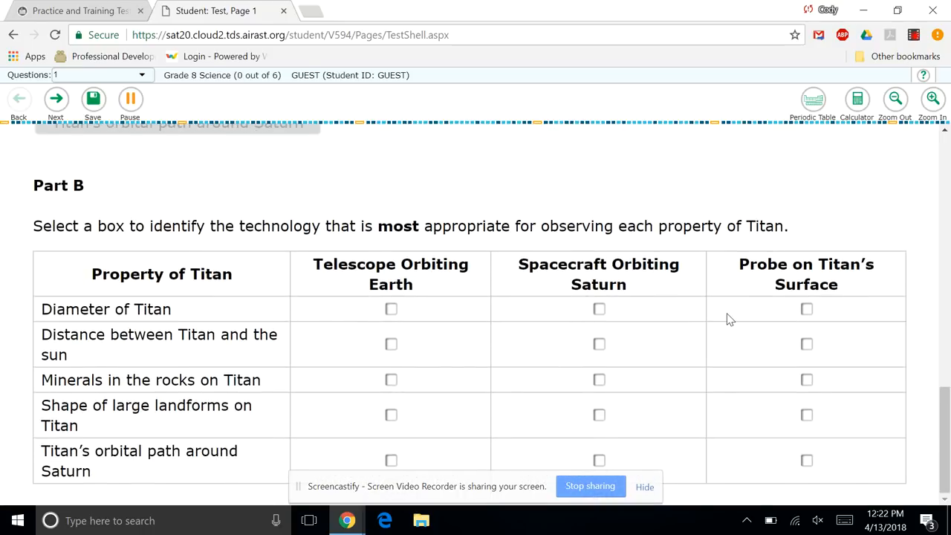
mouse_move(281, 255)
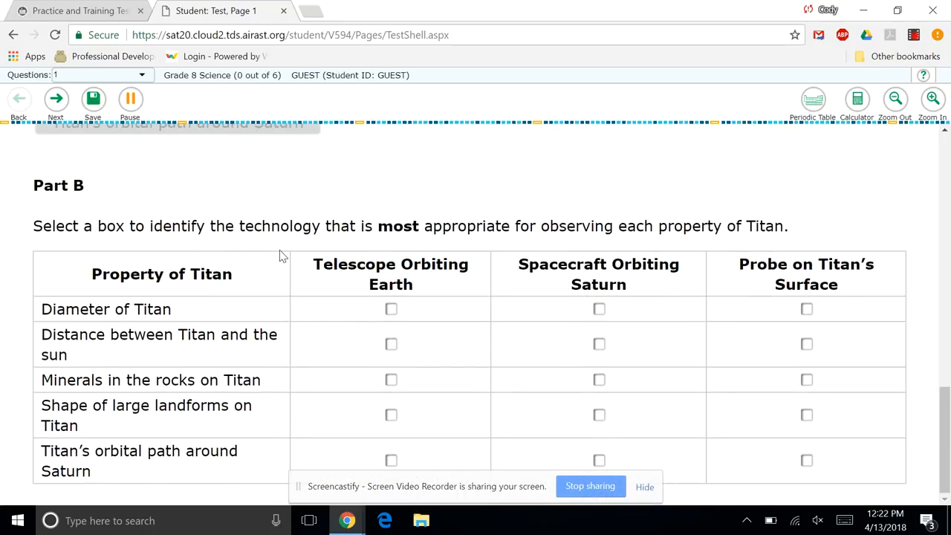
click(391, 309)
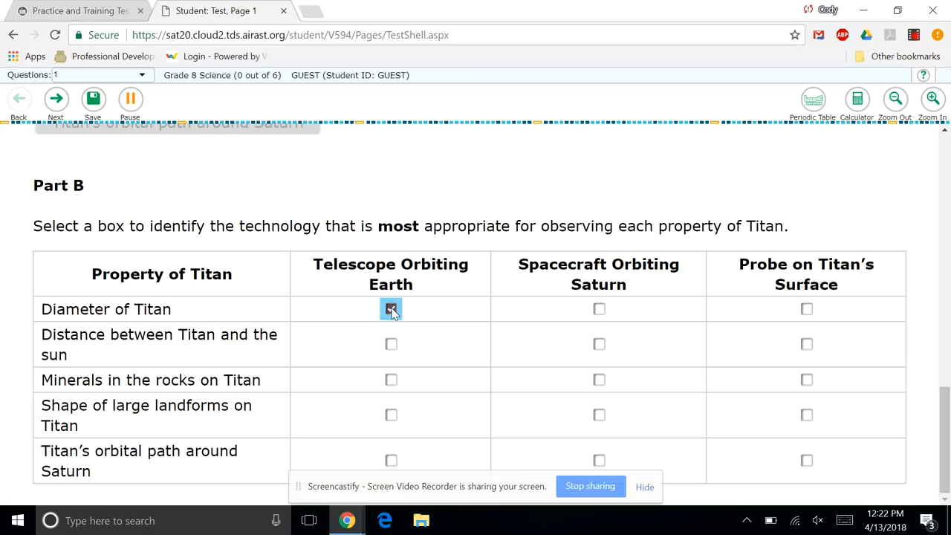
click(599, 344)
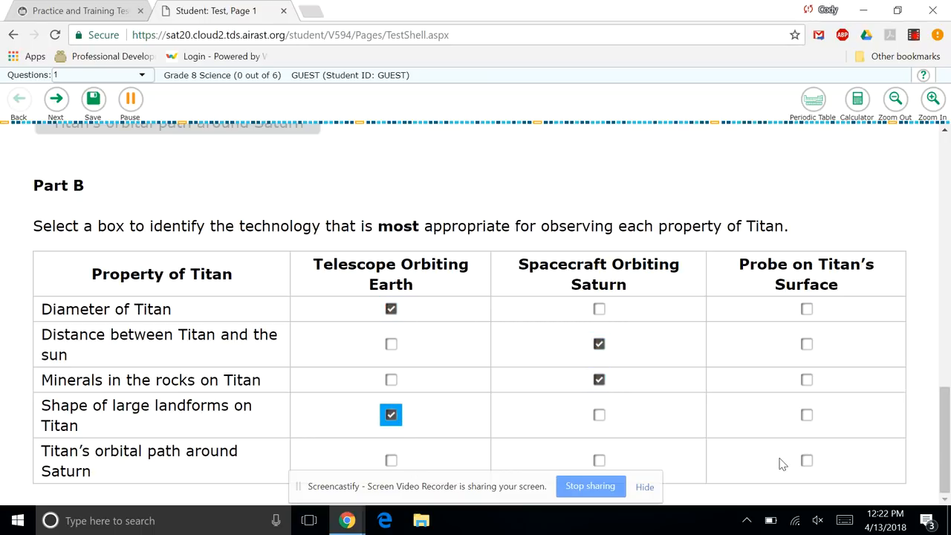
Step: Settle on the surface probe for Titan's orbital path and move on to question 2
click(805, 461)
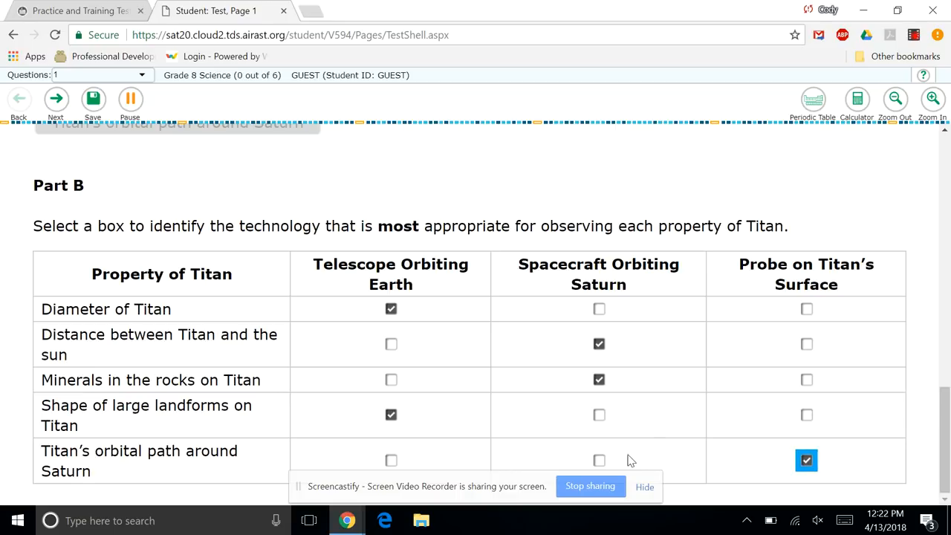
click(598, 460)
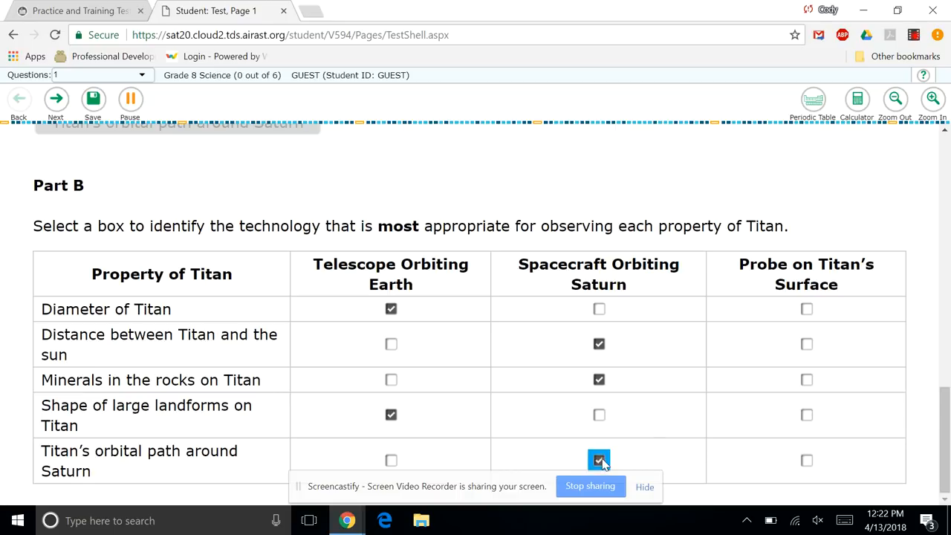
click(805, 460)
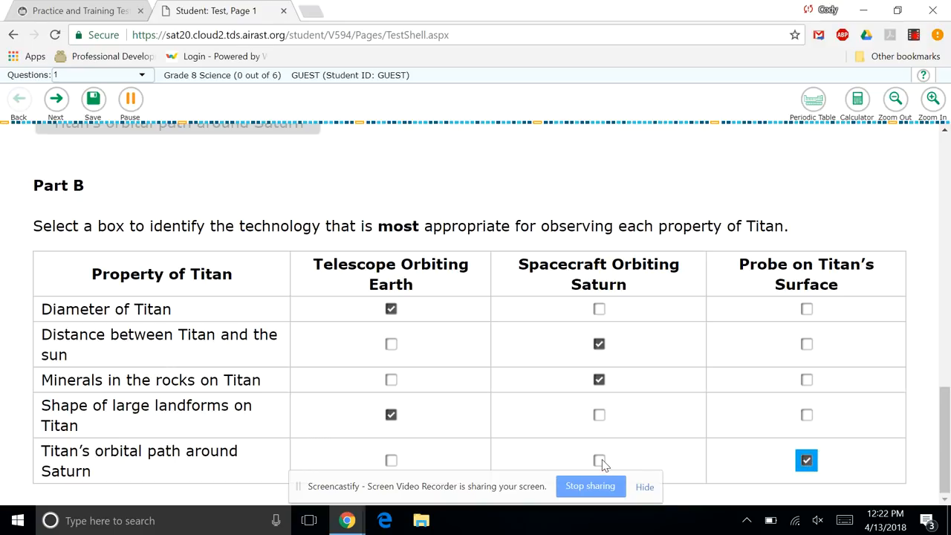
click(599, 460)
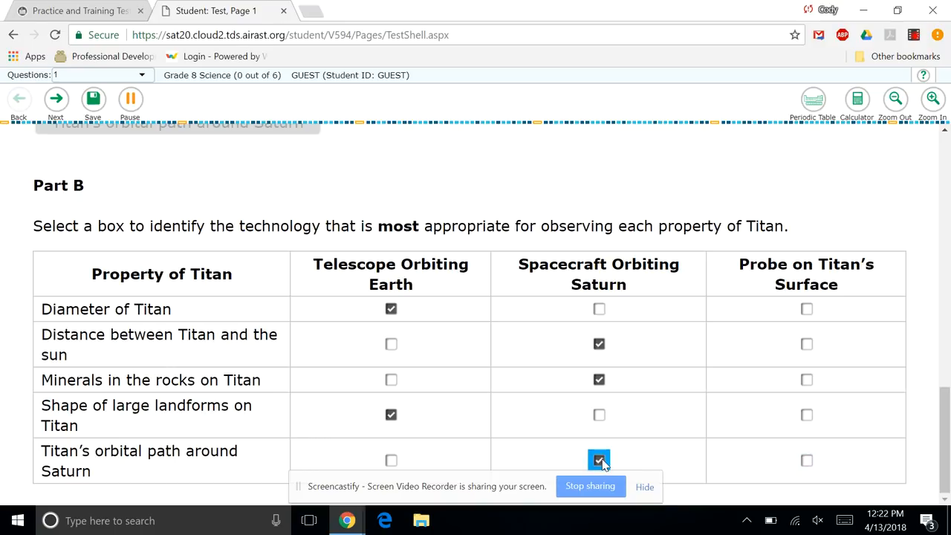
click(805, 460)
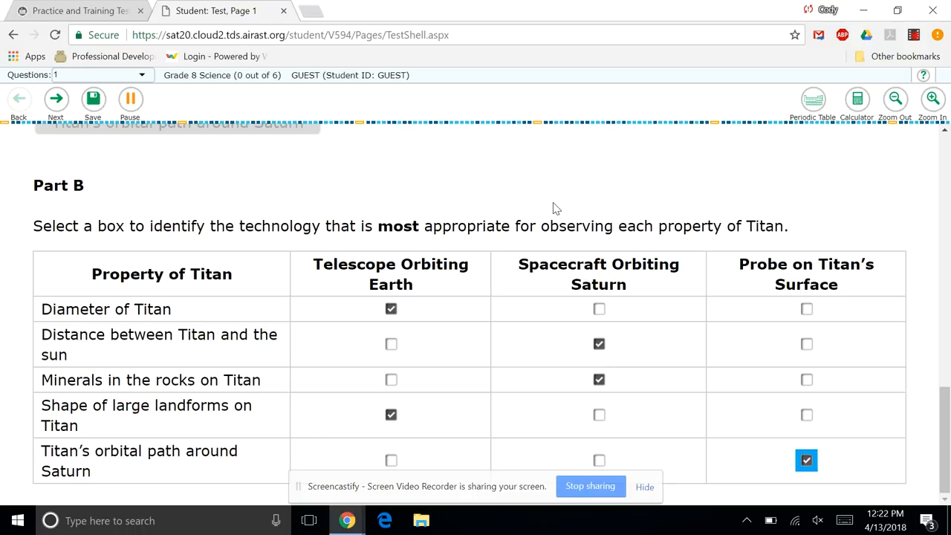
click(57, 98)
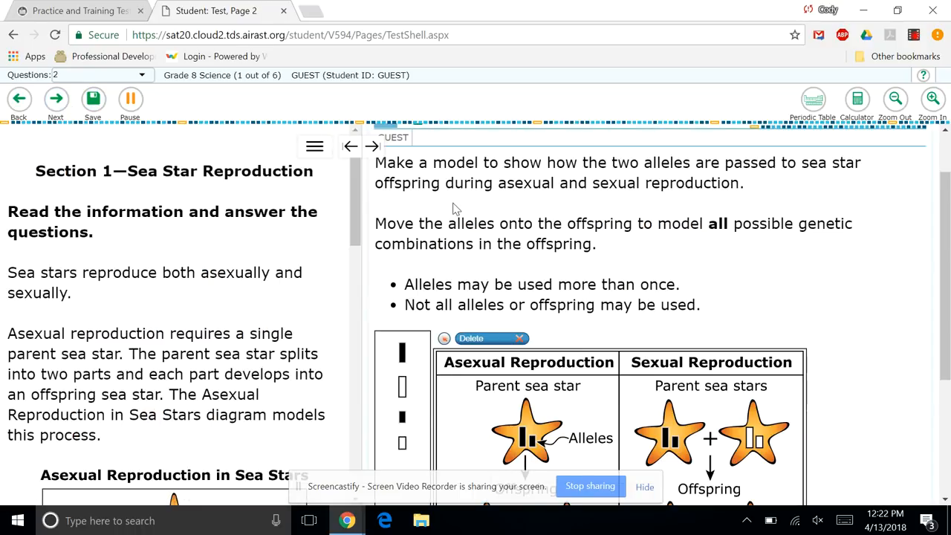
Step: Finish marking alleles on the offspring sea stars and move on, raising the commit prompt
scroll(down, 3)
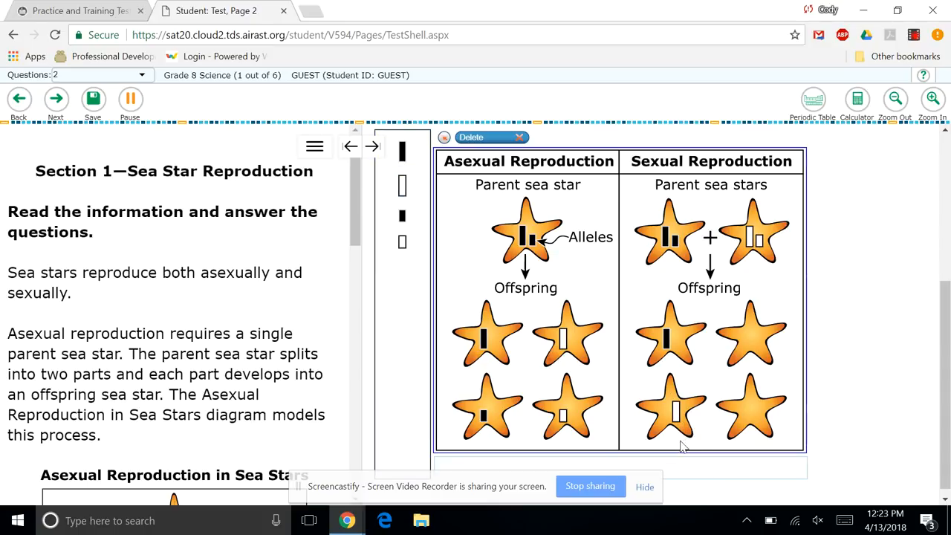
mouse_move(401, 196)
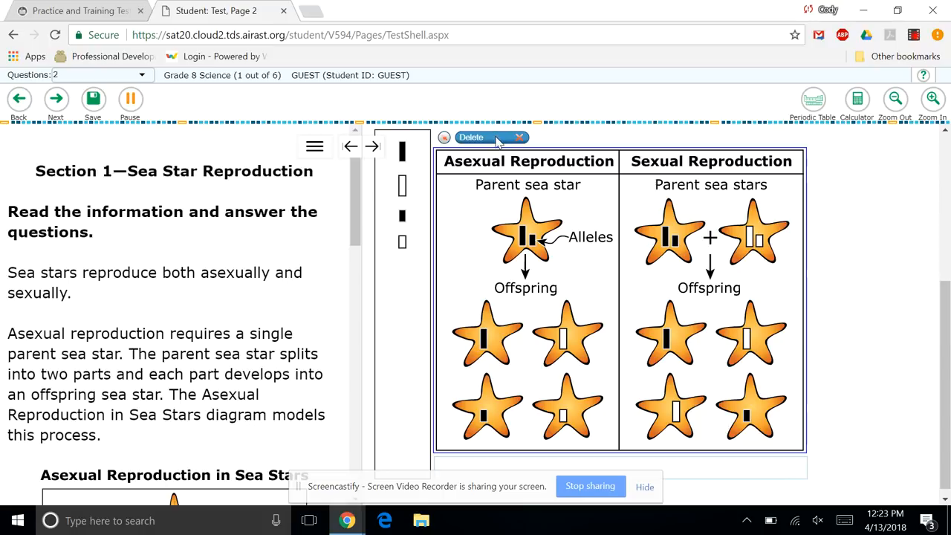
click(471, 137)
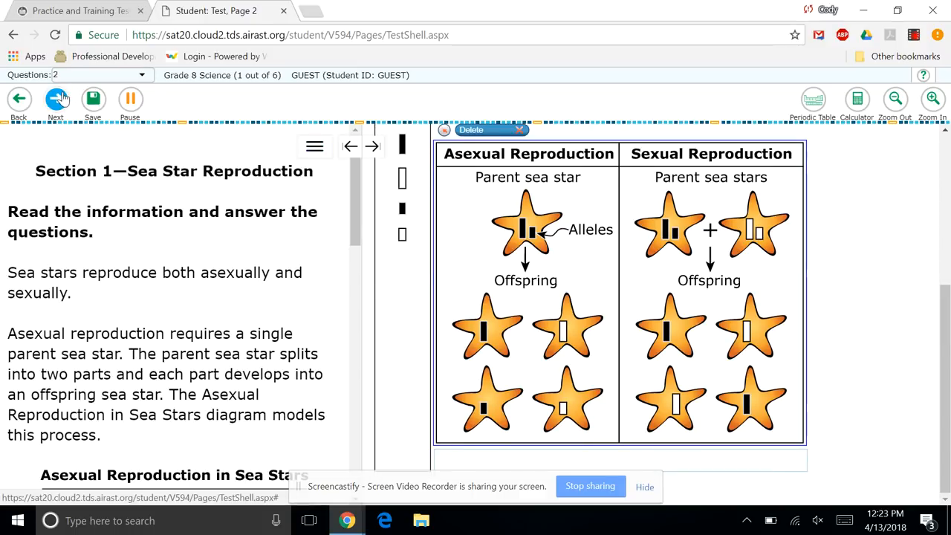
click(55, 98)
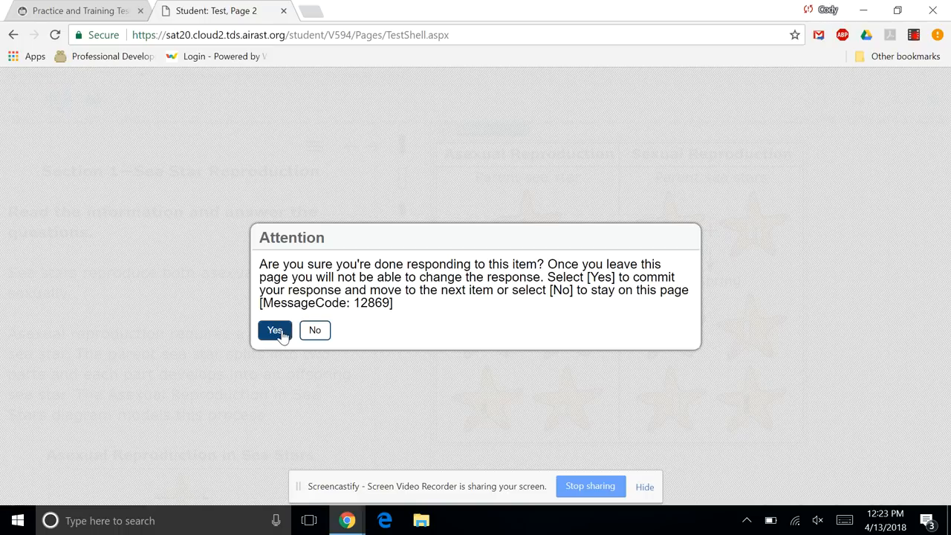
Step: Commit question 2's response and dismiss question 3's unanswered warning
click(275, 330)
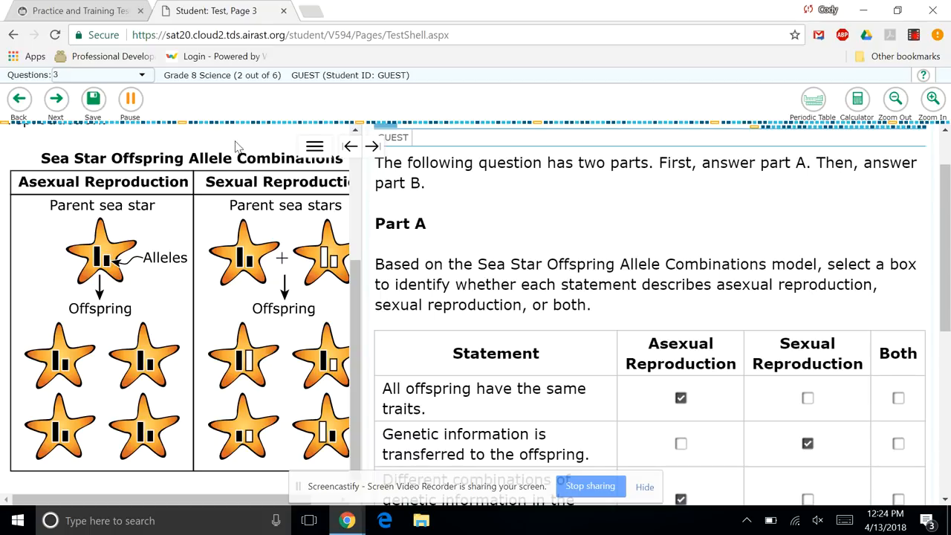
click(55, 98)
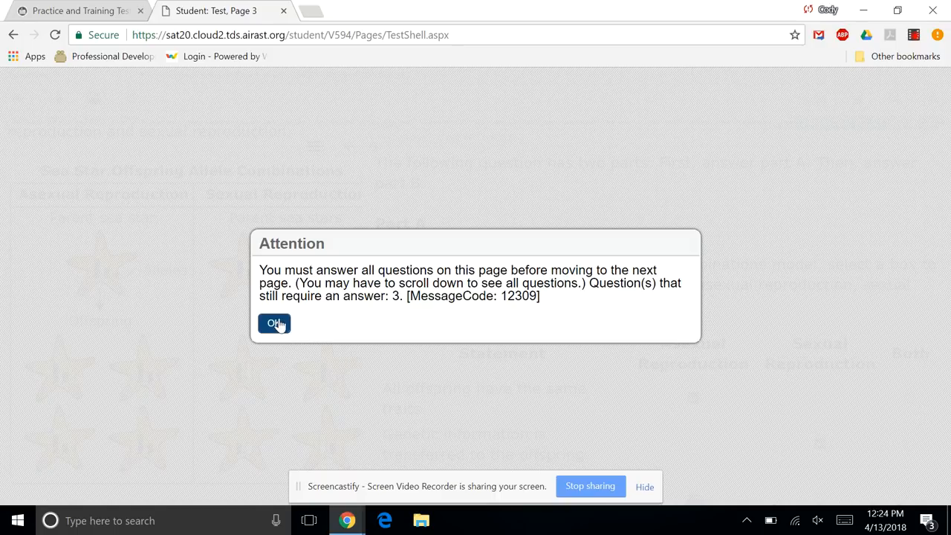
click(274, 323)
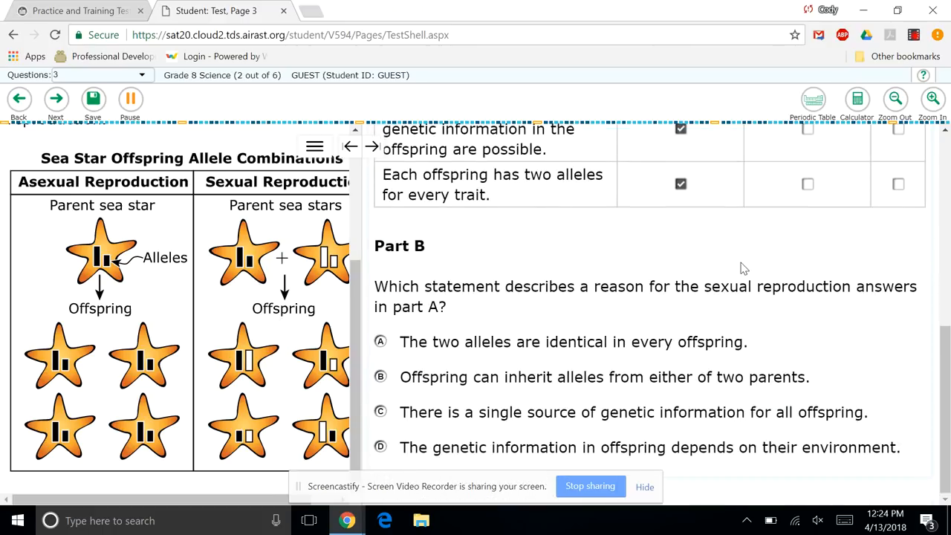
Step: Answer Part B with the single-source statement and move on to question 4
click(381, 412)
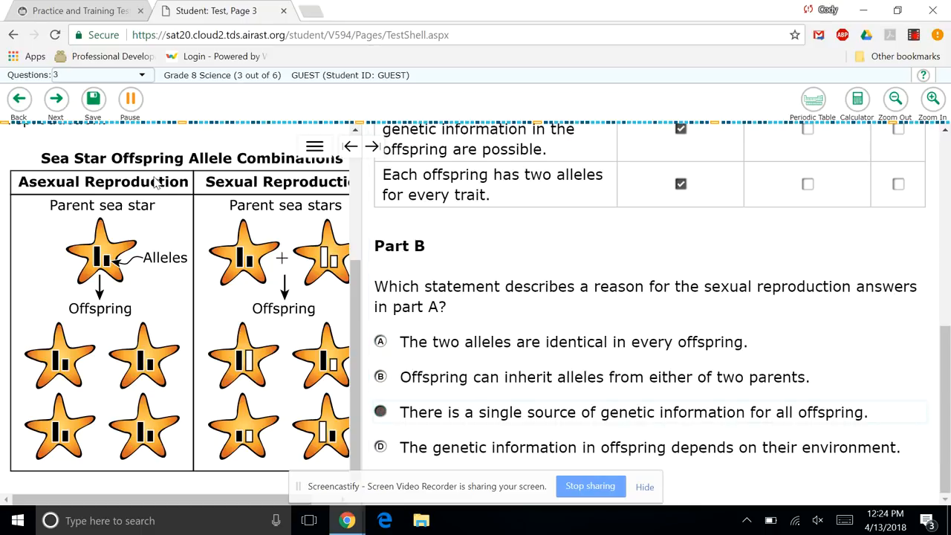
click(54, 98)
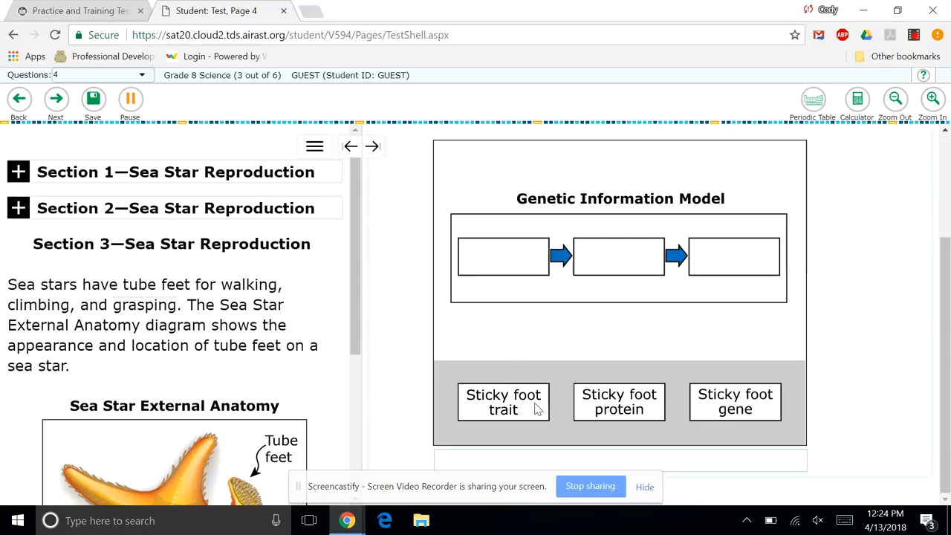
Step: Order the sticky-foot model protein, trait, gene and commit it, reaching question 5
drag(502, 401, 618, 255)
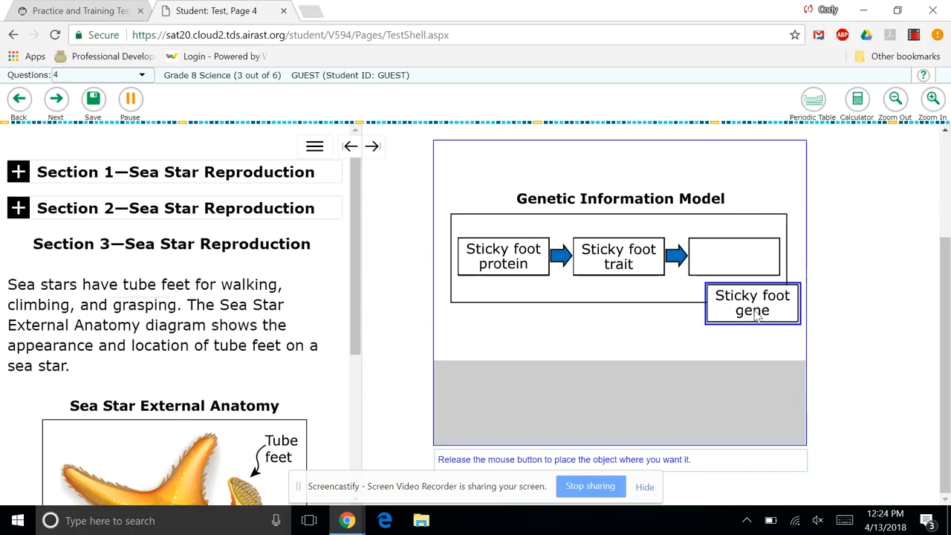
drag(751, 303, 734, 256)
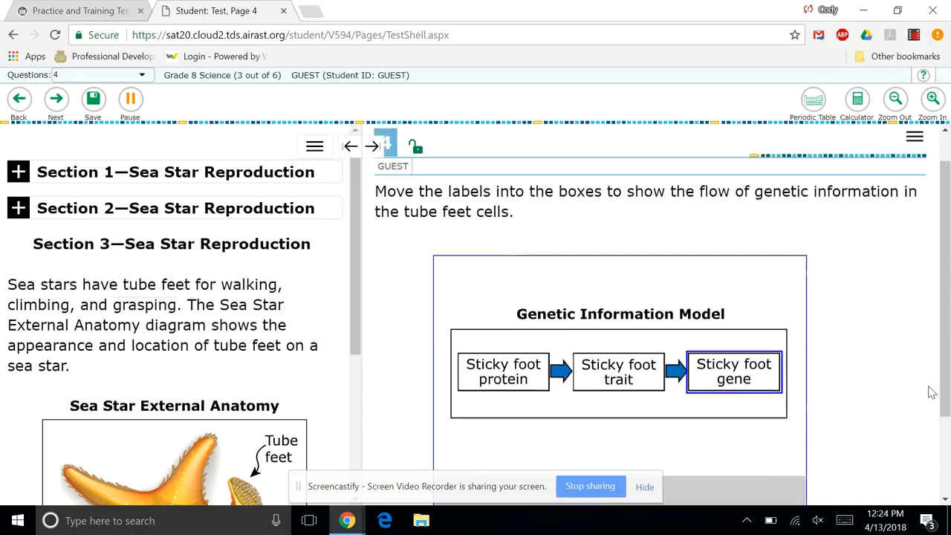
click(55, 98)
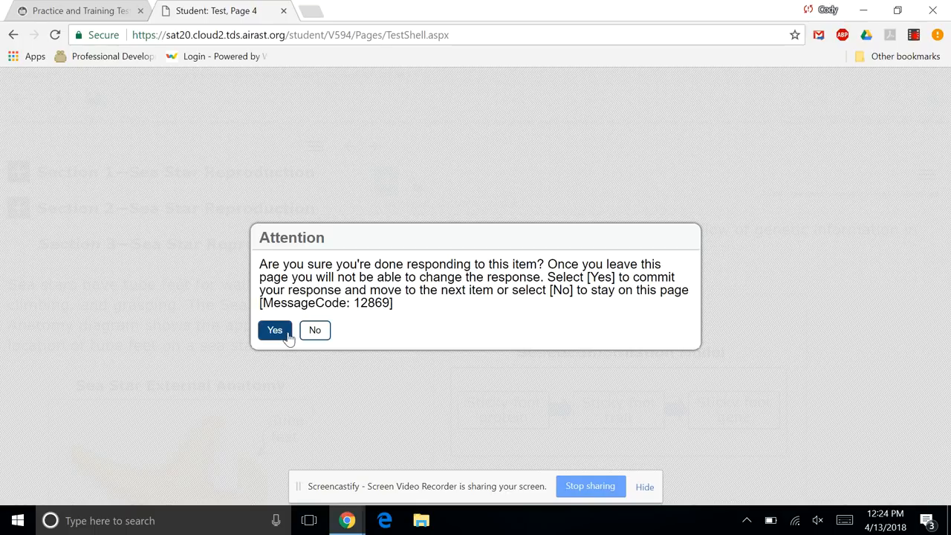
click(275, 329)
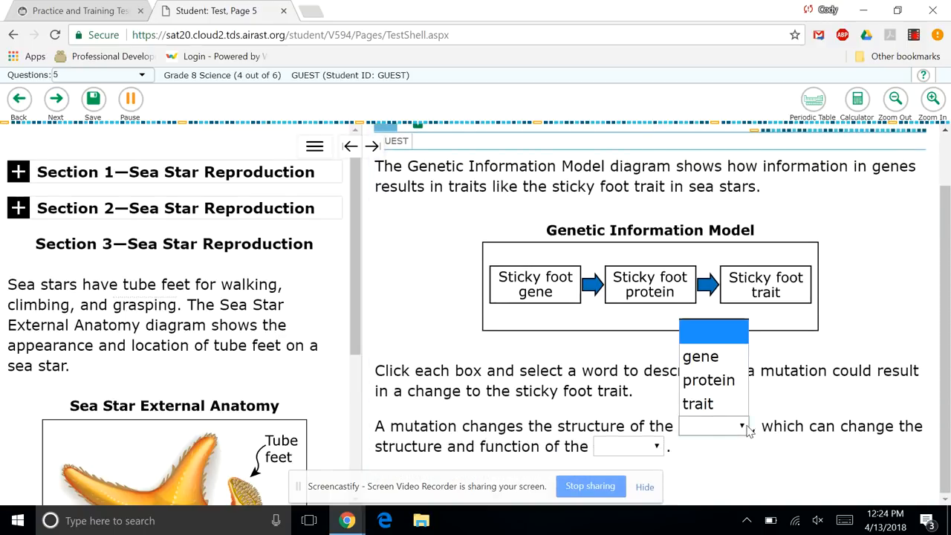
Step: Fill the mutation sentence blanks with gene and trait and commit, reaching question 6
click(700, 357)
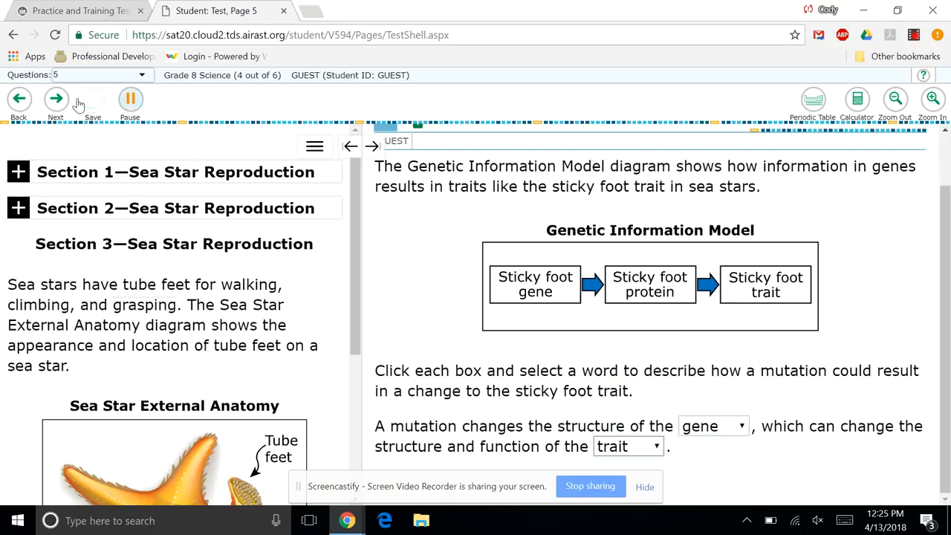
click(55, 98)
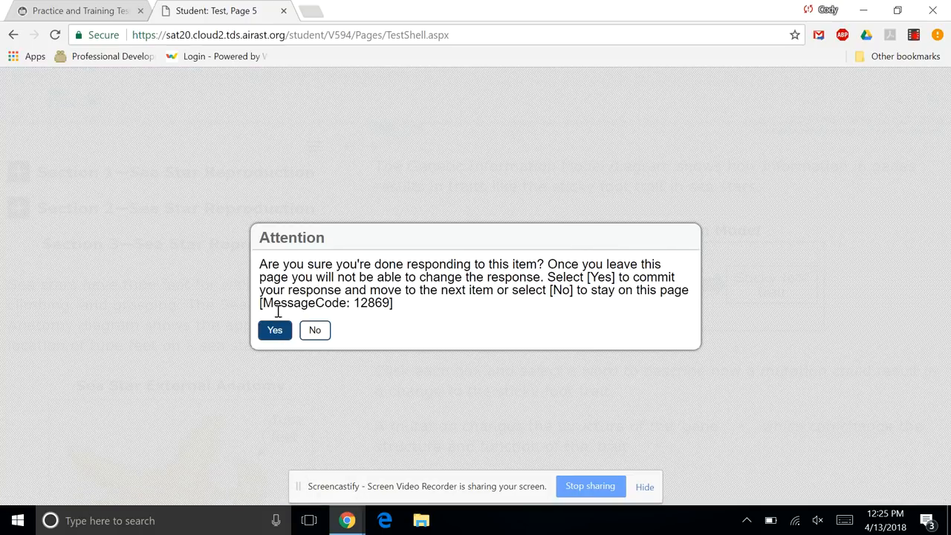
mouse_move(280, 330)
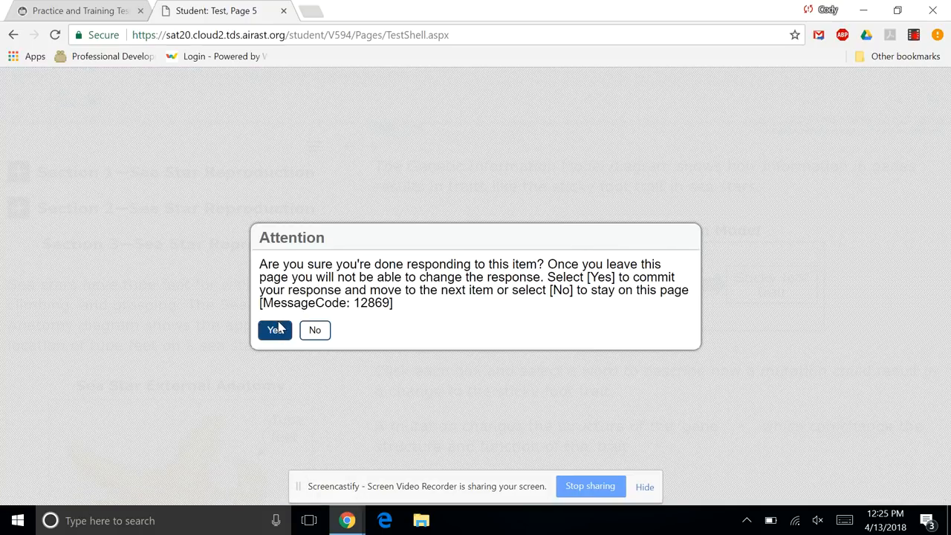
click(275, 330)
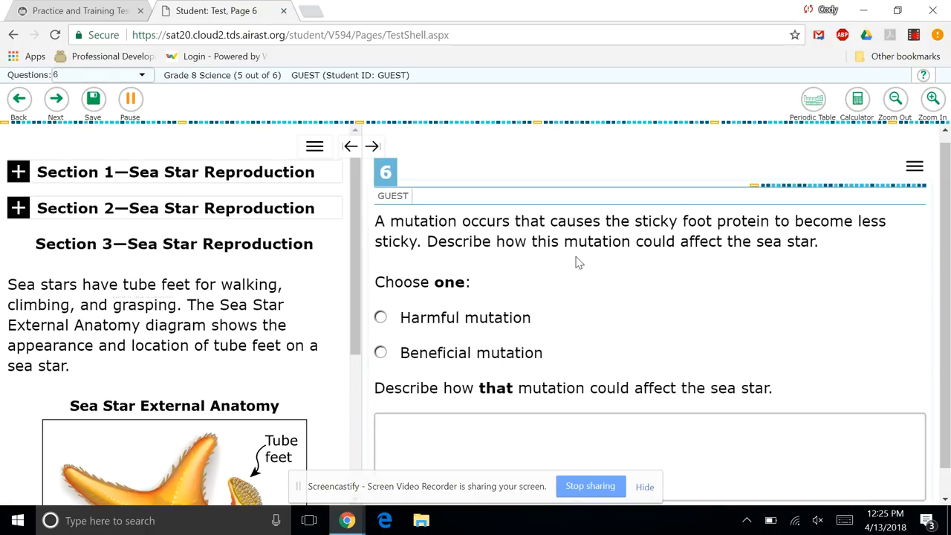
Step: Answer Harmful mutation with the description 'I'm describing things!'
click(380, 305)
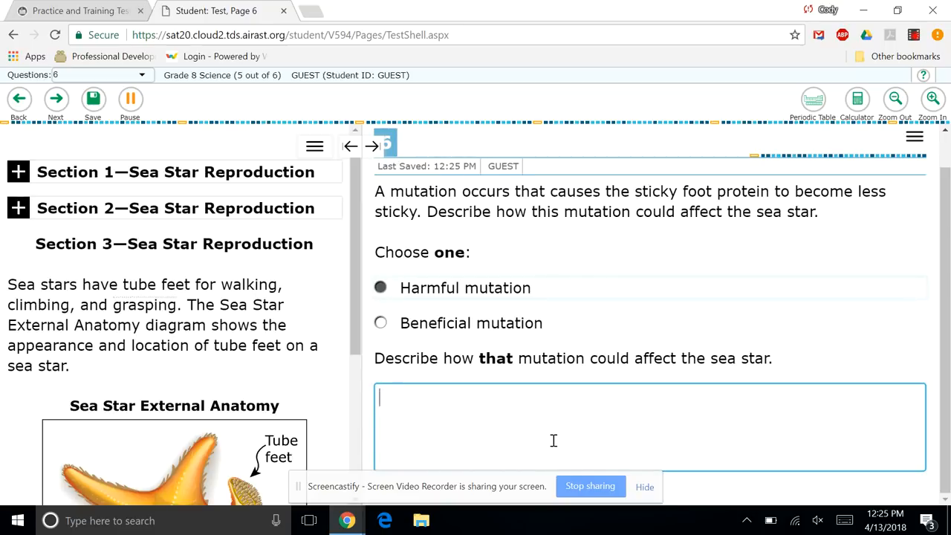
text(I'm descr)
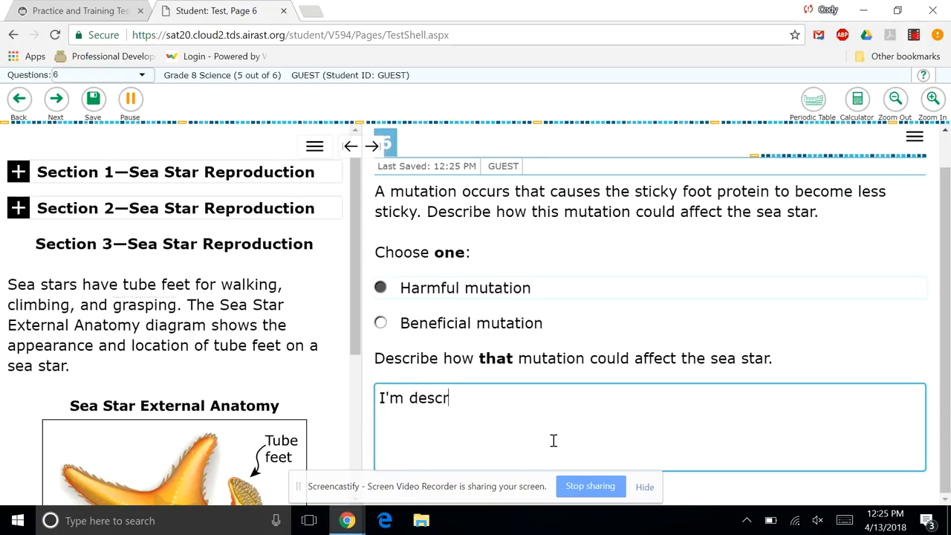
text(ibing things!)
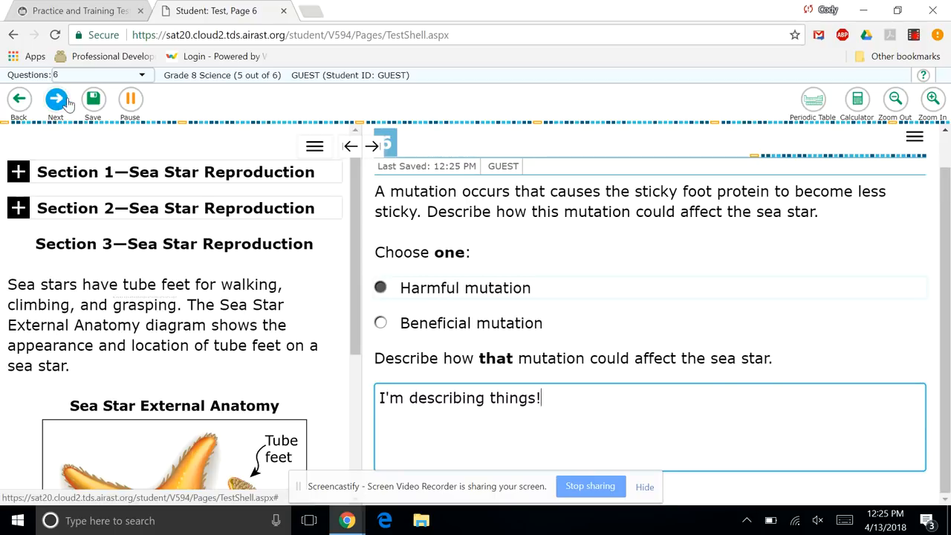
Step: Dismiss the all-answered notice and end the test, reaching the review page
click(55, 98)
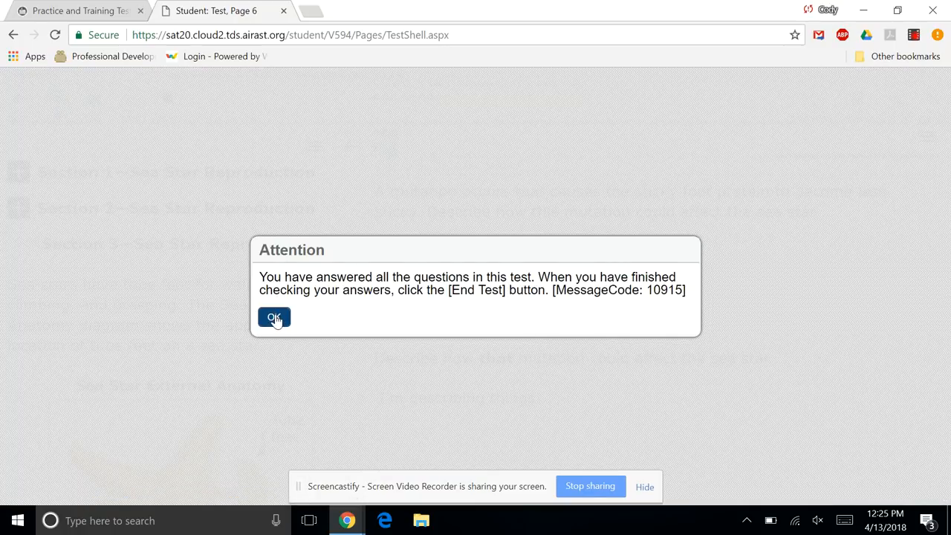
click(273, 318)
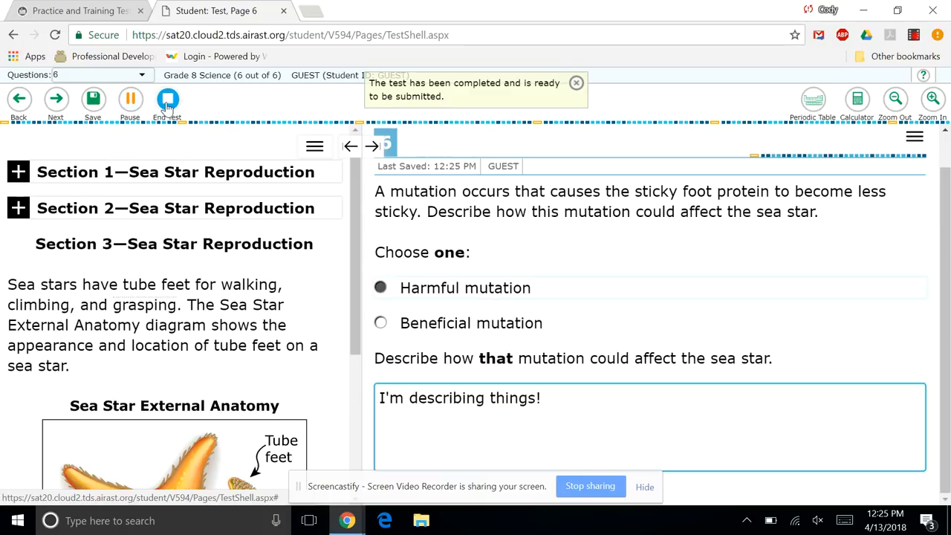
click(166, 101)
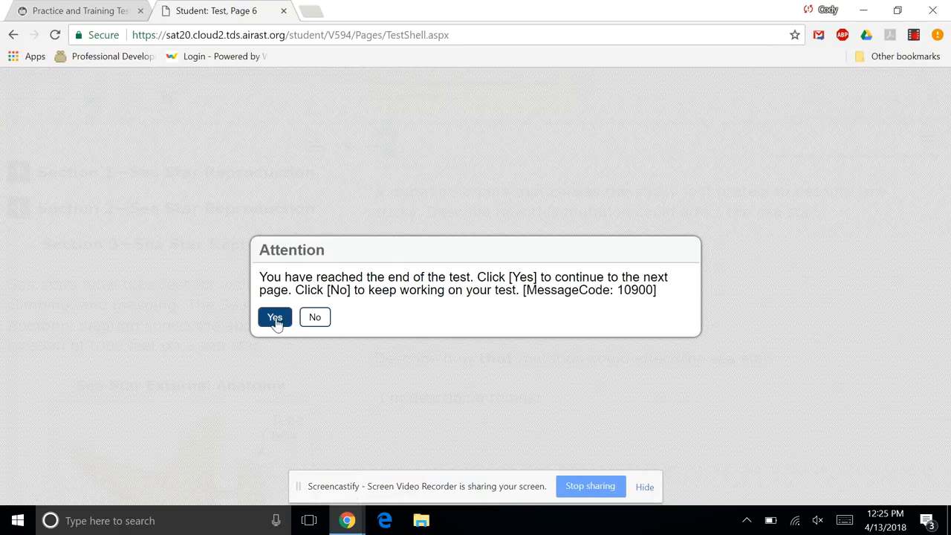
click(273, 318)
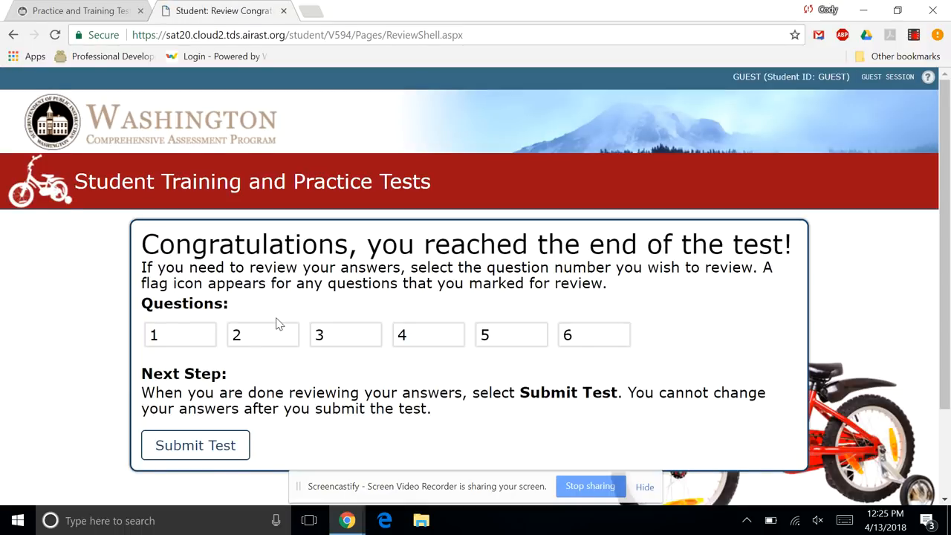
Step: Submit the Grade 8 Science test, confirm the warning, and log out from the results page
scroll(down, 3)
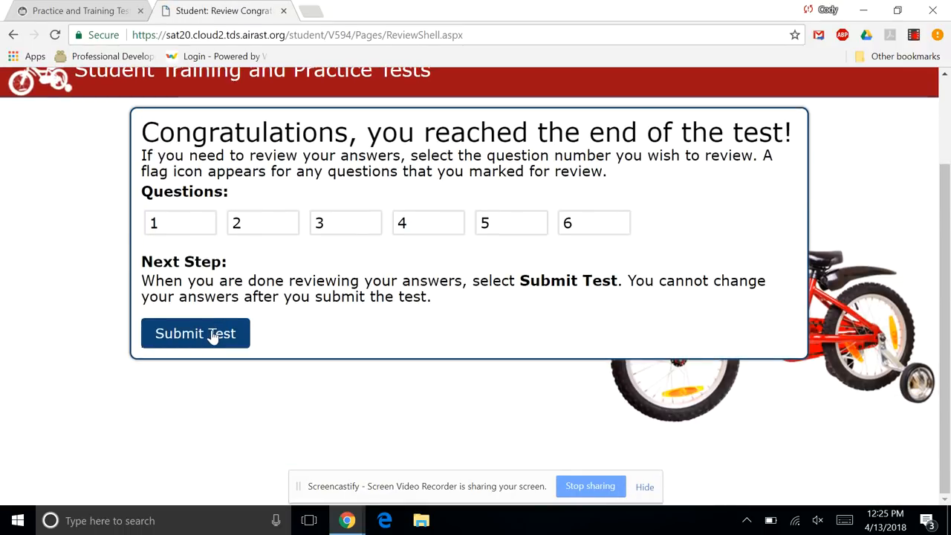
click(196, 332)
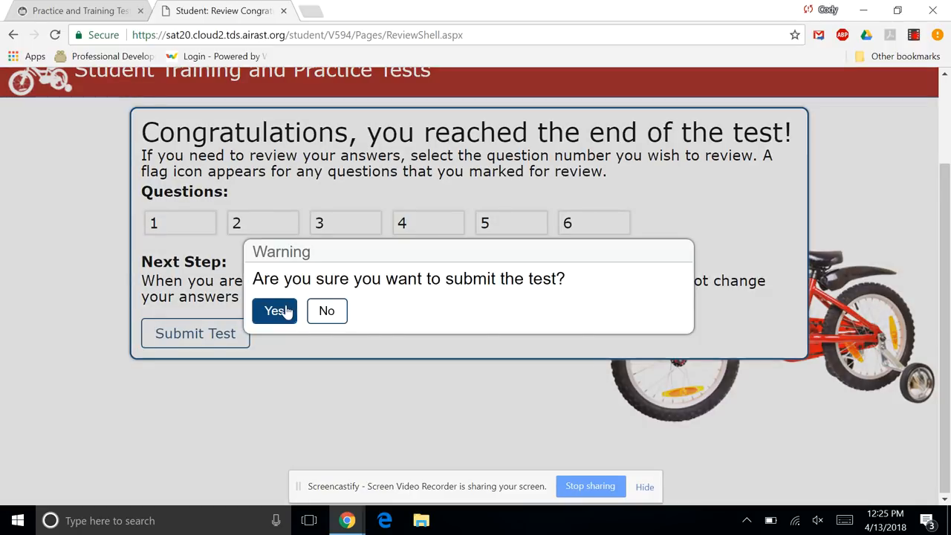
click(275, 310)
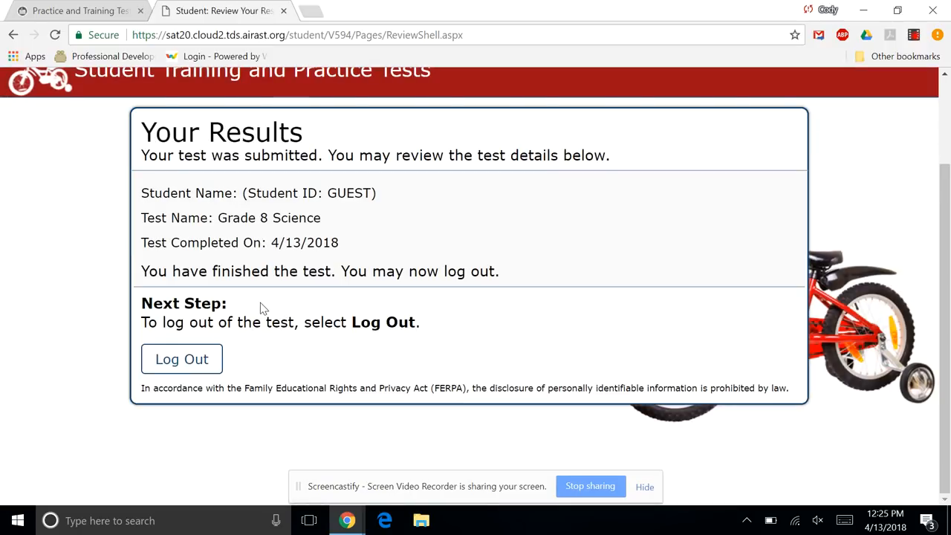
click(181, 358)
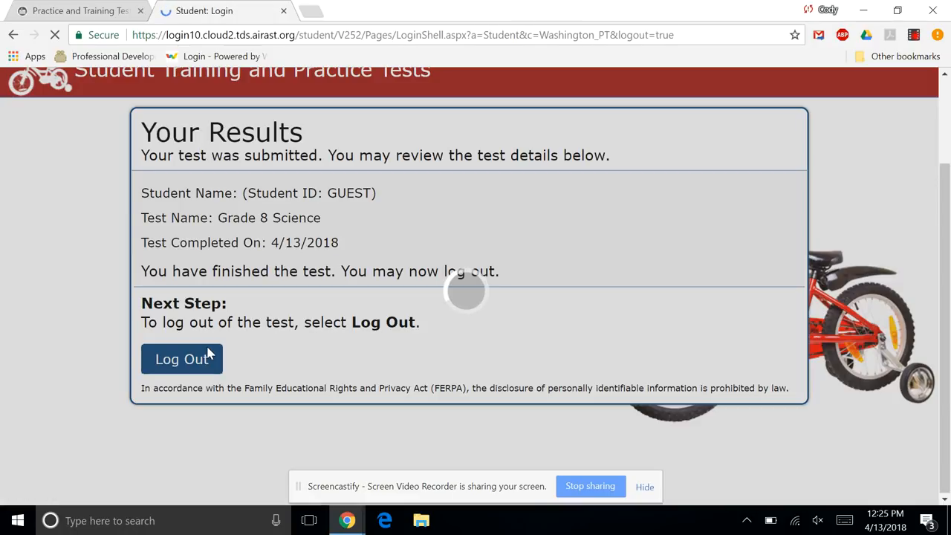
Step: Sign back in as a guest with grade set to 11 and confirm the guest information
click(181, 358)
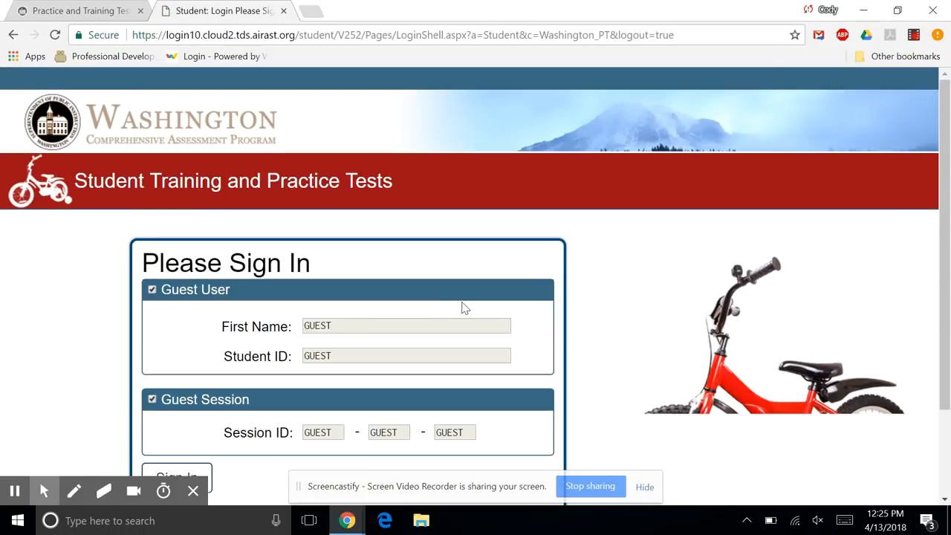
scroll(down, 3)
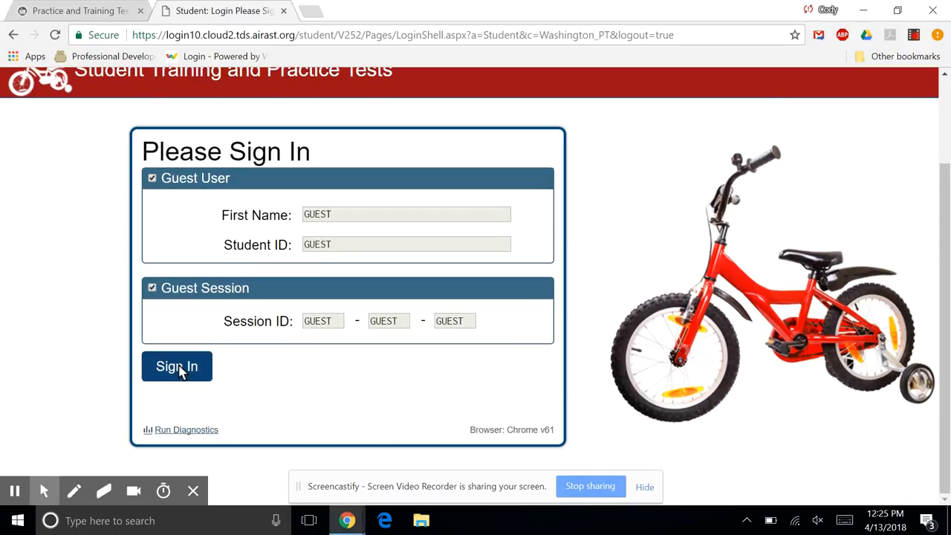
click(177, 365)
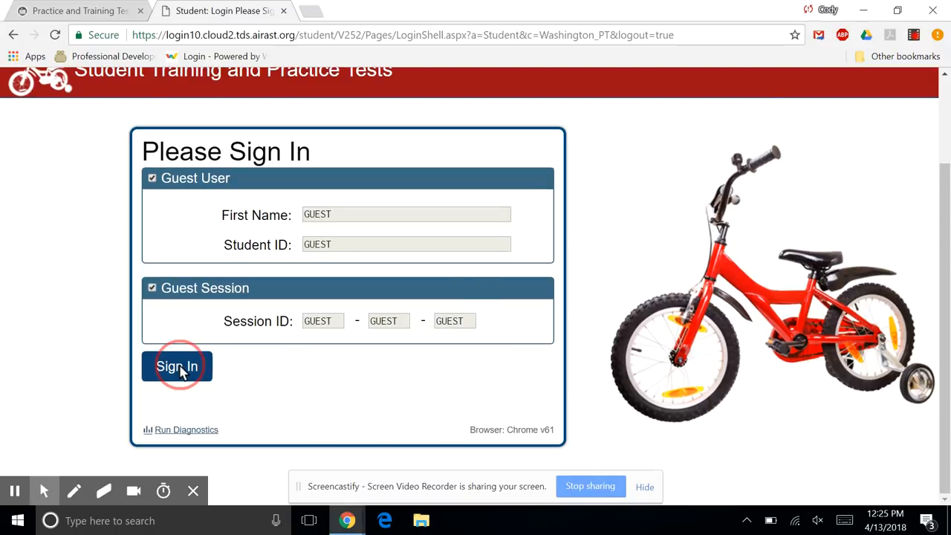
click(177, 365)
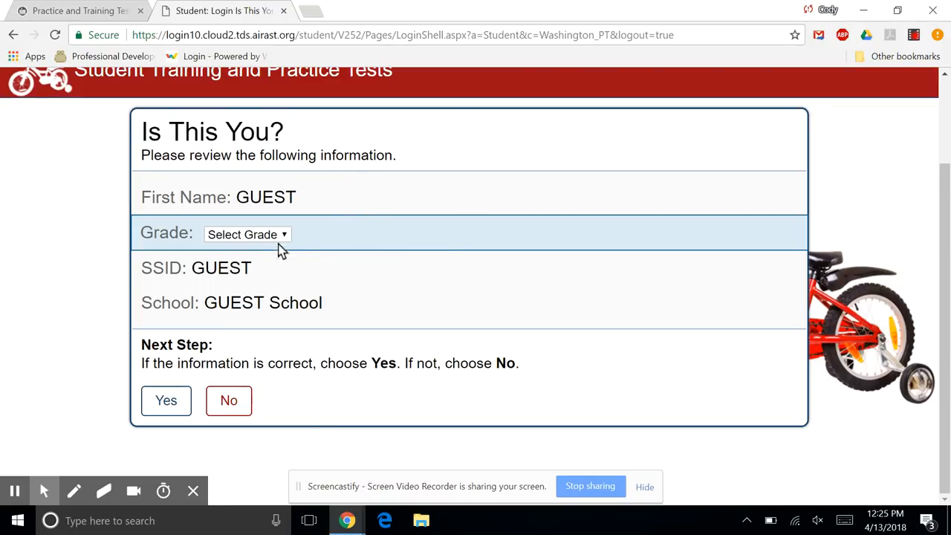
click(247, 234)
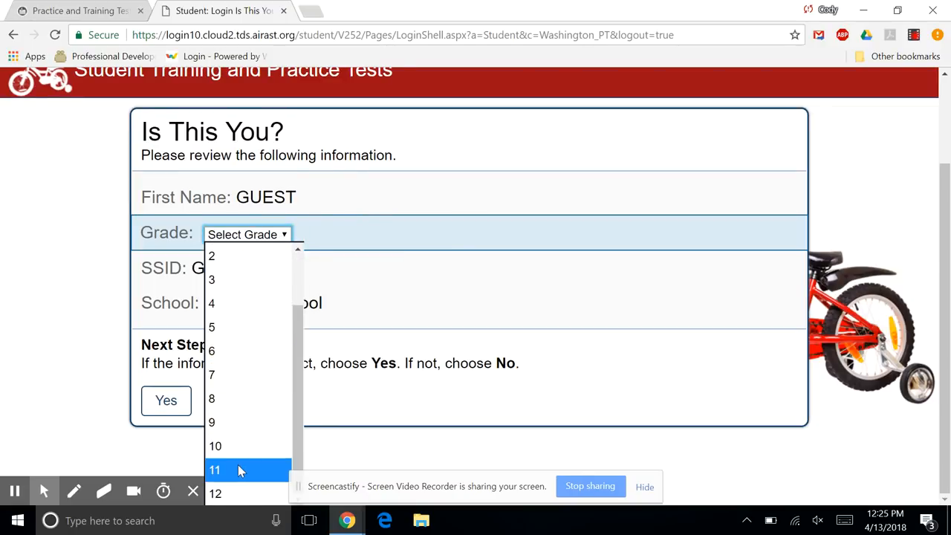
click(214, 469)
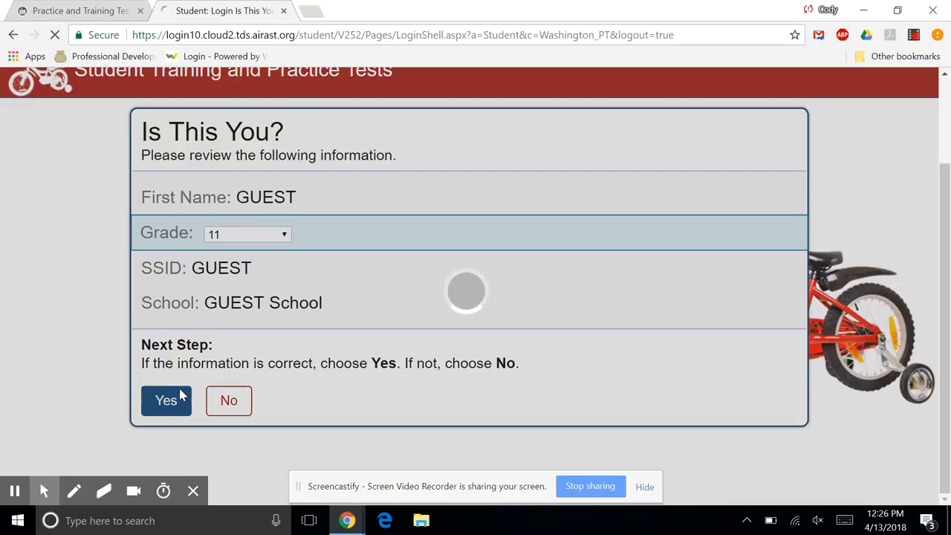
click(166, 401)
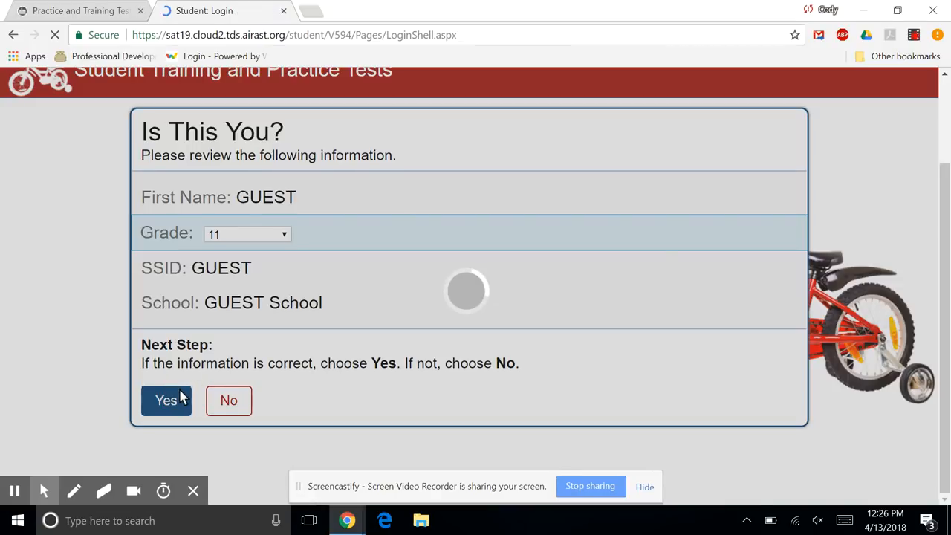
click(167, 401)
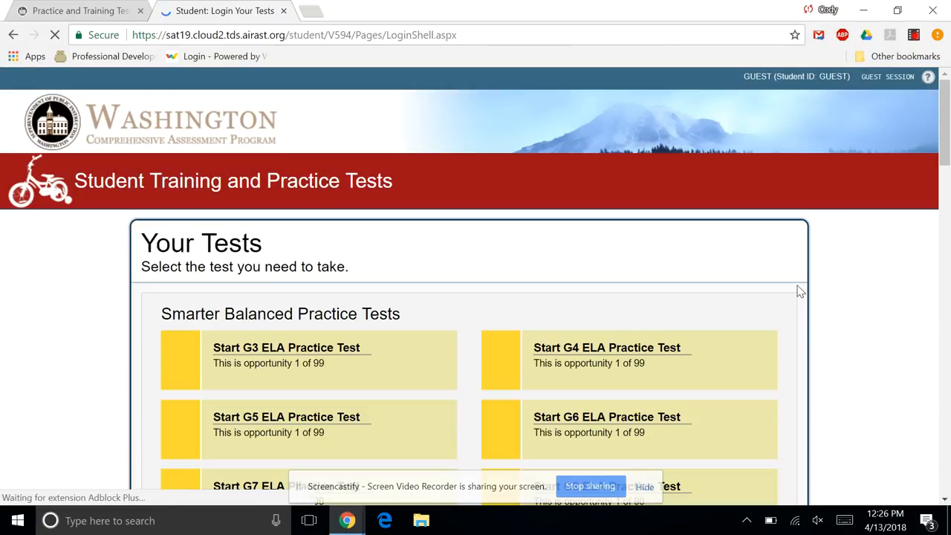
Step: Accept the Grade 11 Science test settings, confirm the test, and begin it
scroll(down, 3)
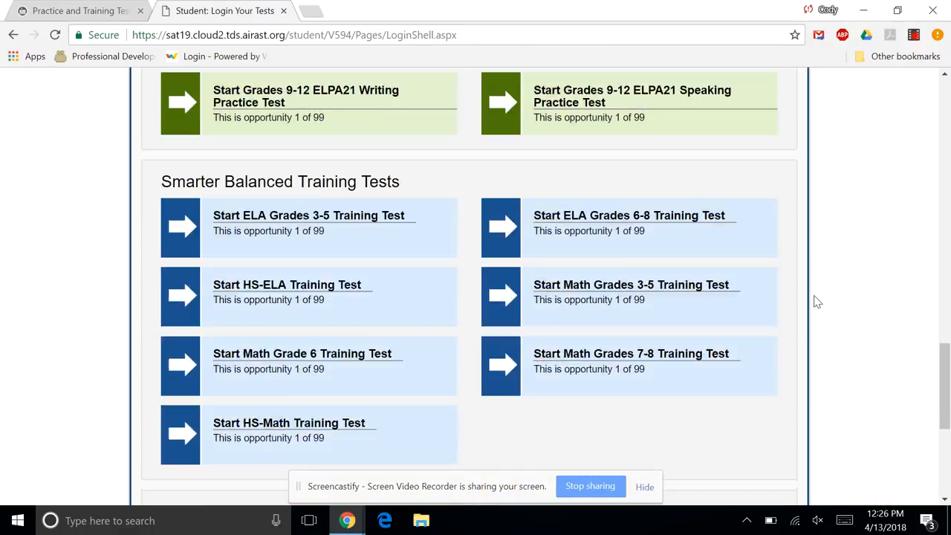
scroll(down, 3)
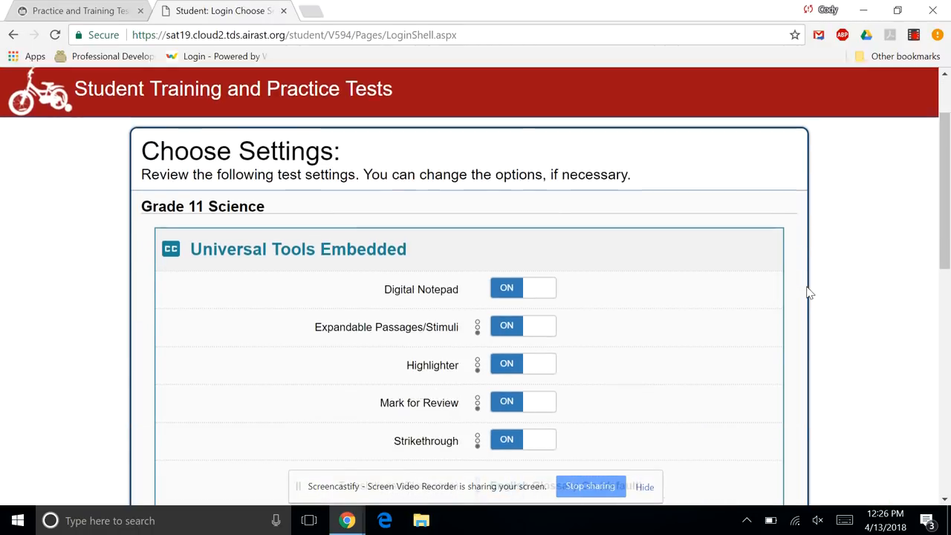
scroll(down, 3)
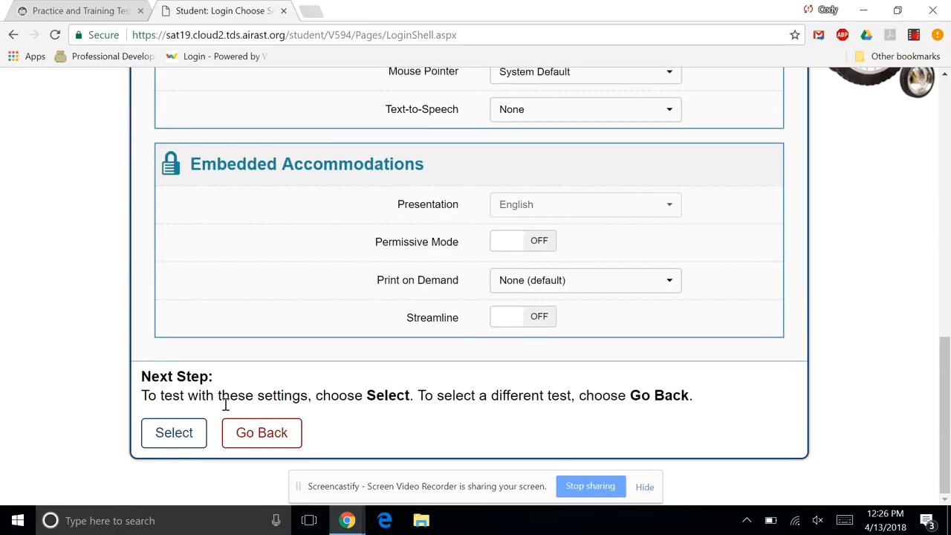
click(174, 432)
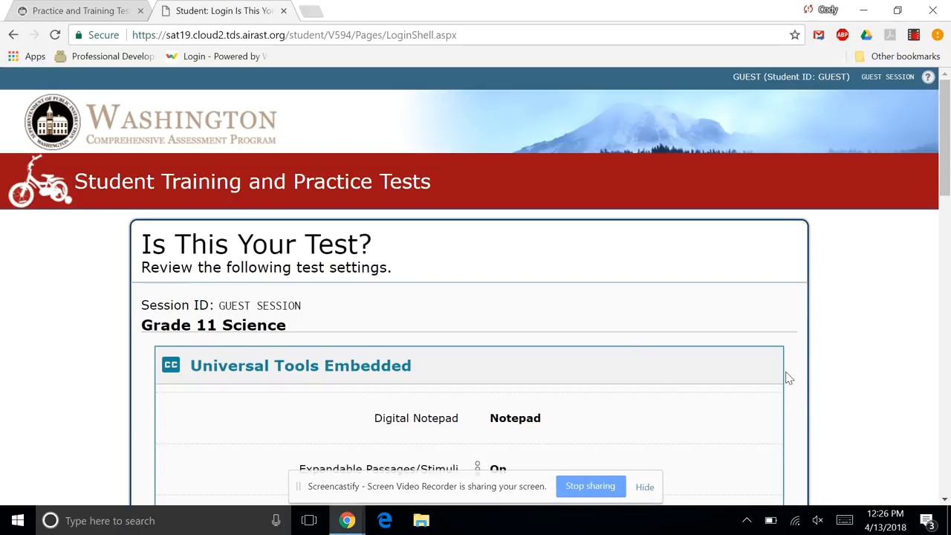
scroll(down, 3)
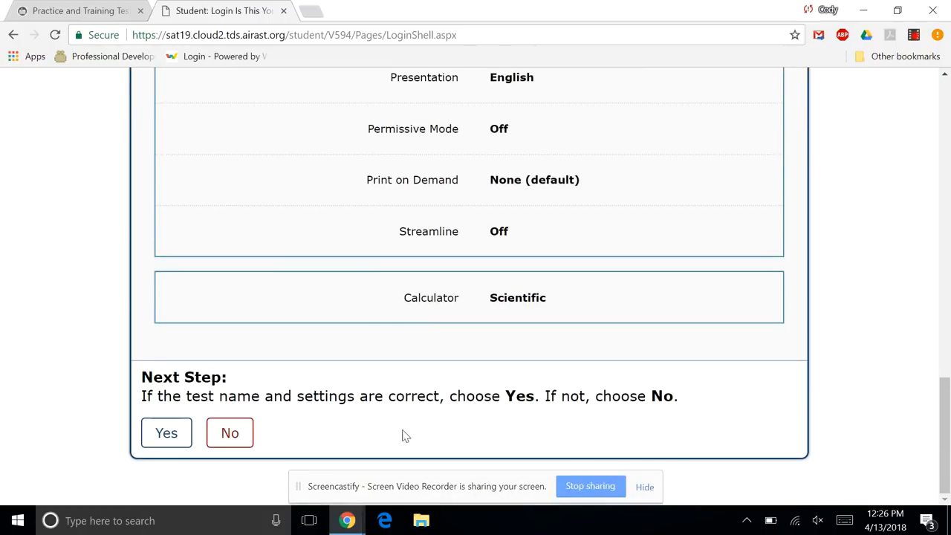
click(166, 432)
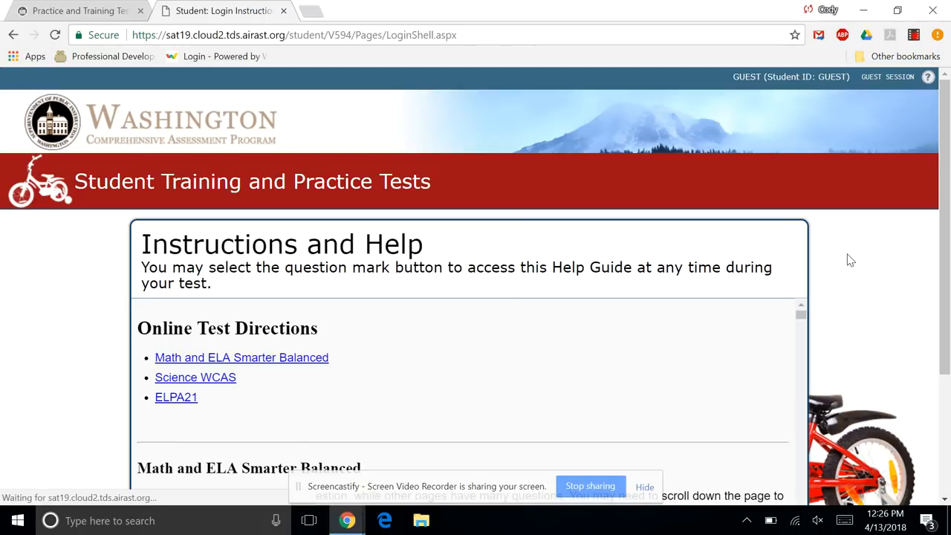
scroll(down, 3)
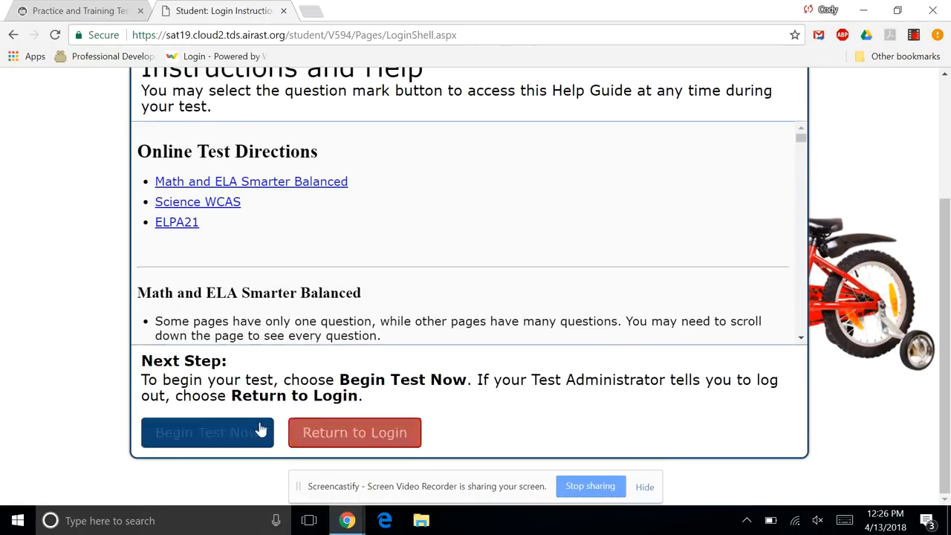
click(206, 432)
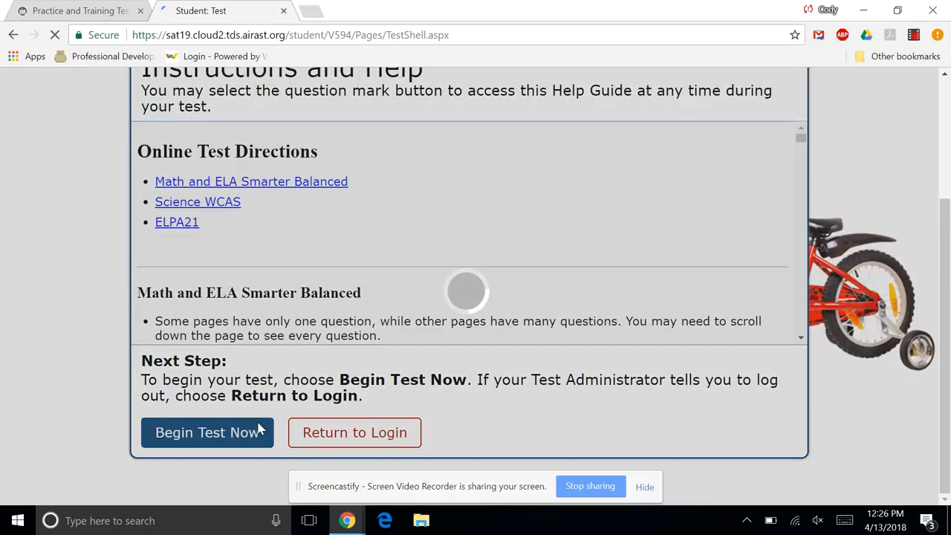
Step: Scroll through question 1 and briefly check the Calculator tool before answering
click(208, 432)
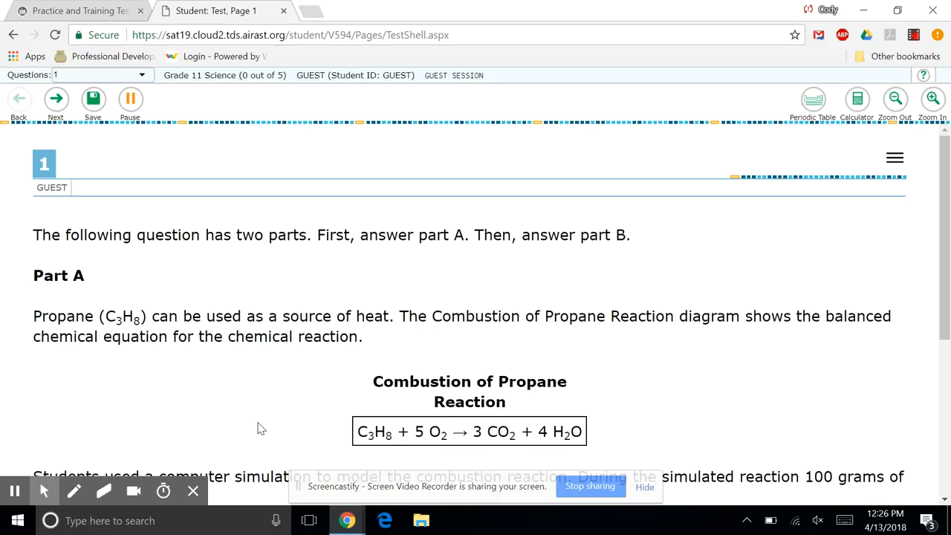
scroll(down, 3)
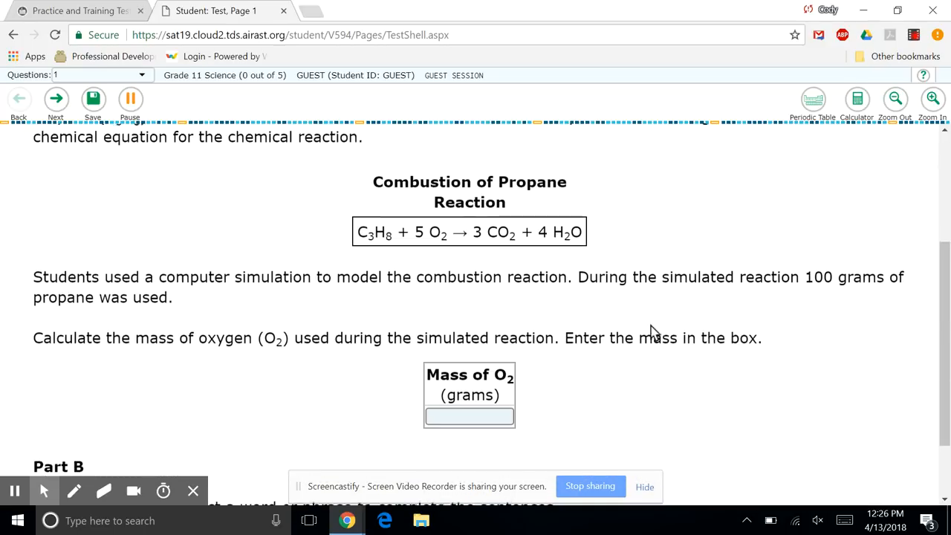
scroll(down, 3)
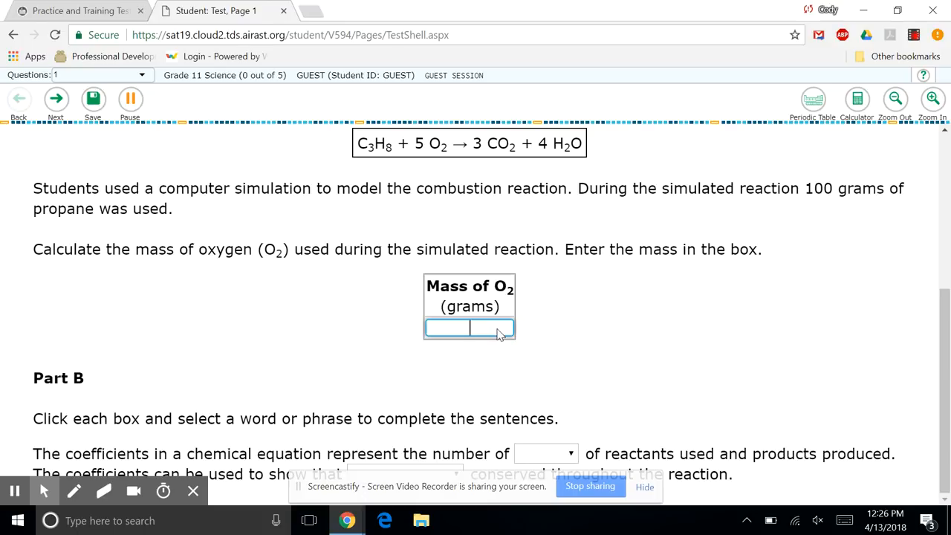
click(856, 98)
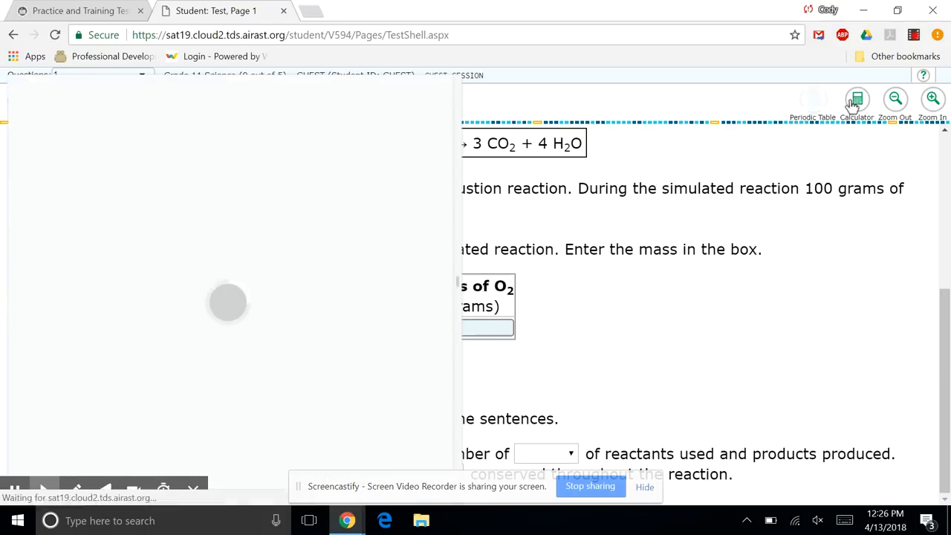
click(856, 98)
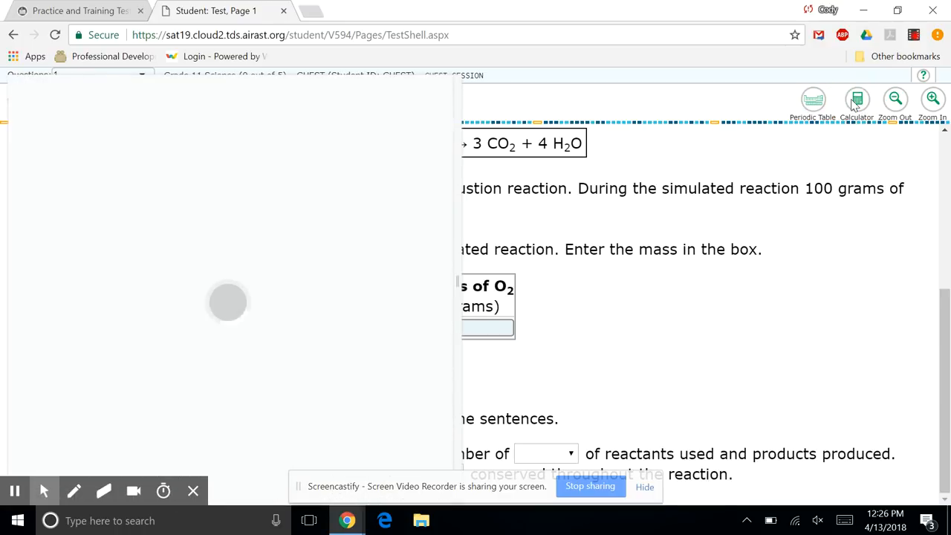
click(855, 98)
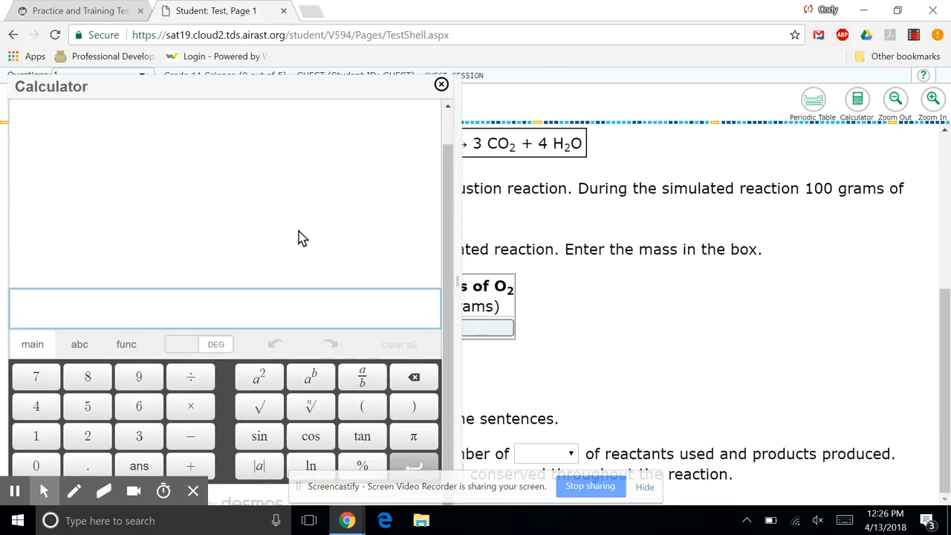
mouse_move(371, 428)
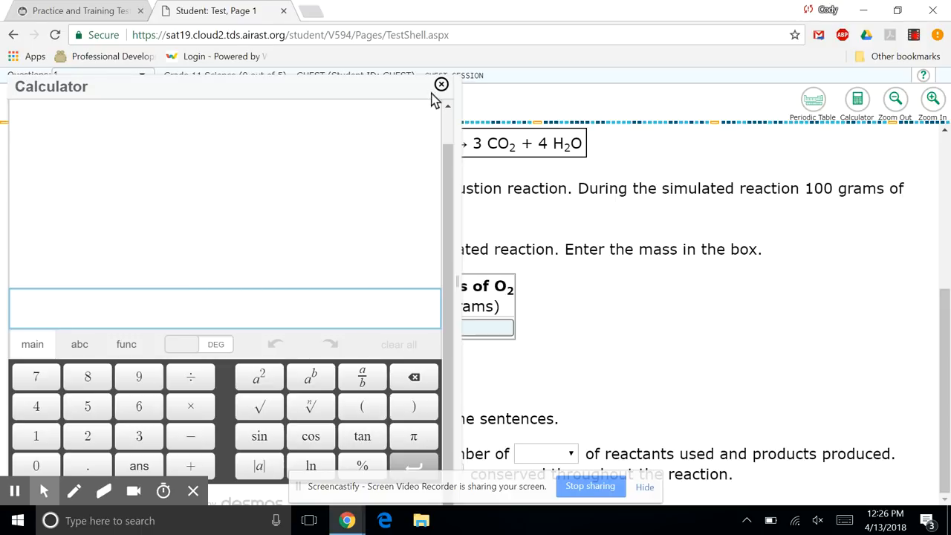
click(441, 83)
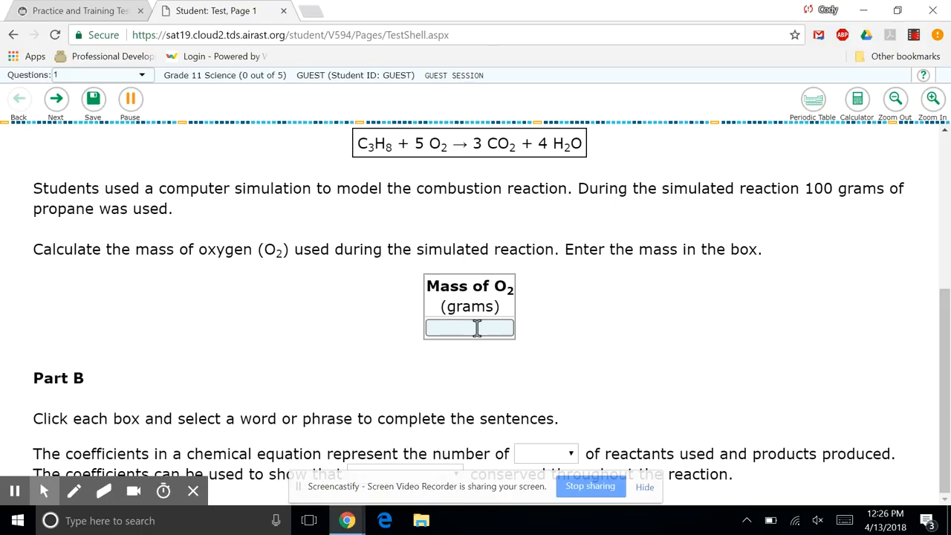
Step: Enter 42 grams as the mass of O2 and choose liters / products are in Part B
text(73)
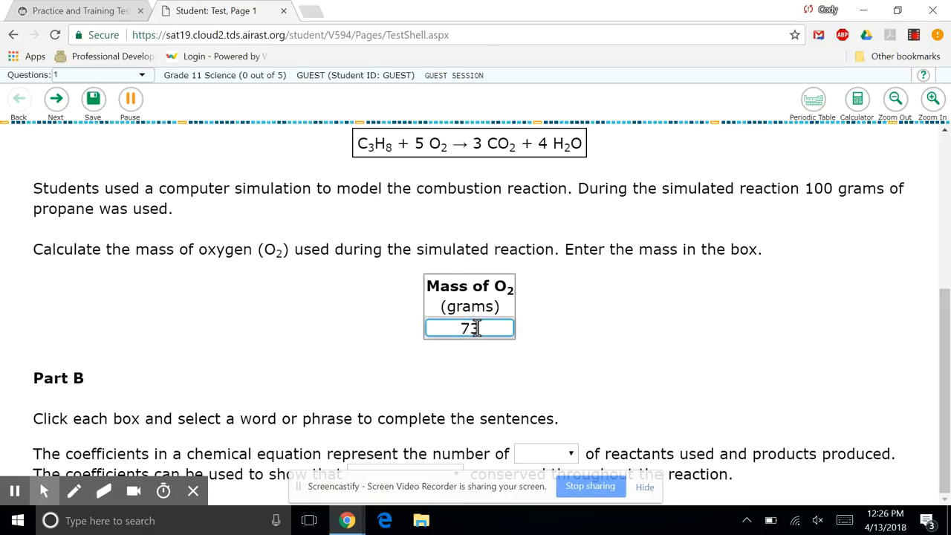
key(backspace)
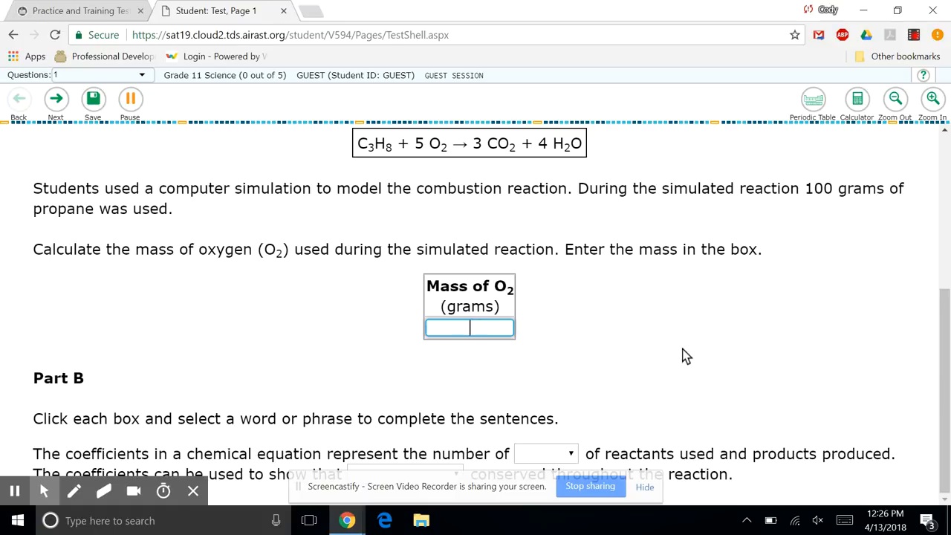
text(42)
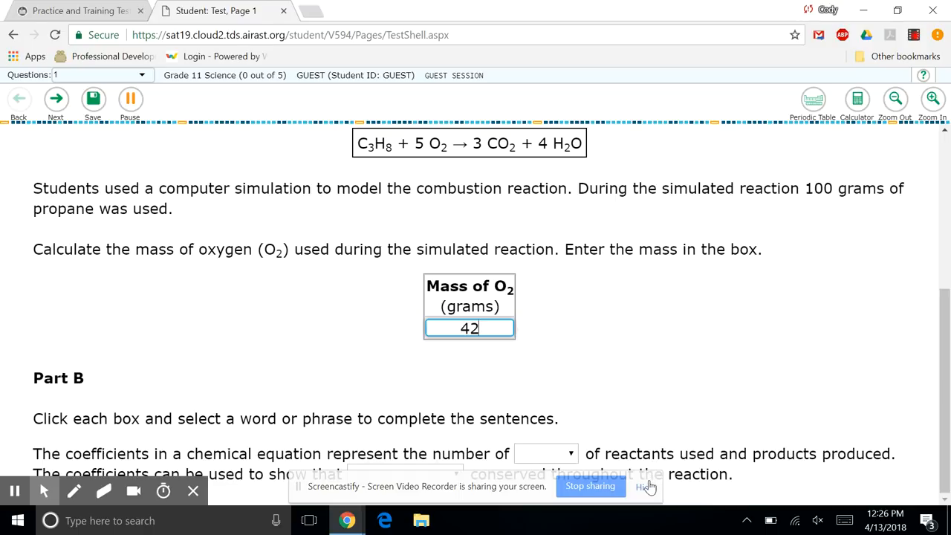
click(545, 453)
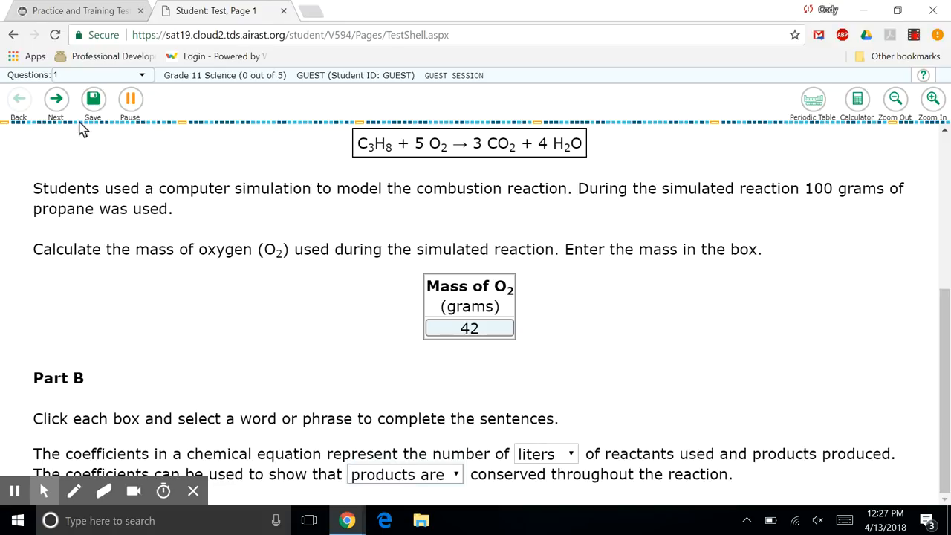
Step: Move to question 2 and try the expanded passage and question views before returning side-by-side
click(57, 98)
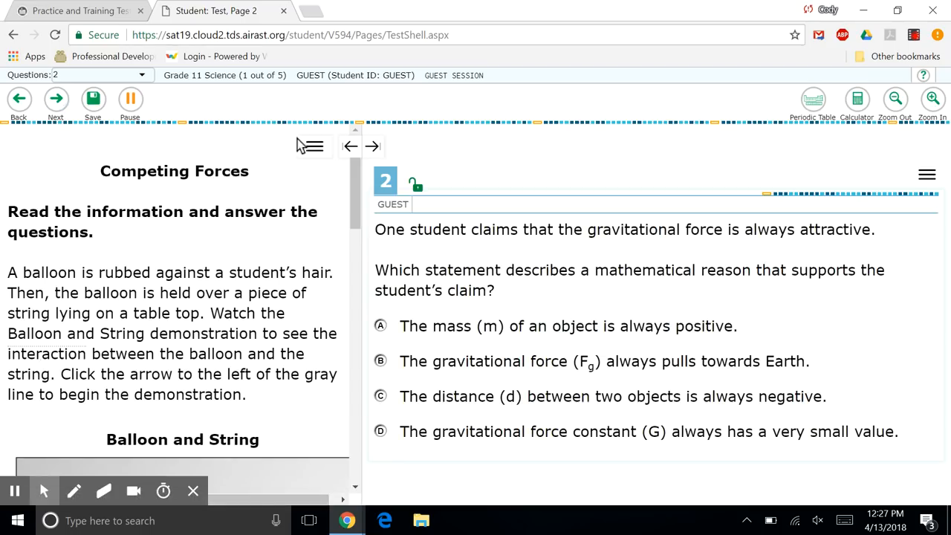
click(351, 145)
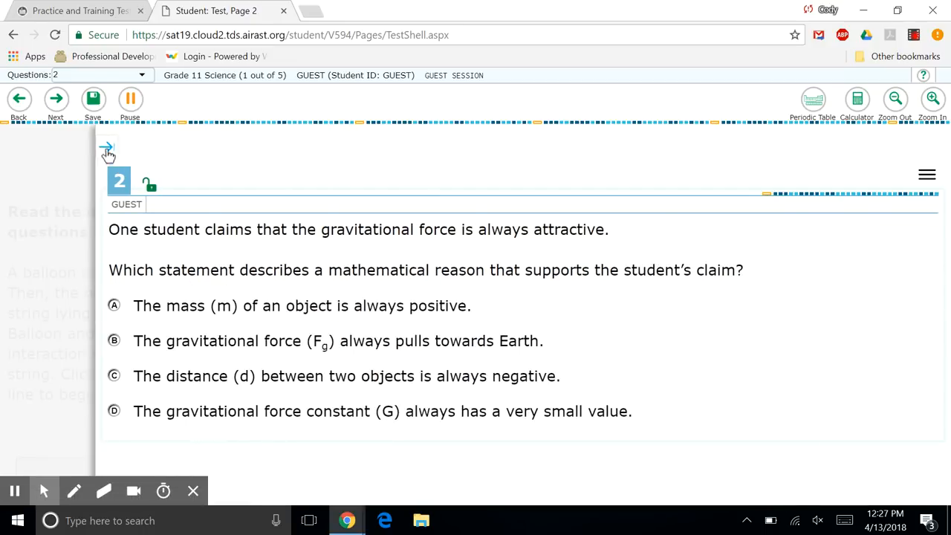
click(107, 147)
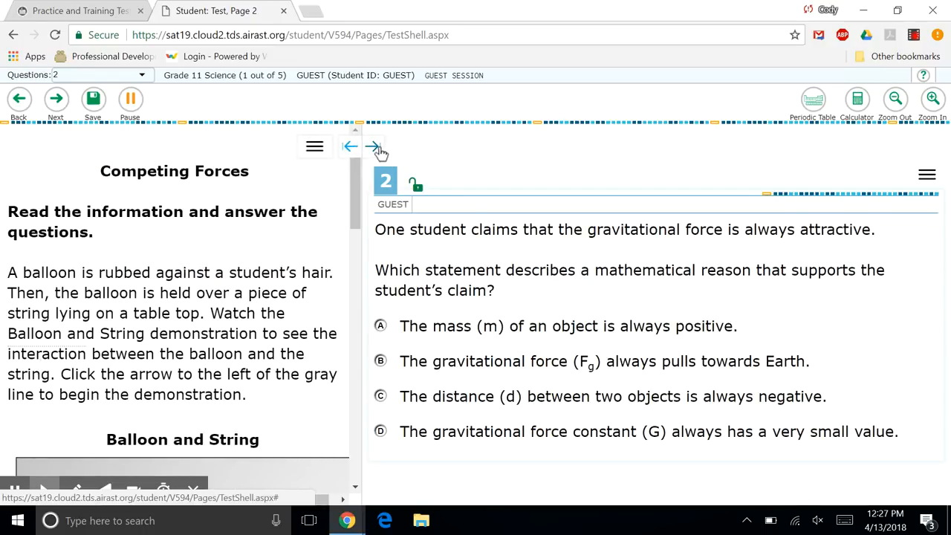
click(373, 147)
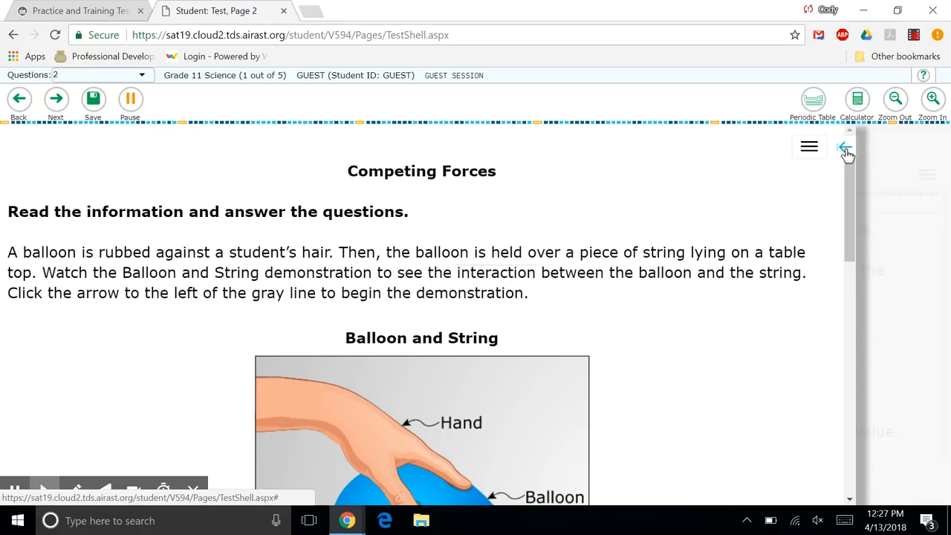
click(844, 147)
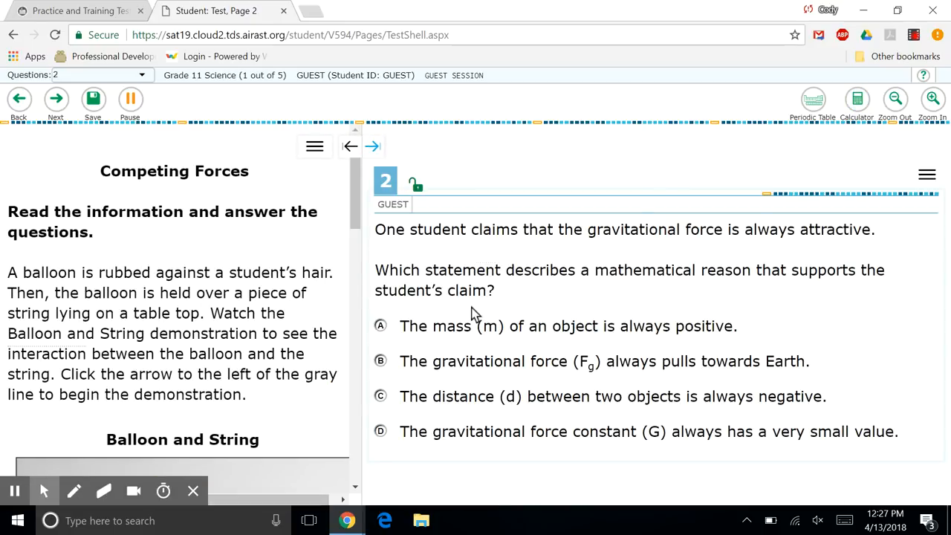
Step: Answer that gravitational force always pulls towards Earth, save it and commit via the Attention dialog
click(380, 361)
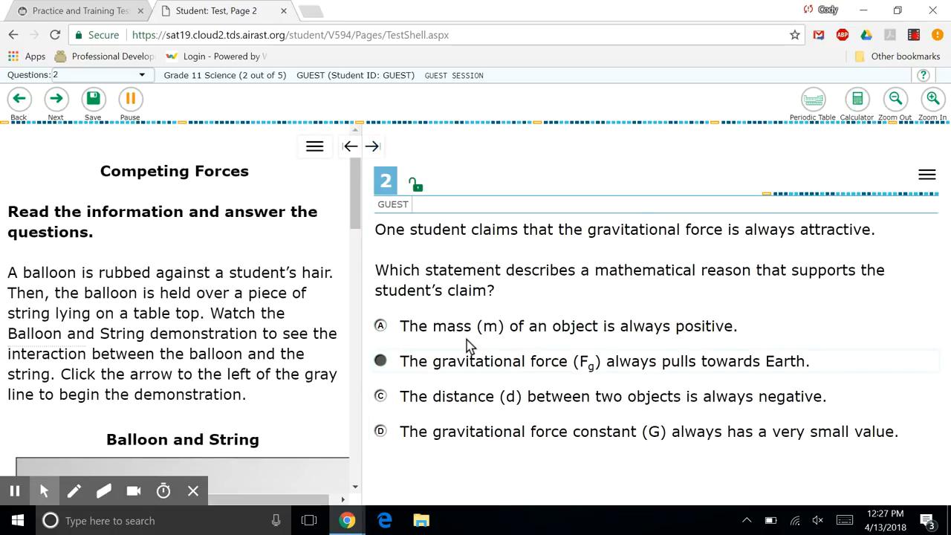
click(92, 98)
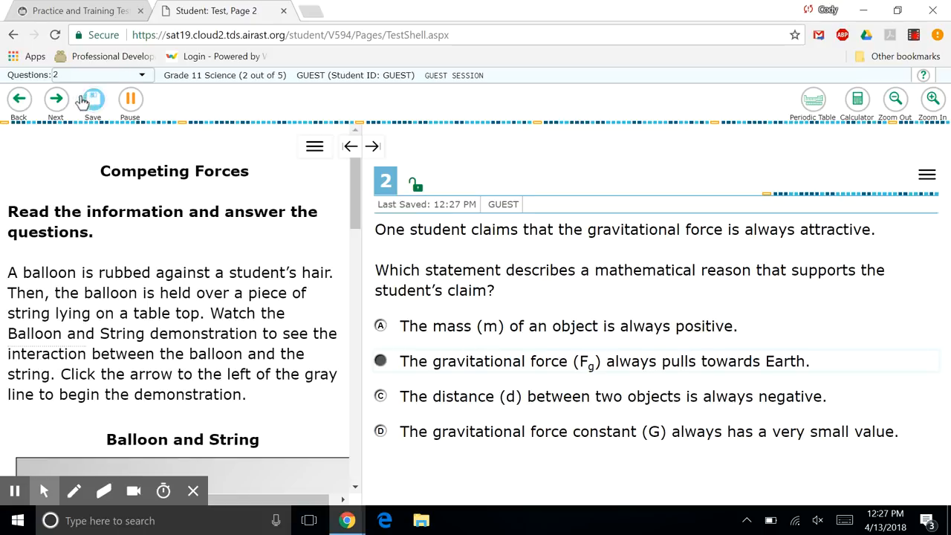
click(55, 98)
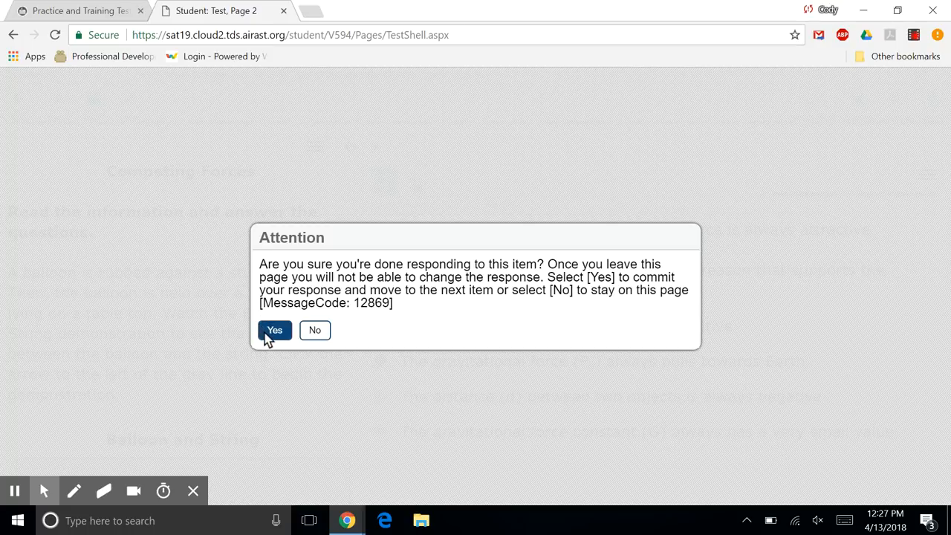
click(273, 329)
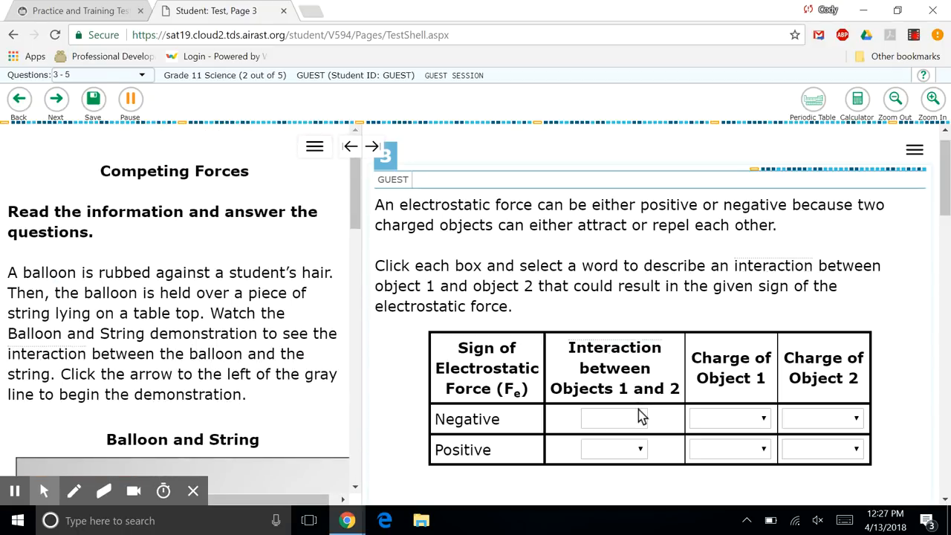
Step: Fill the electrostatic table: negative row attract/negative, positive row repel/positive with object 2's charge
click(612, 419)
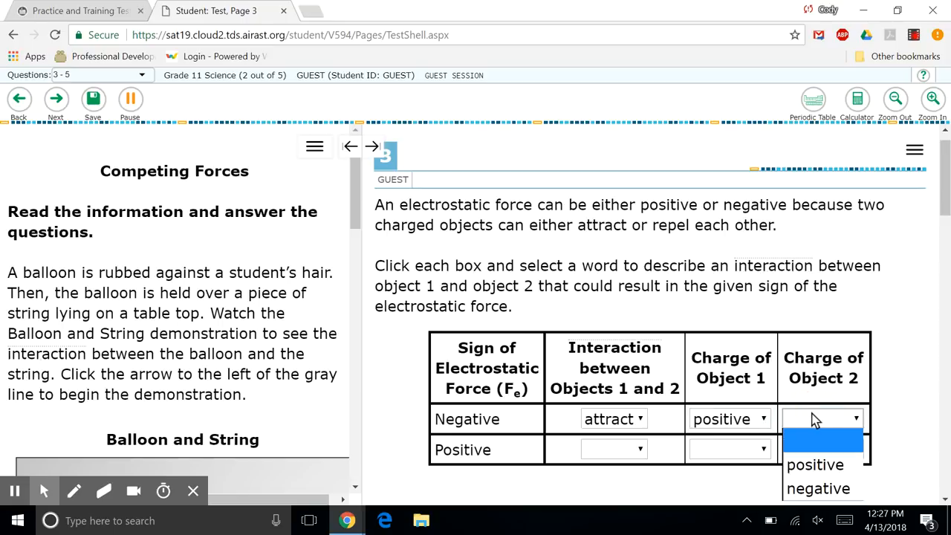
click(817, 487)
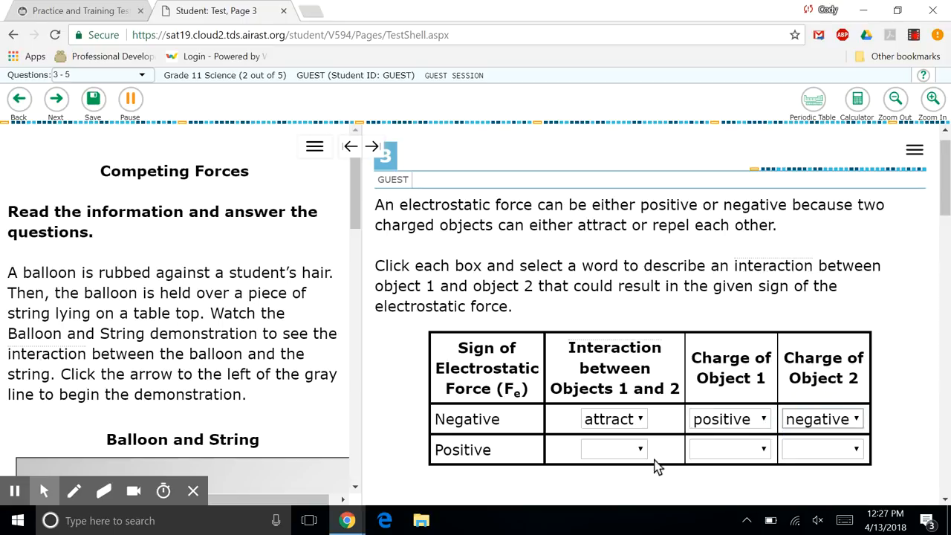
click(612, 449)
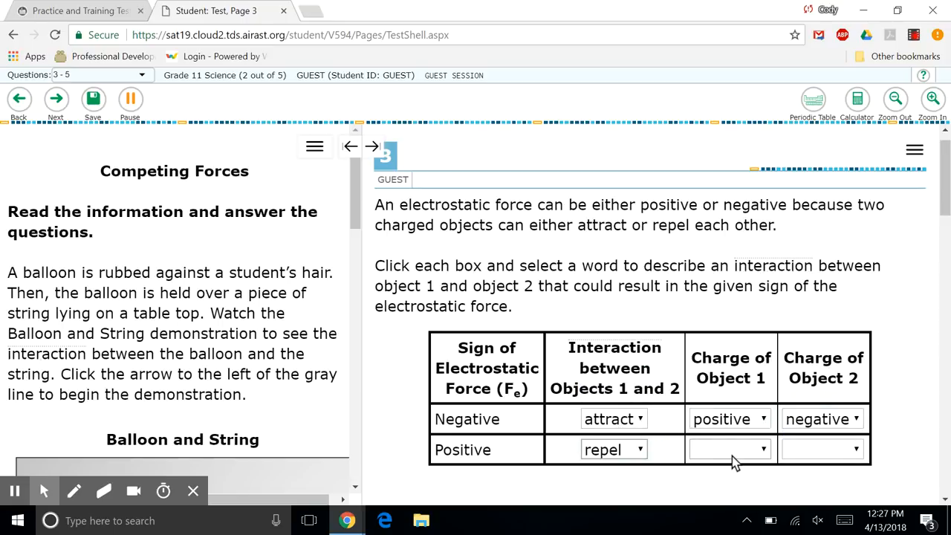
click(729, 449)
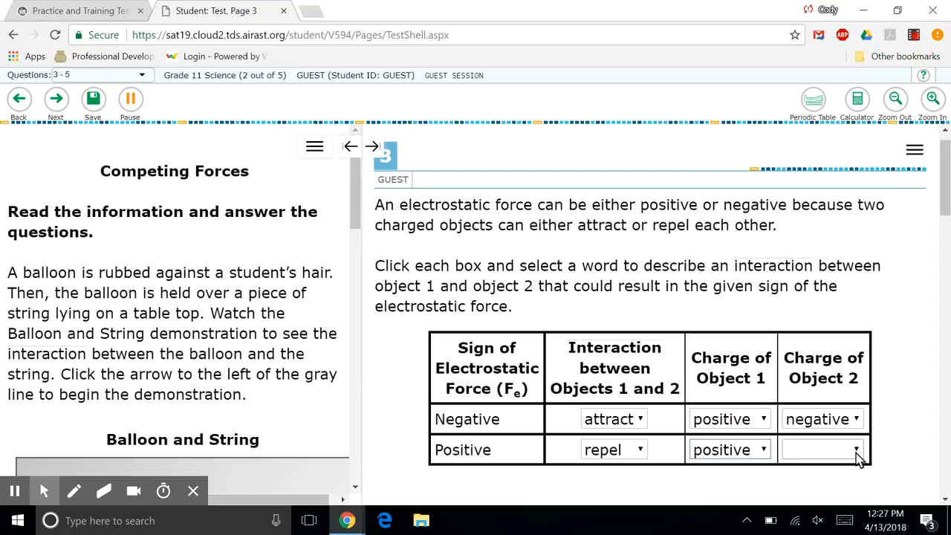
click(820, 448)
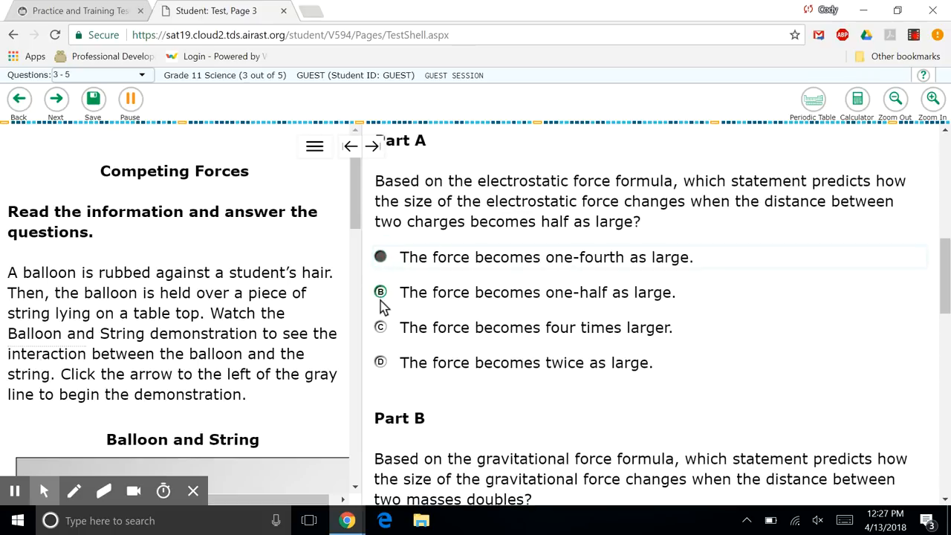
Step: Answer questions 4 and 5, ending with Fe − Fg = 0 as the net force relationship
scroll(down, 3)
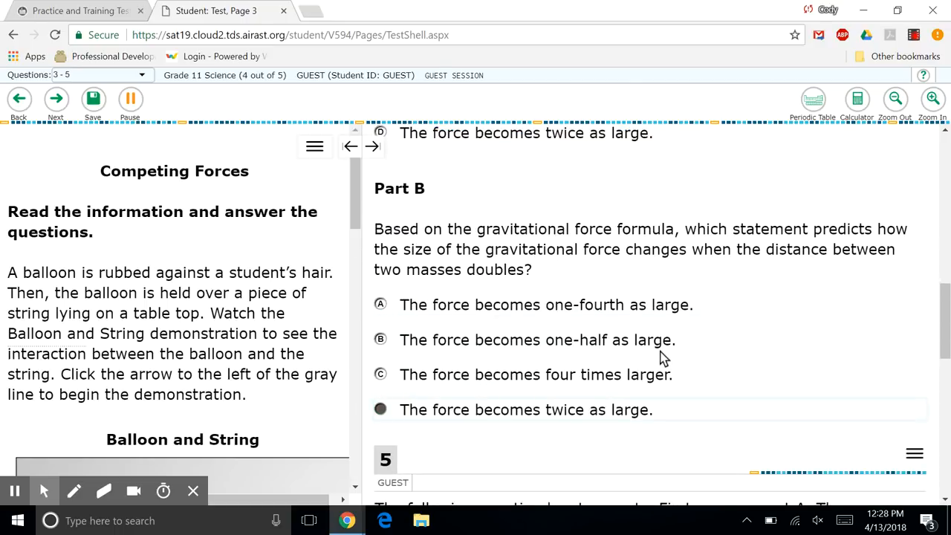
scroll(down, 3)
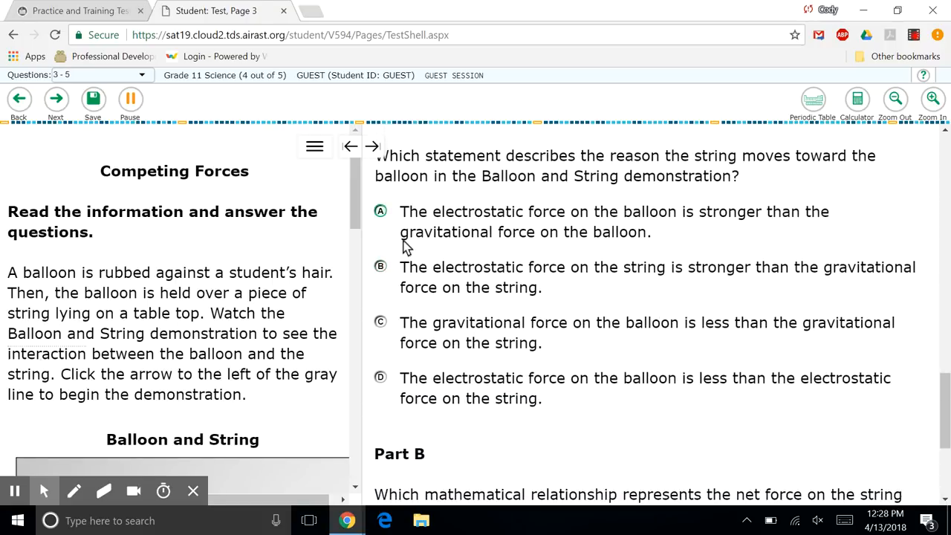
click(380, 321)
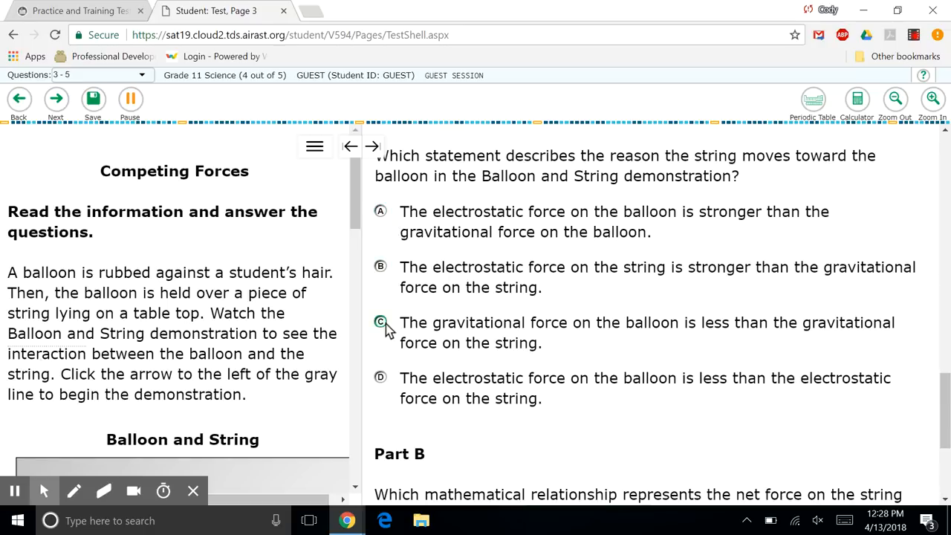
click(380, 269)
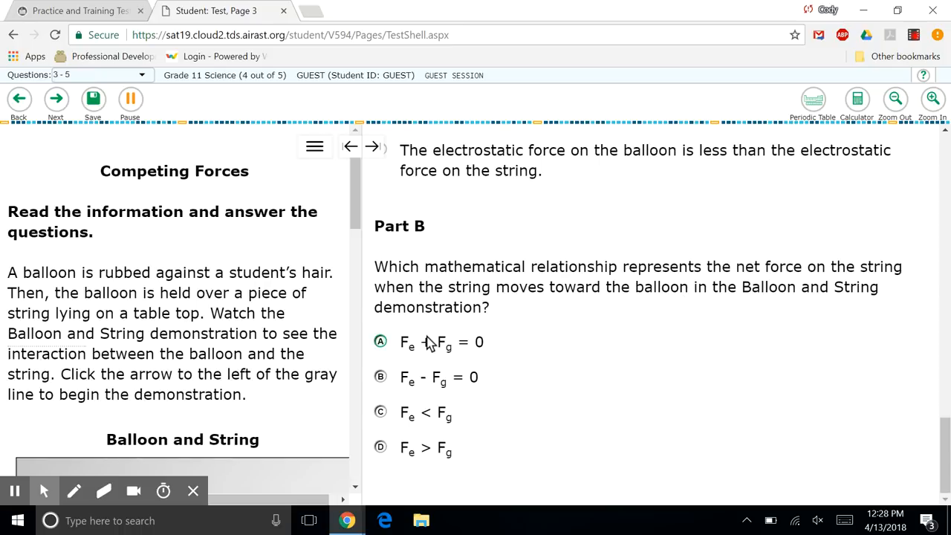
click(380, 377)
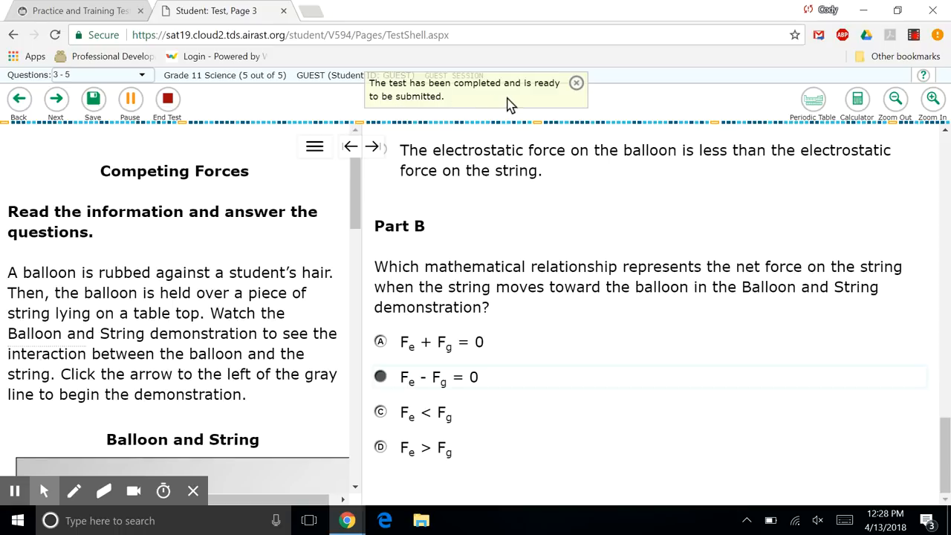
Step: End the test and continue past the notice to the review page
click(166, 98)
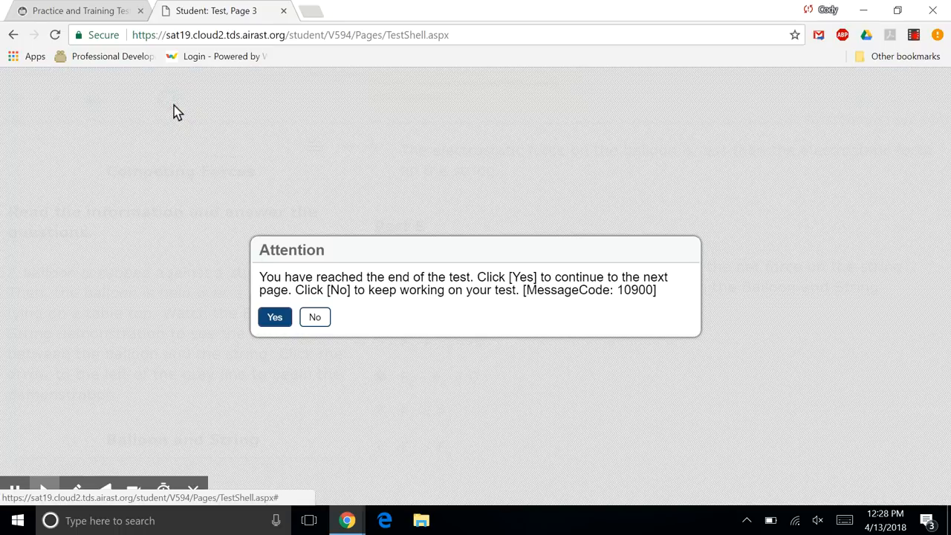
click(275, 317)
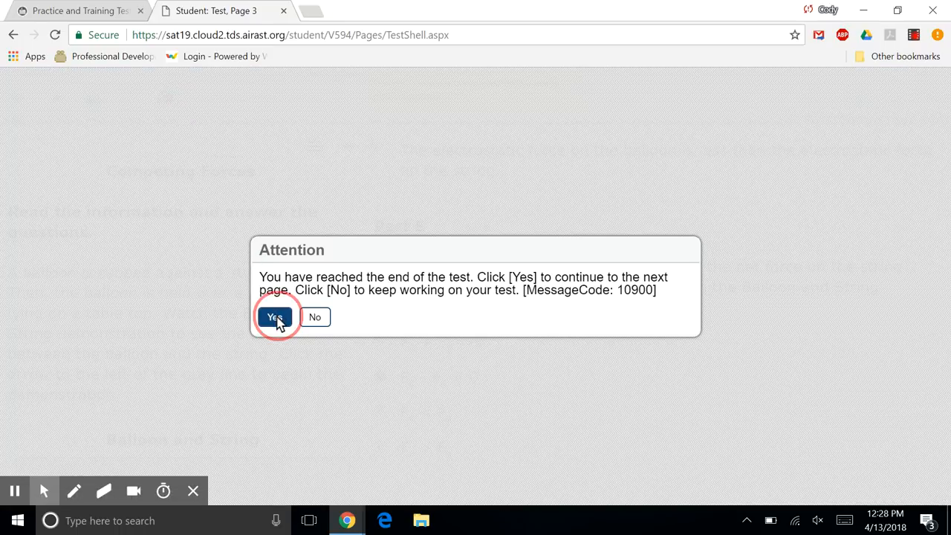
click(273, 318)
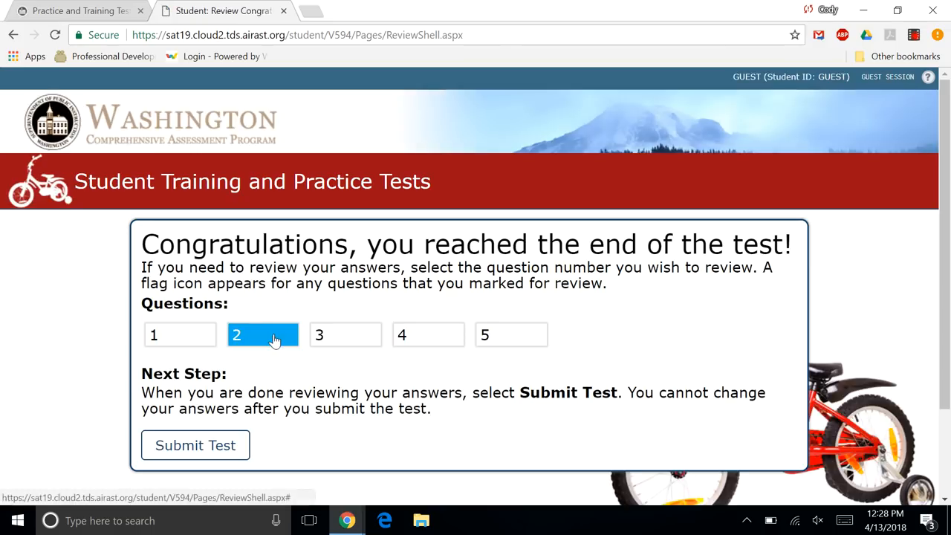
Step: Revisit question 2 from the review list, then end the test again to return to the review page
click(262, 334)
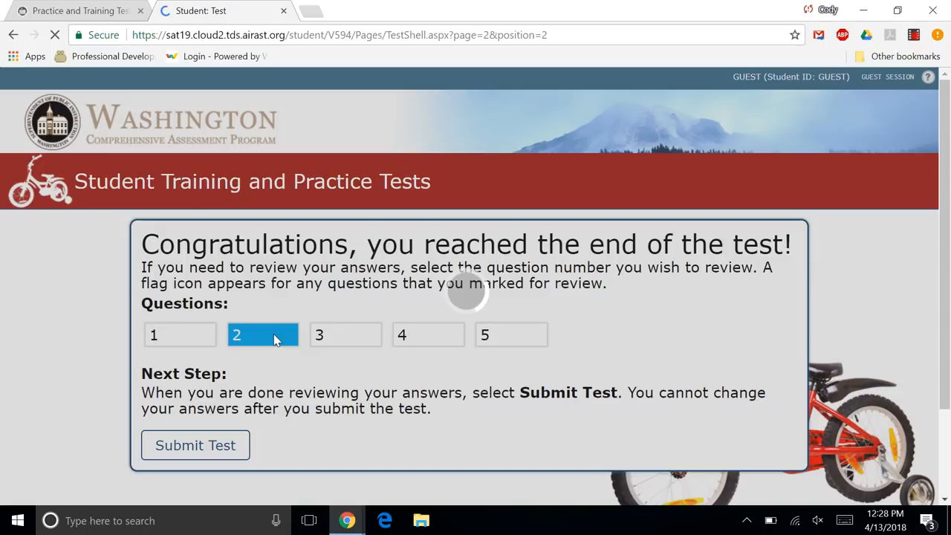
click(261, 334)
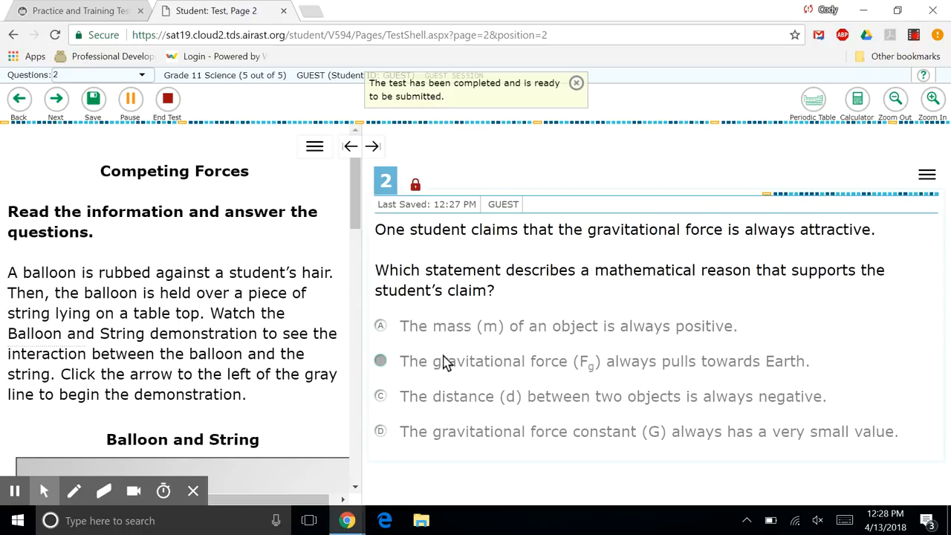
click(167, 98)
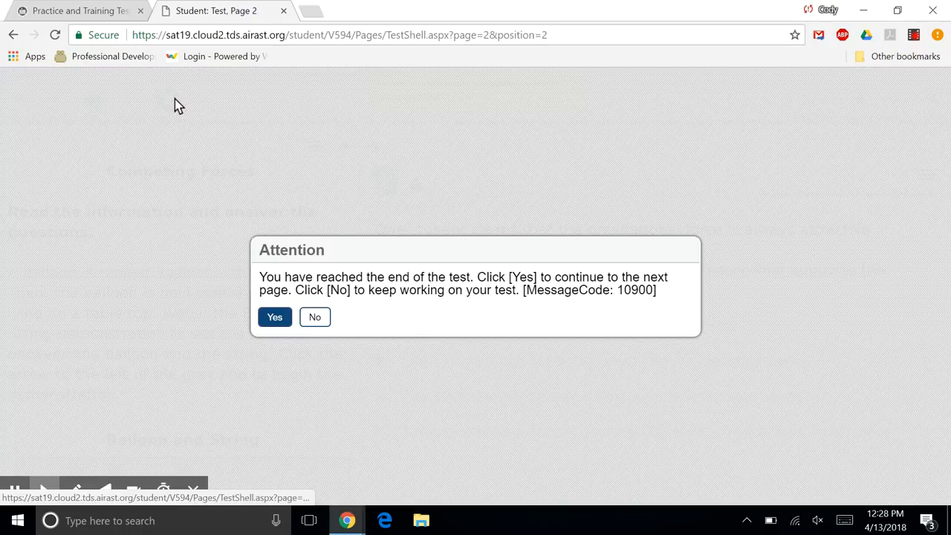
click(275, 318)
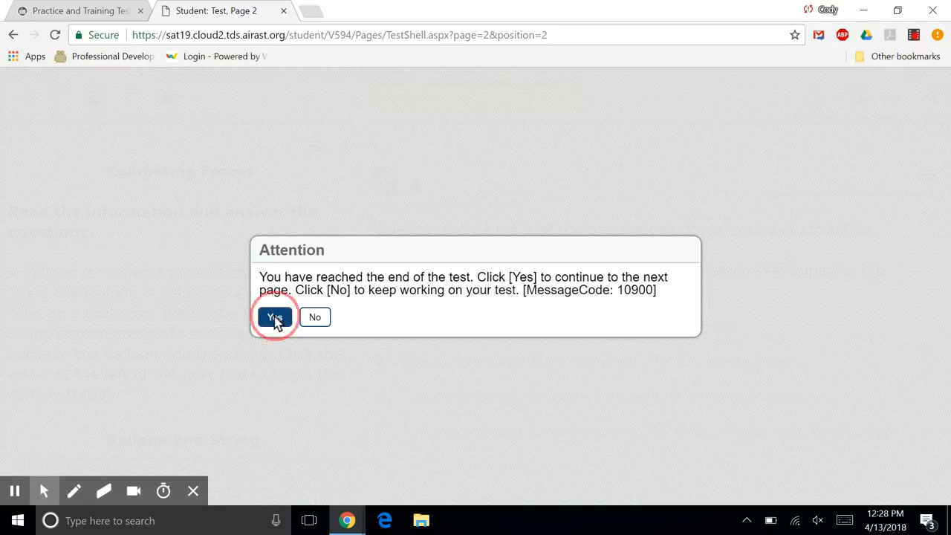
click(274, 316)
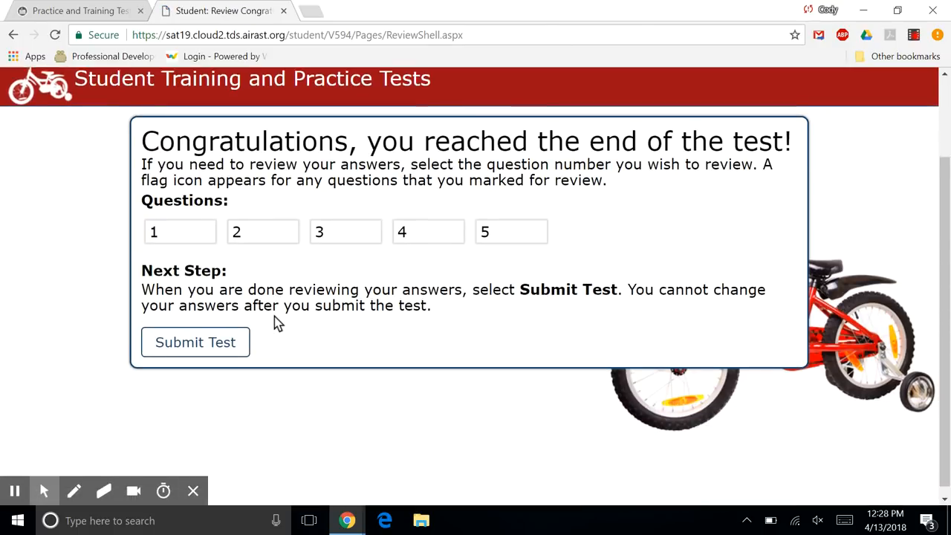
Step: Submit the Grade 11 Science test and confirm the warning to reach the results page
click(195, 342)
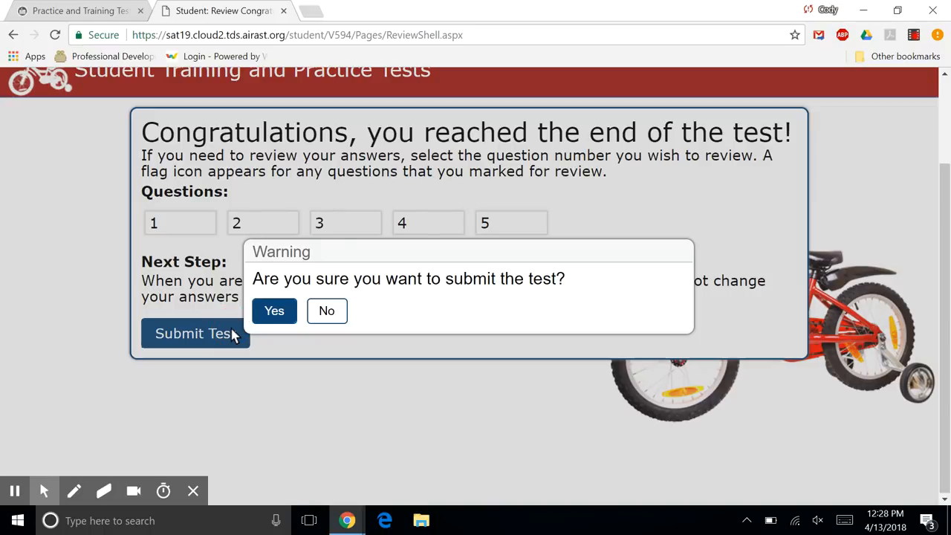
click(273, 310)
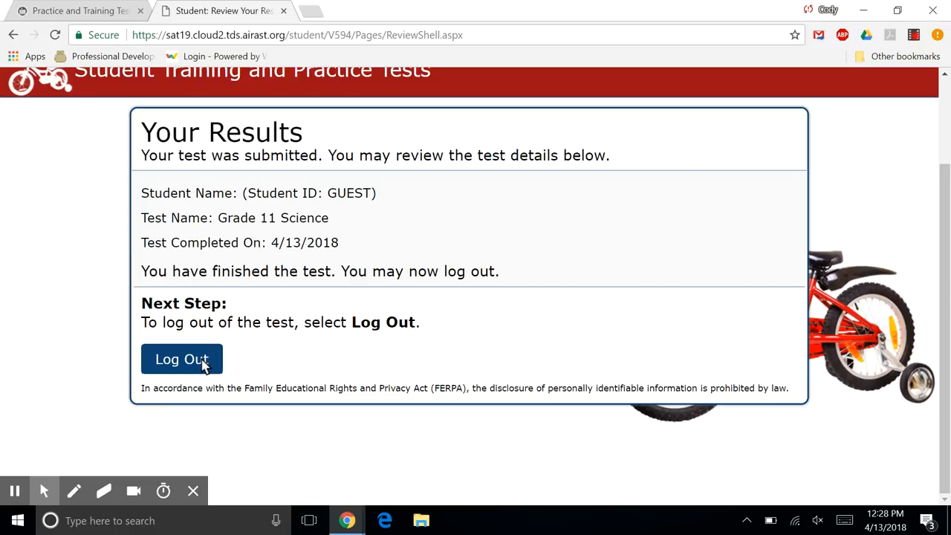
mouse_move(887, 200)
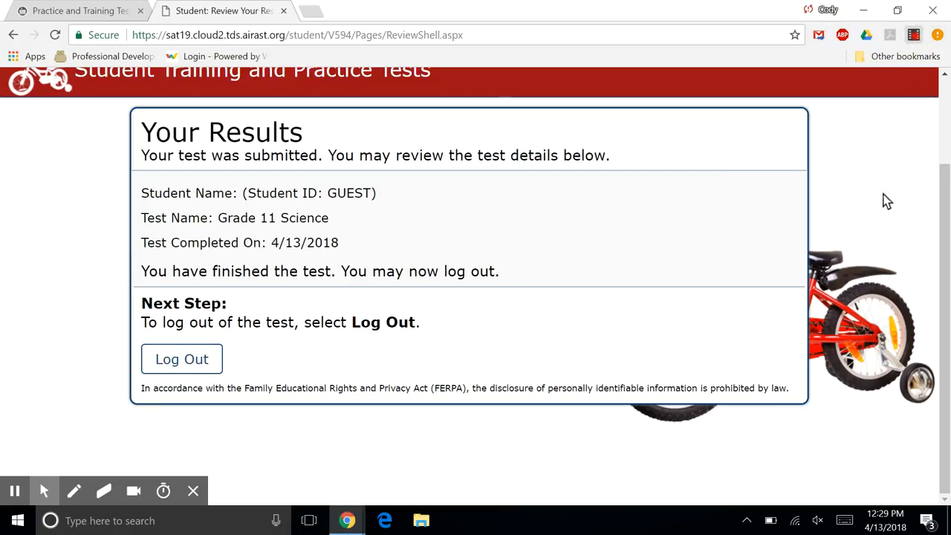